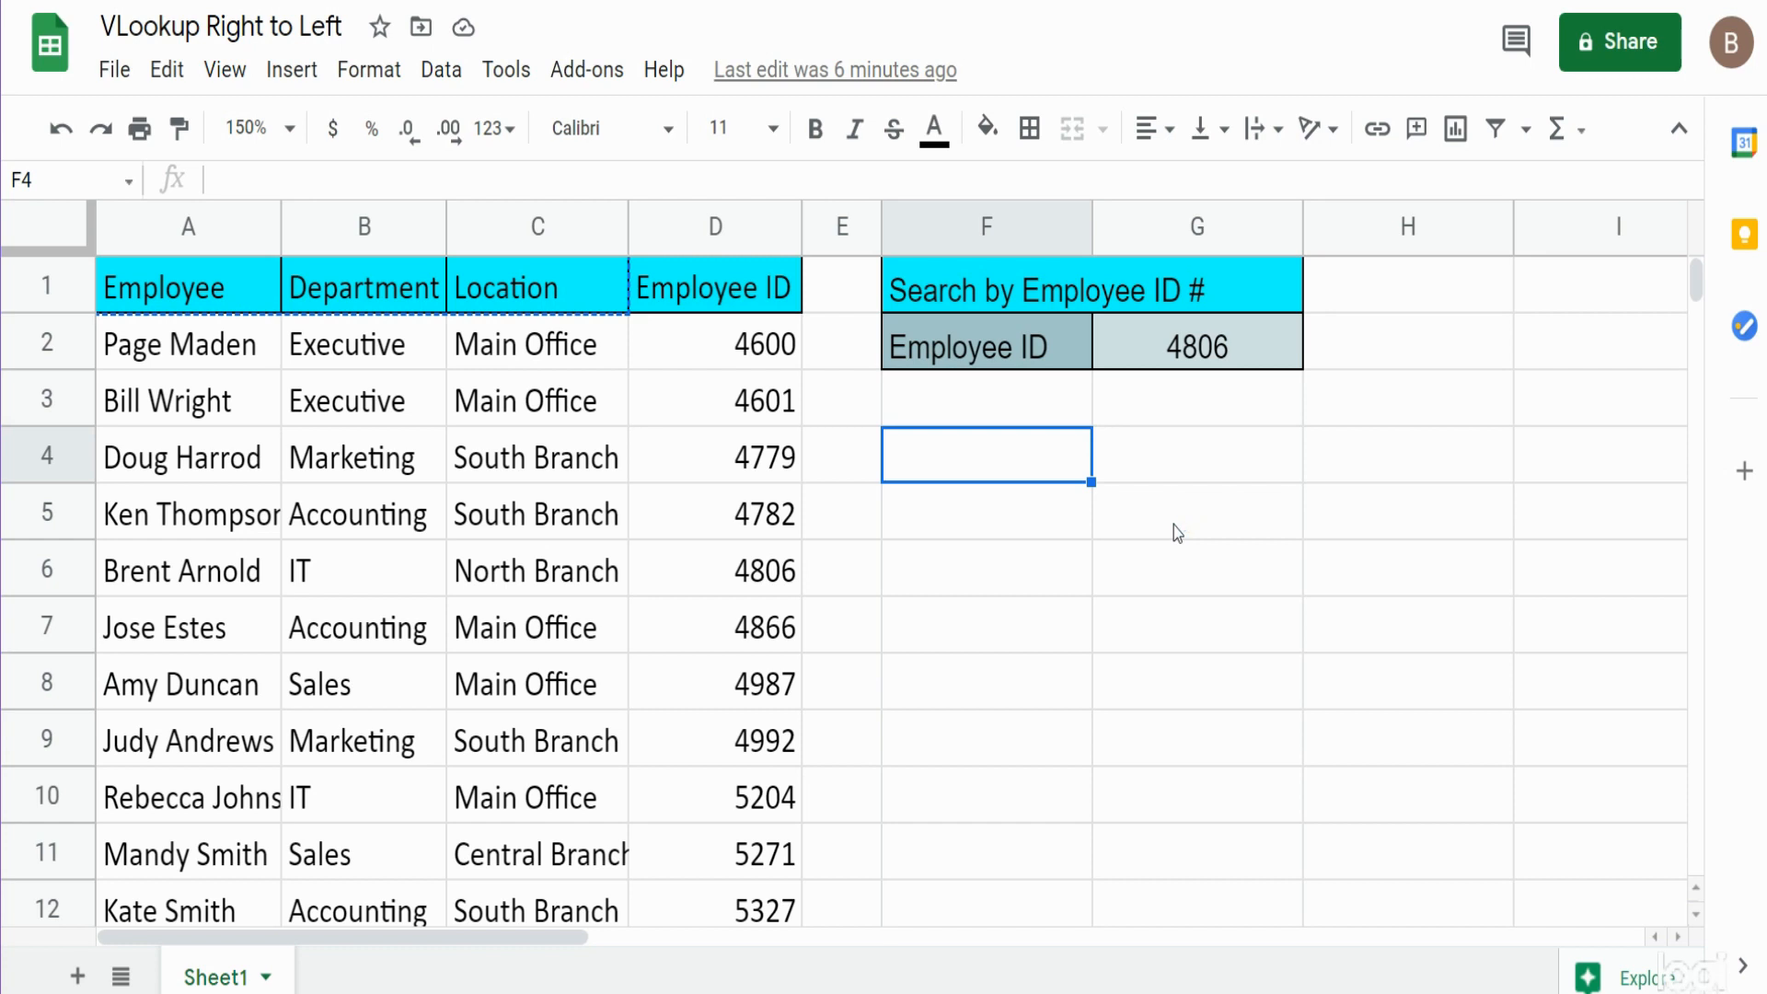
{"action": "mouse_move", "coordinate": [1040, 495]}
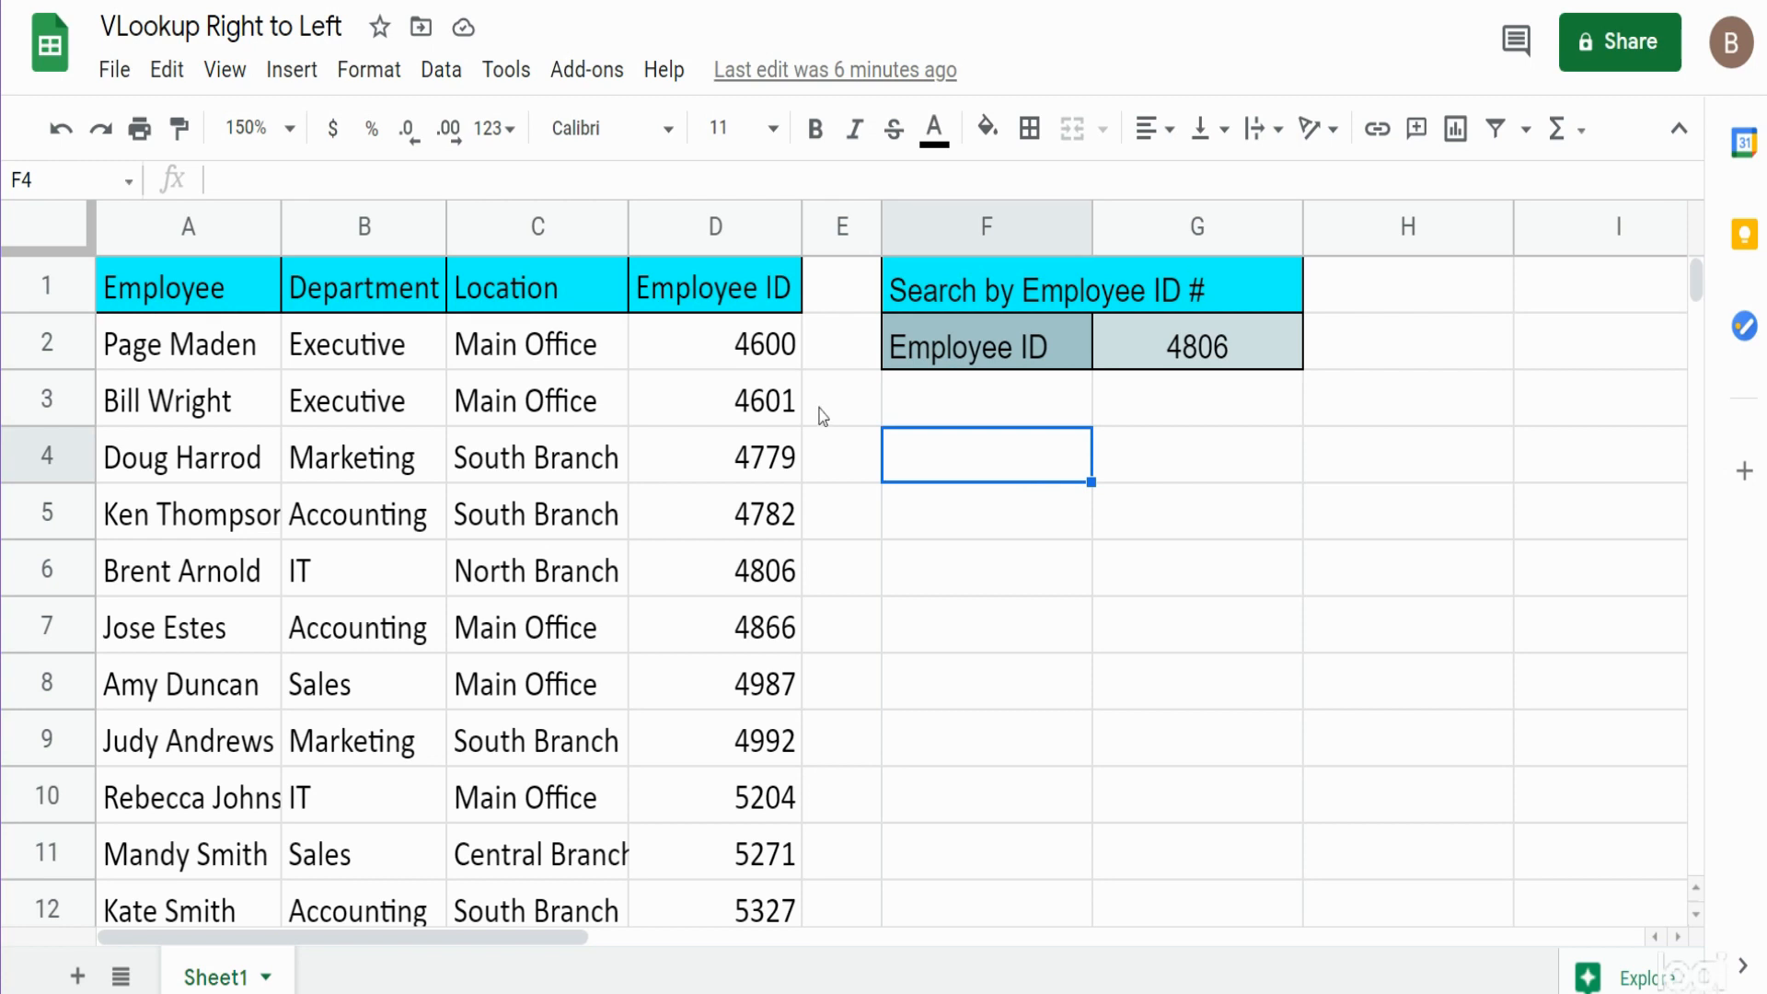
{"action": "mouse_move", "coordinate": [738, 513]}
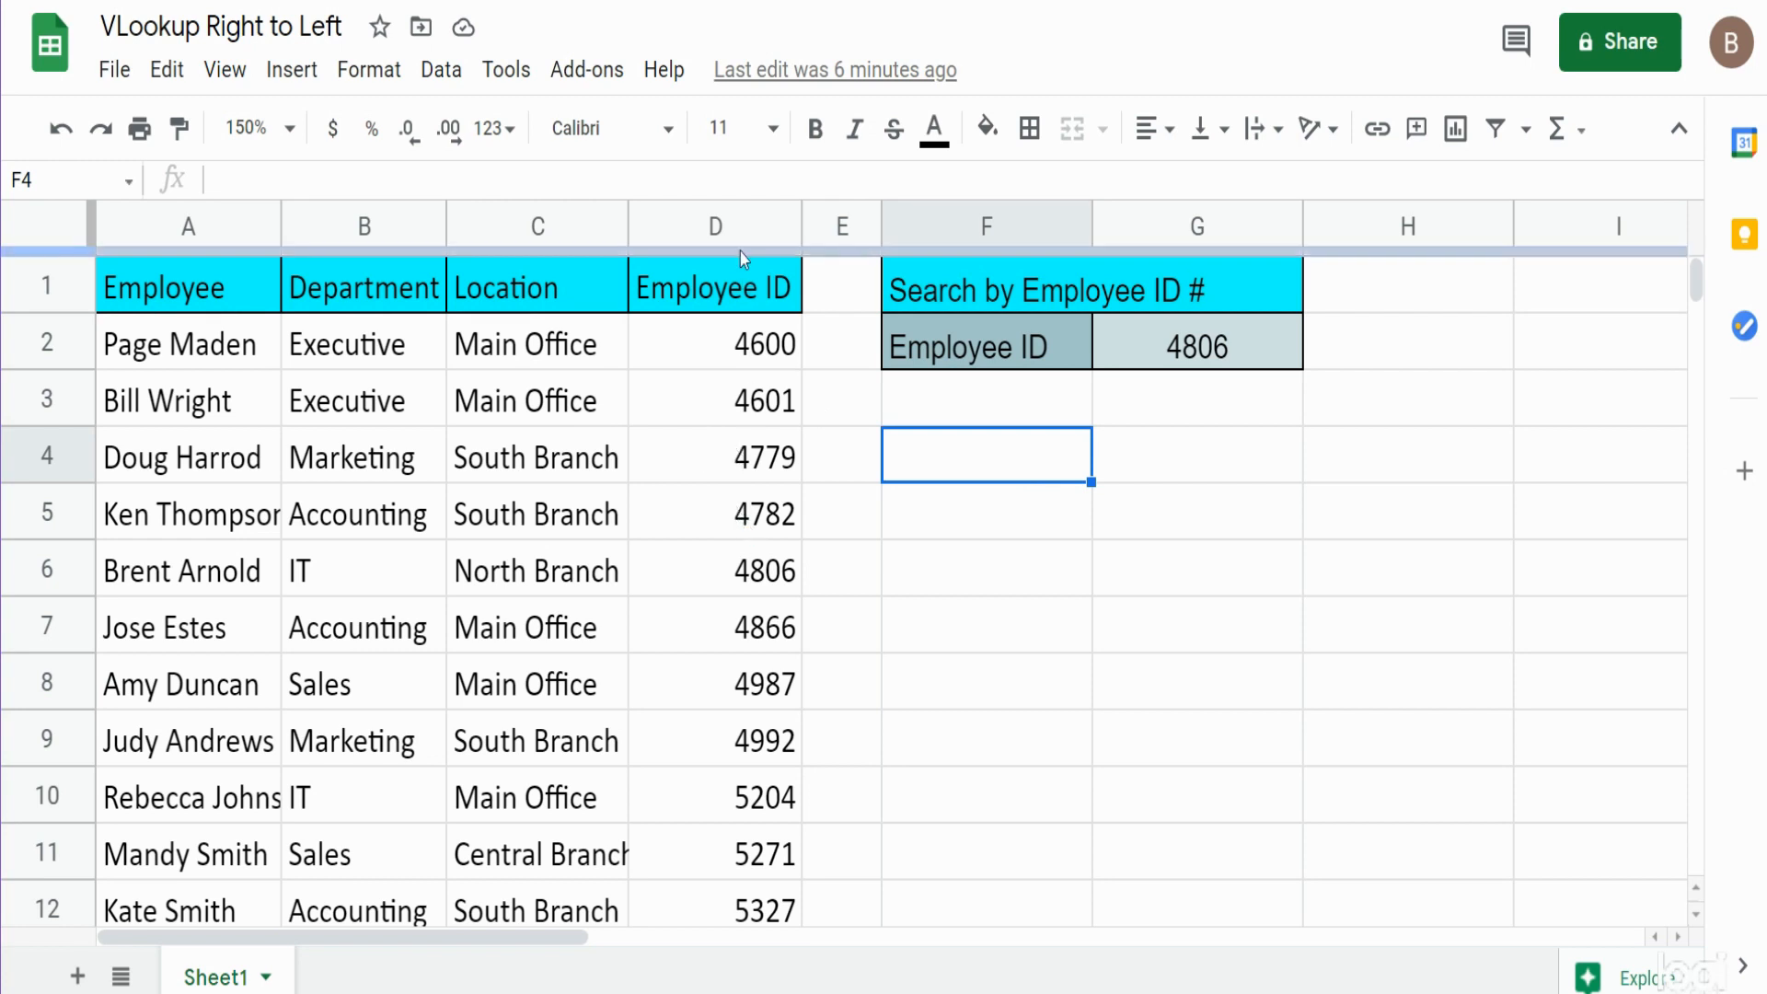
Enter an array formula in F5 joining column D before columns A:C, so Employee ID comes first
{"action": "left_click", "coordinate": [714, 225]}
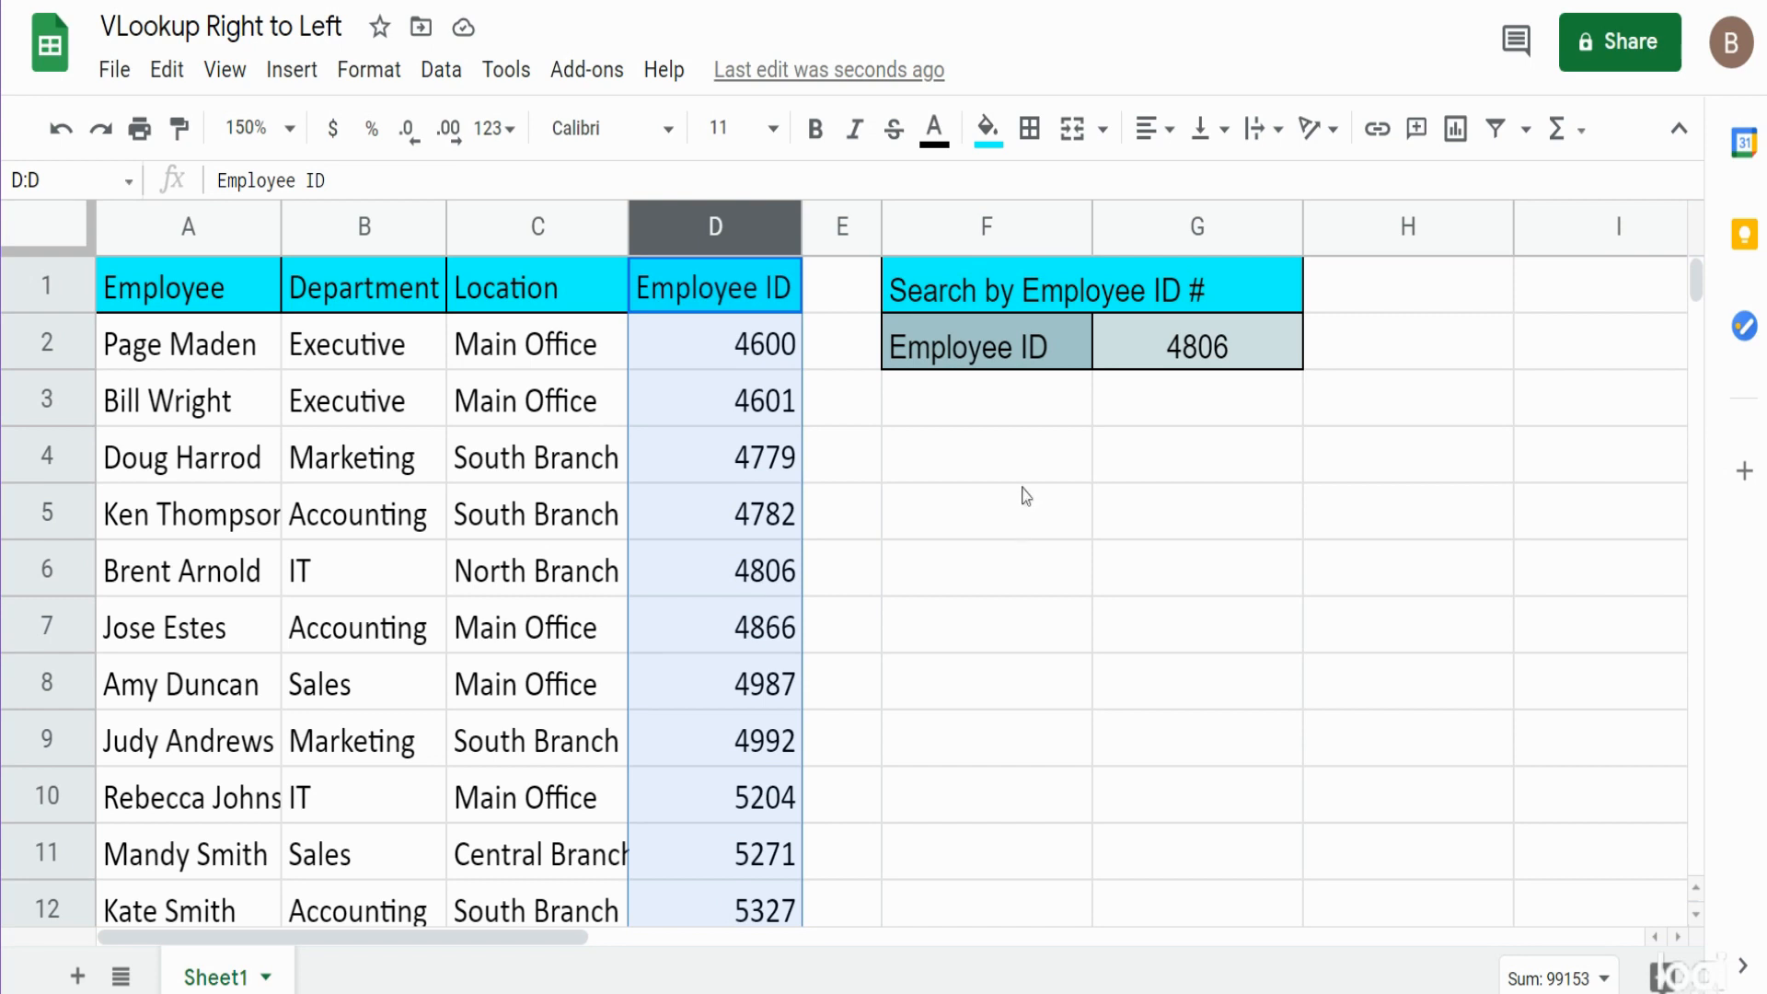
{"action": "left_click", "coordinate": [987, 513]}
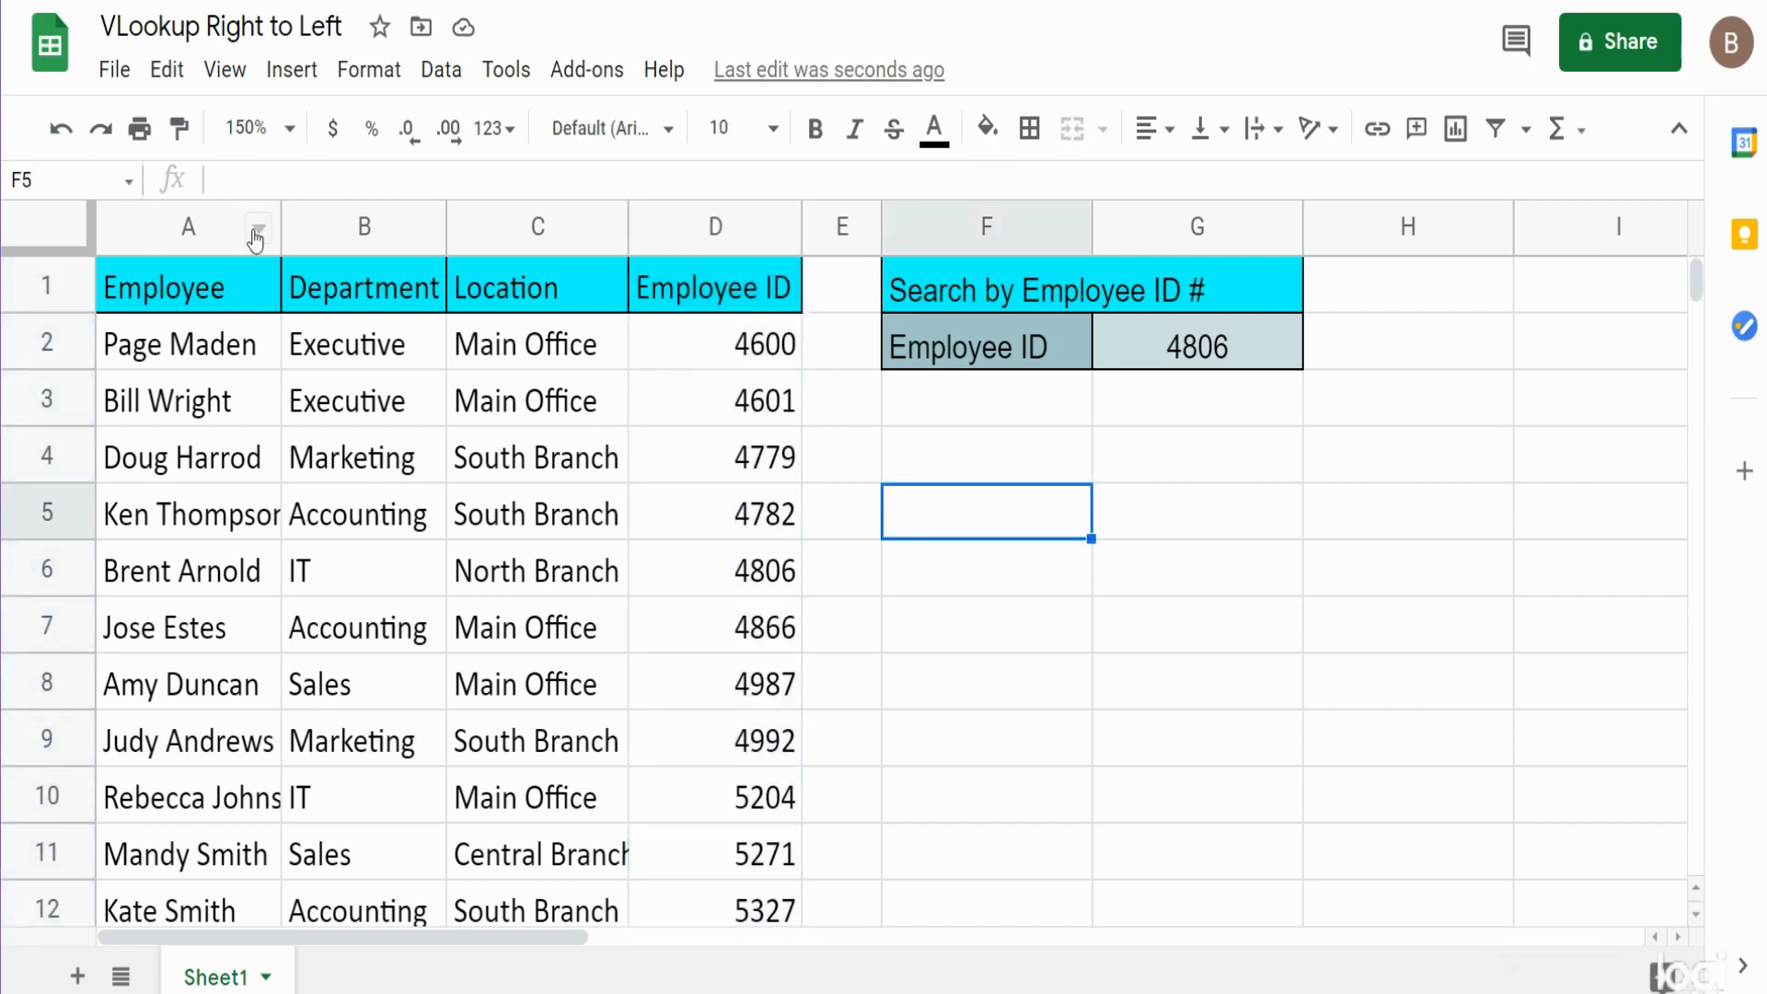
{"action": "type", "text": "="}
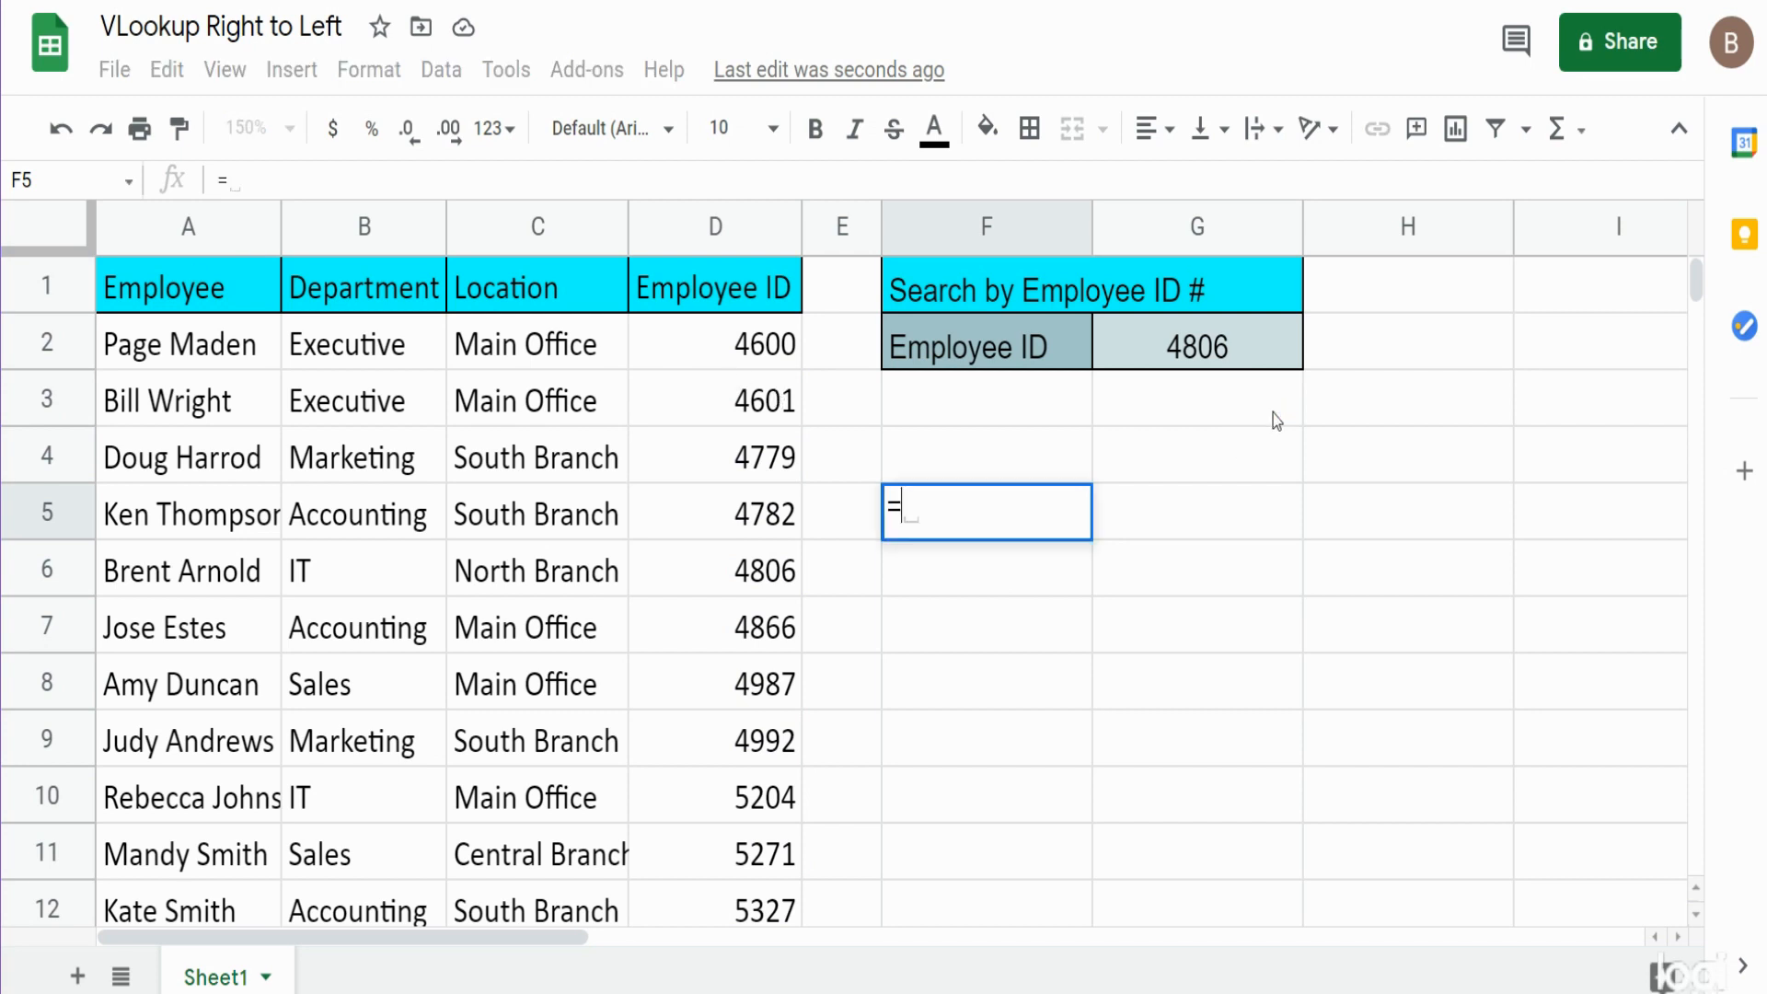
{"action": "type", "text": "("}
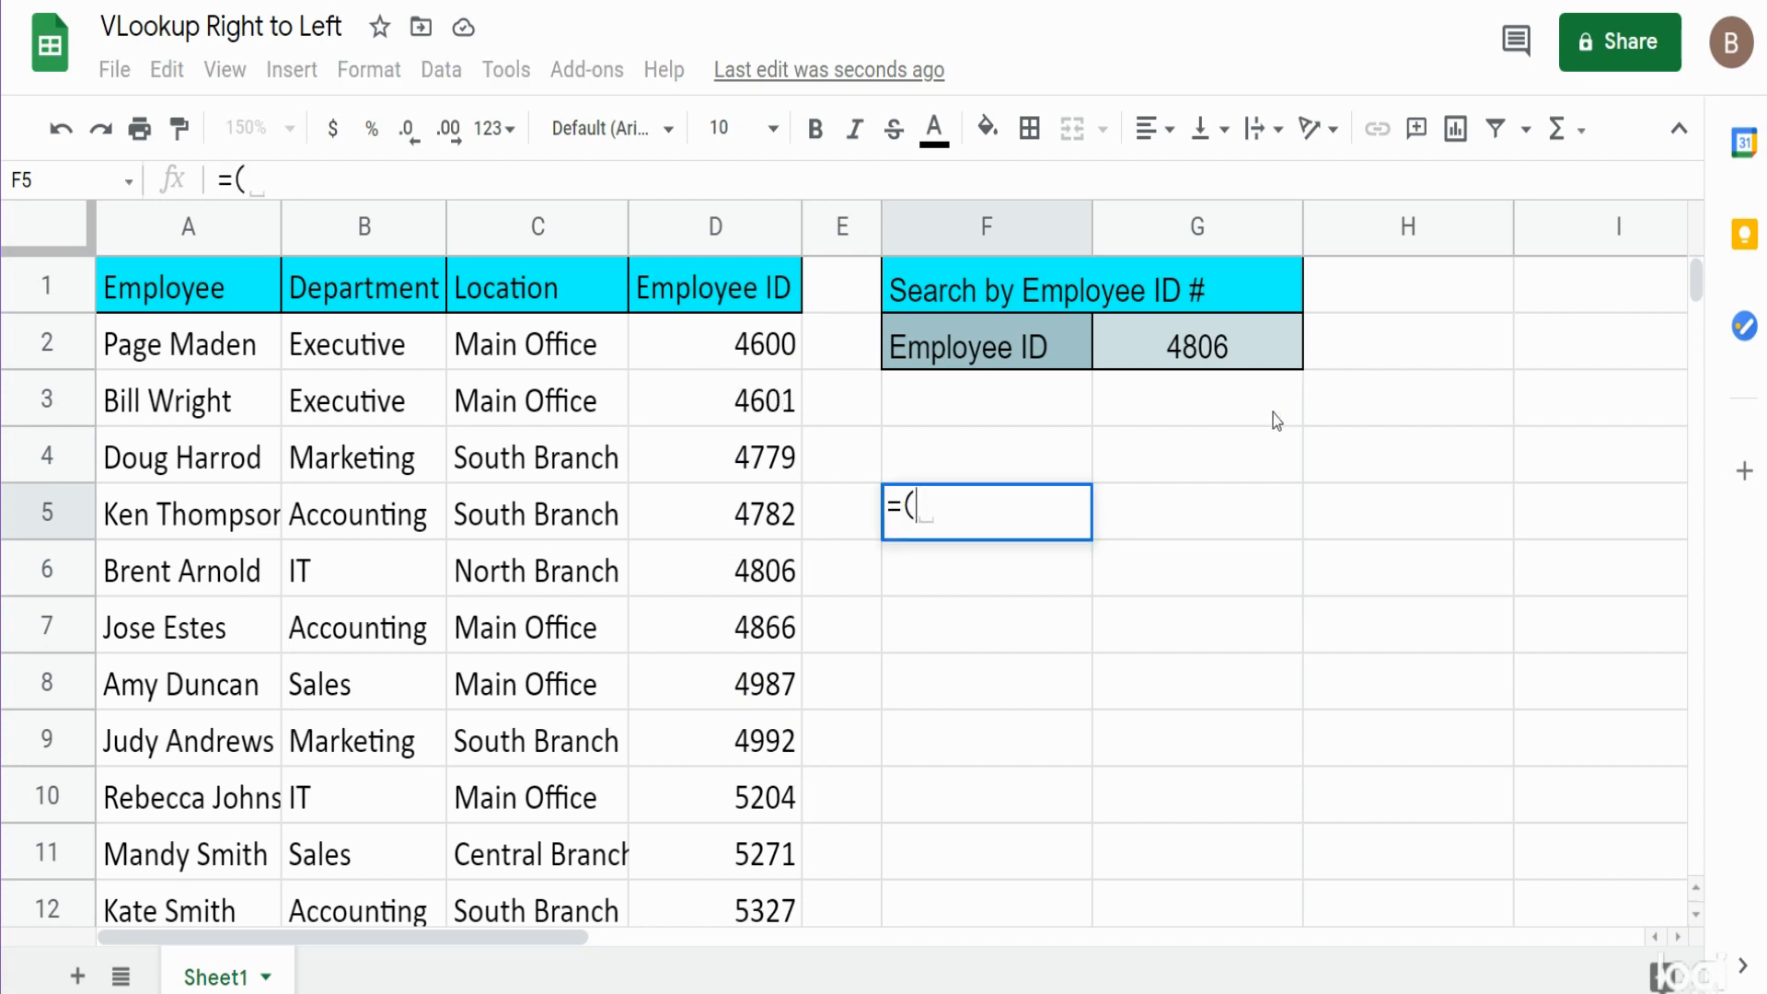
{"action": "type", "text": "{"}
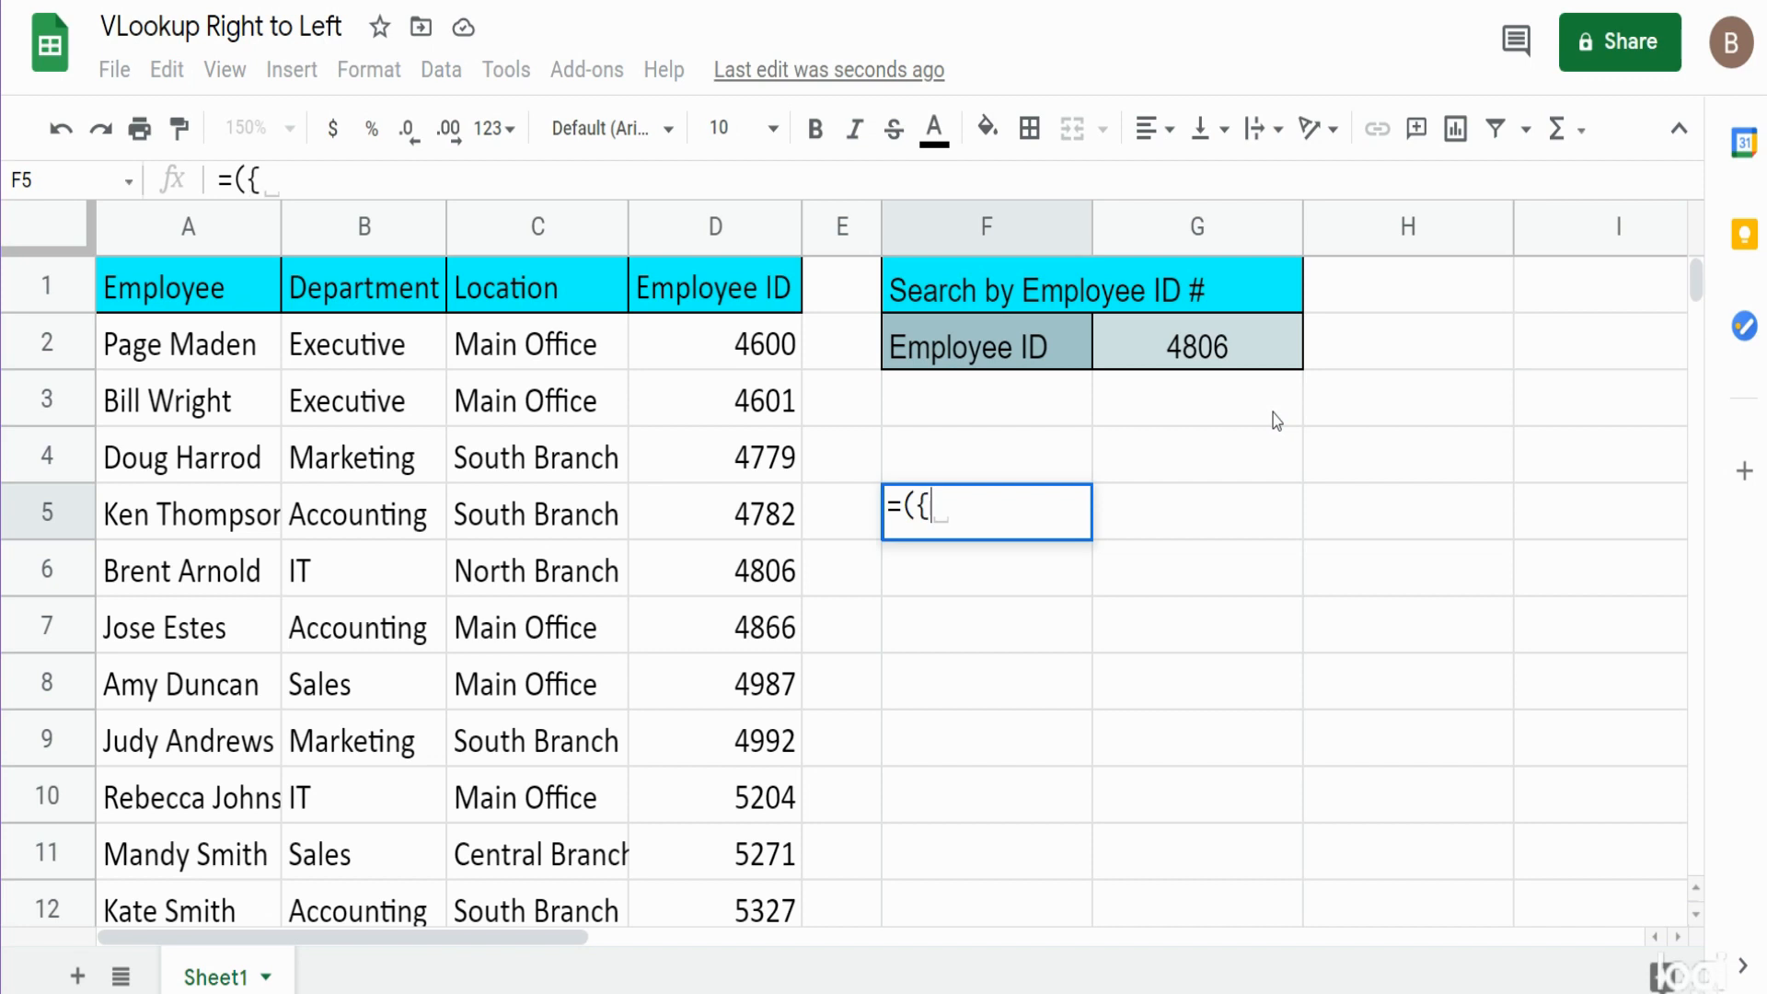
{"action": "mouse_move", "coordinate": [1279, 414]}
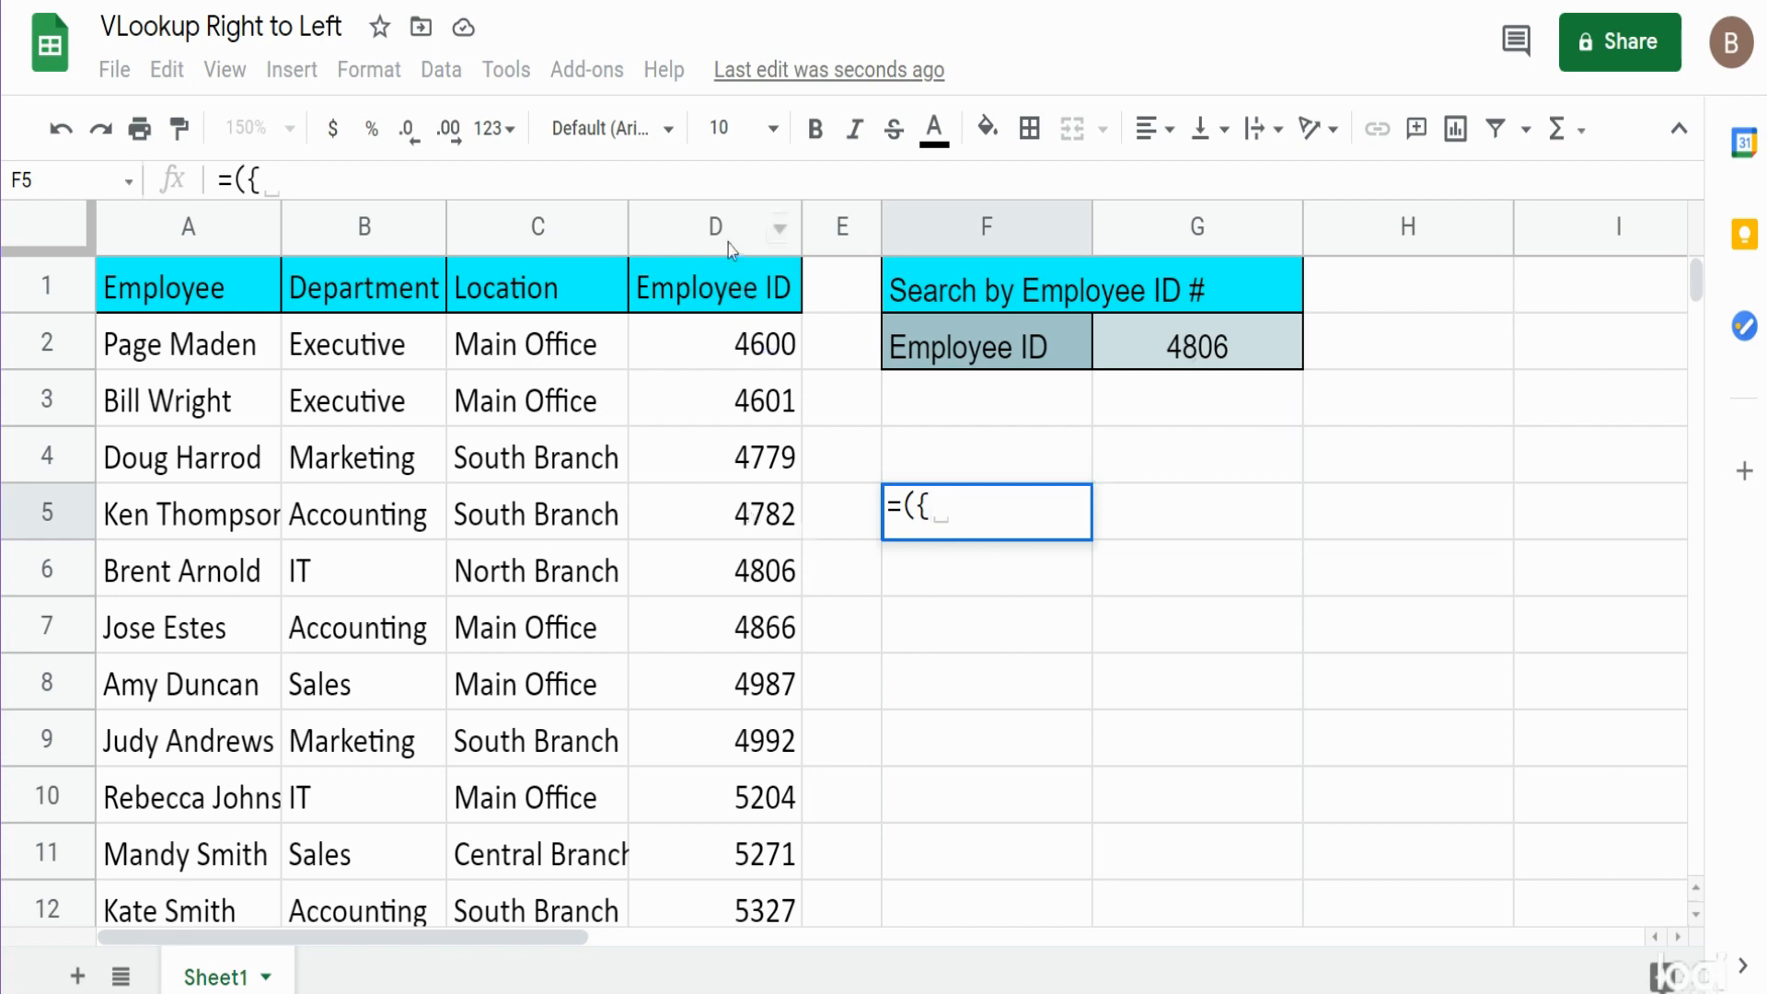
{"action": "left_click", "coordinate": [714, 228]}
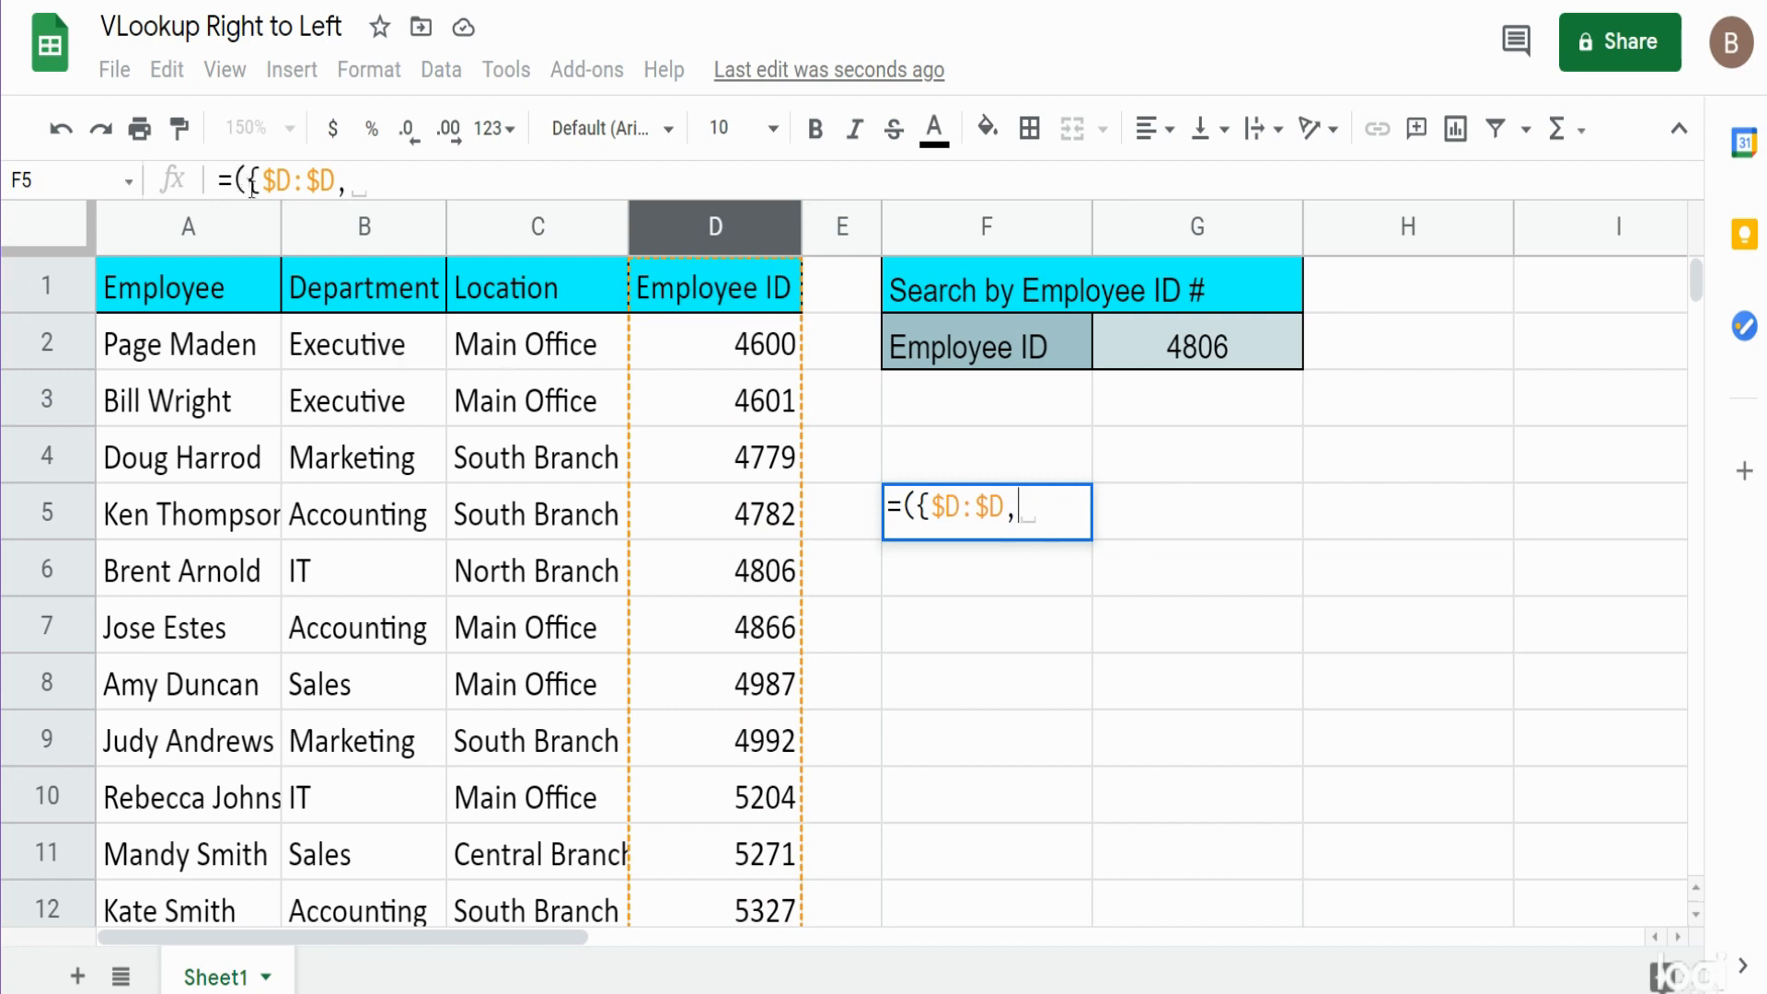
{"action": "left_click_drag", "start_coordinate": [188, 226], "coordinate": [535, 226]}
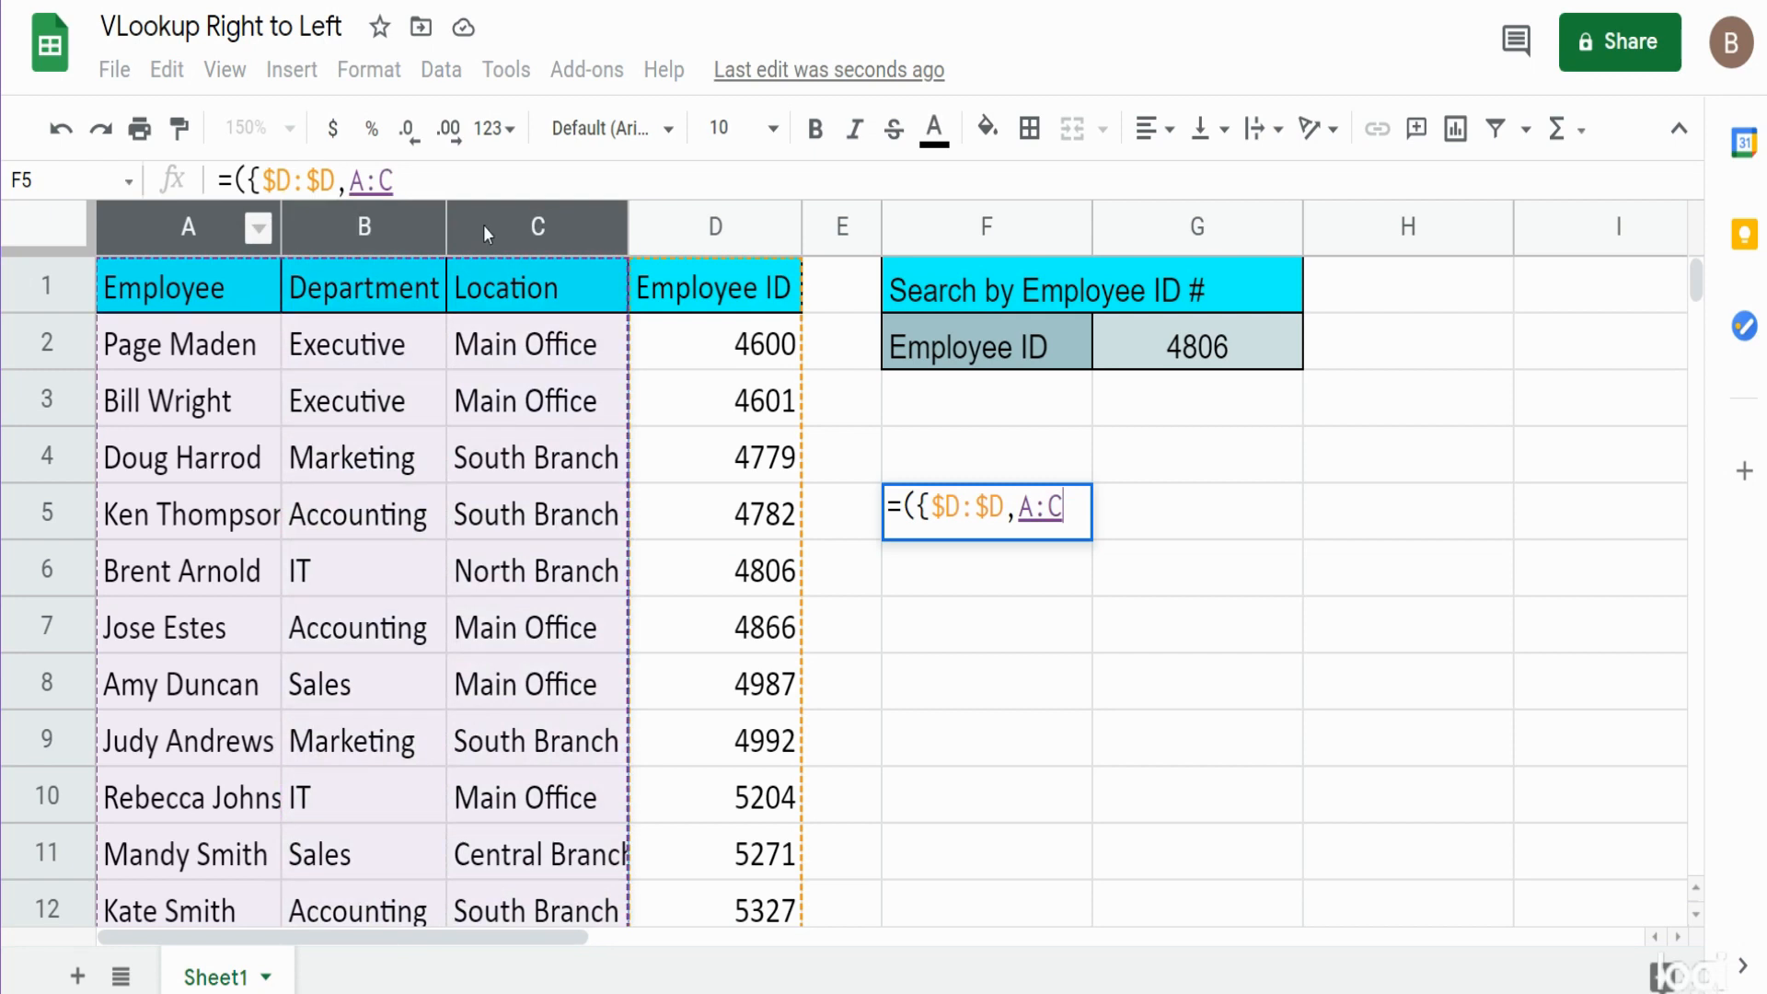
{"action": "key", "text": "Enter"}
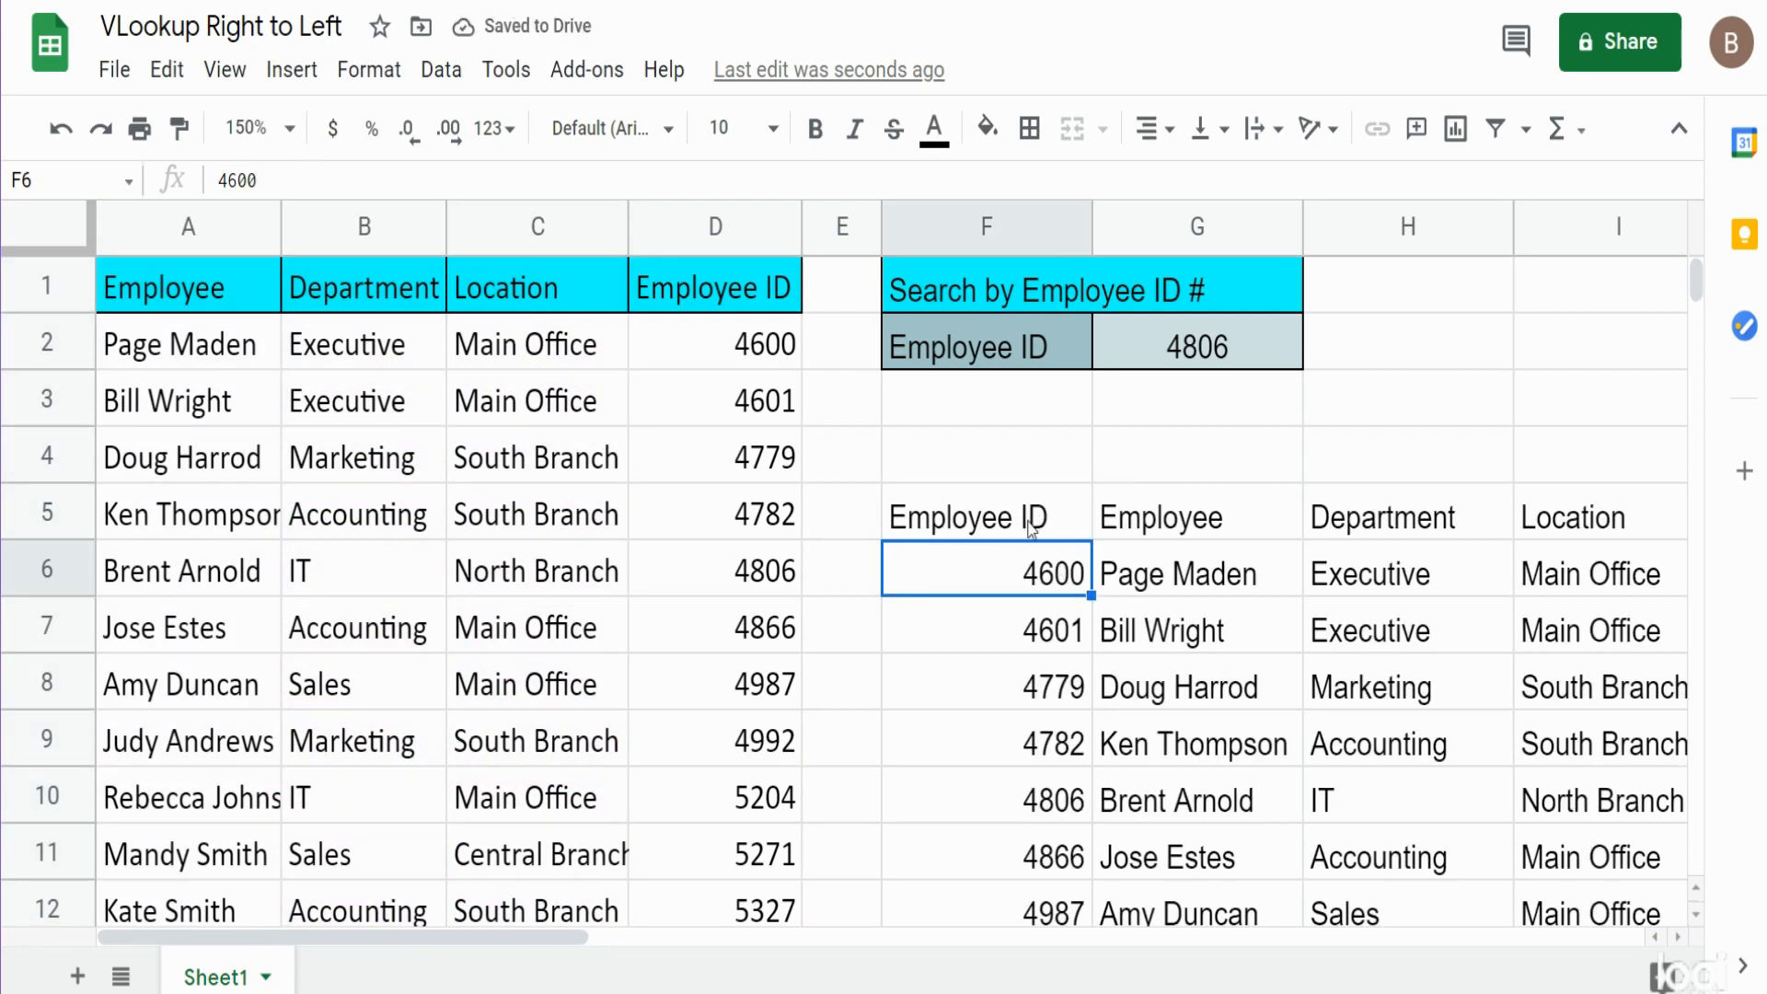
{"action": "left_click", "coordinate": [983, 516]}
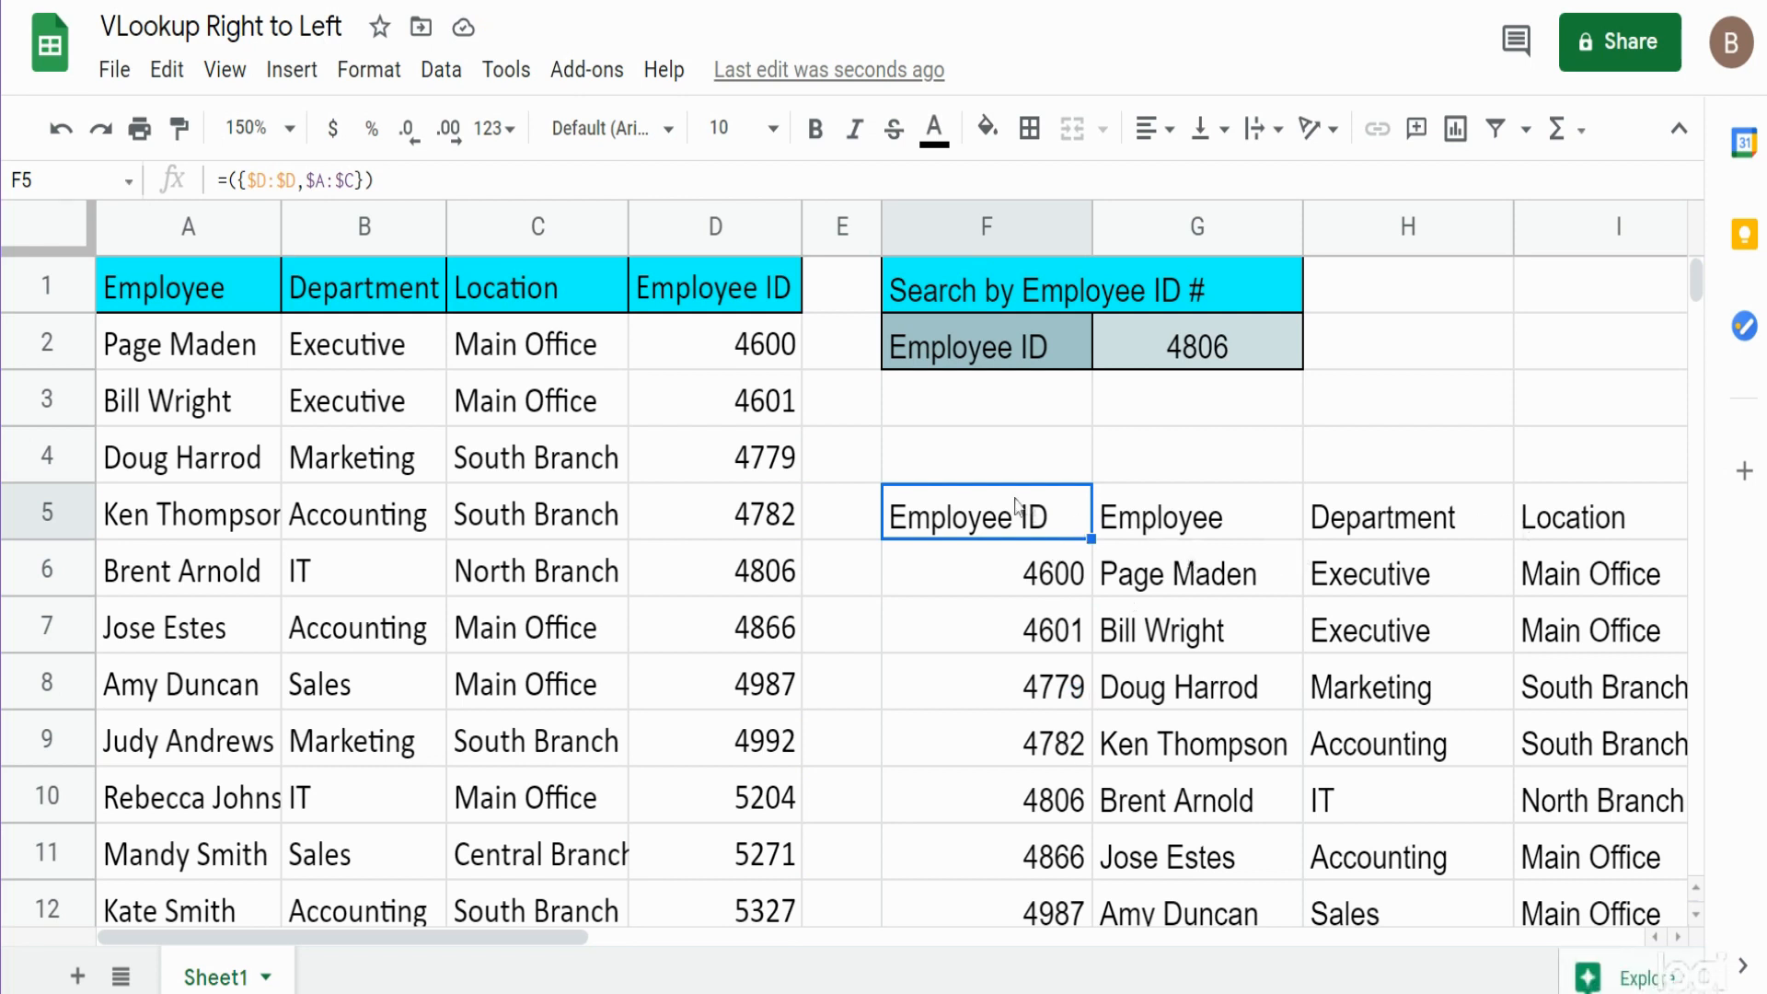
{"action": "mouse_move", "coordinate": [1014, 515]}
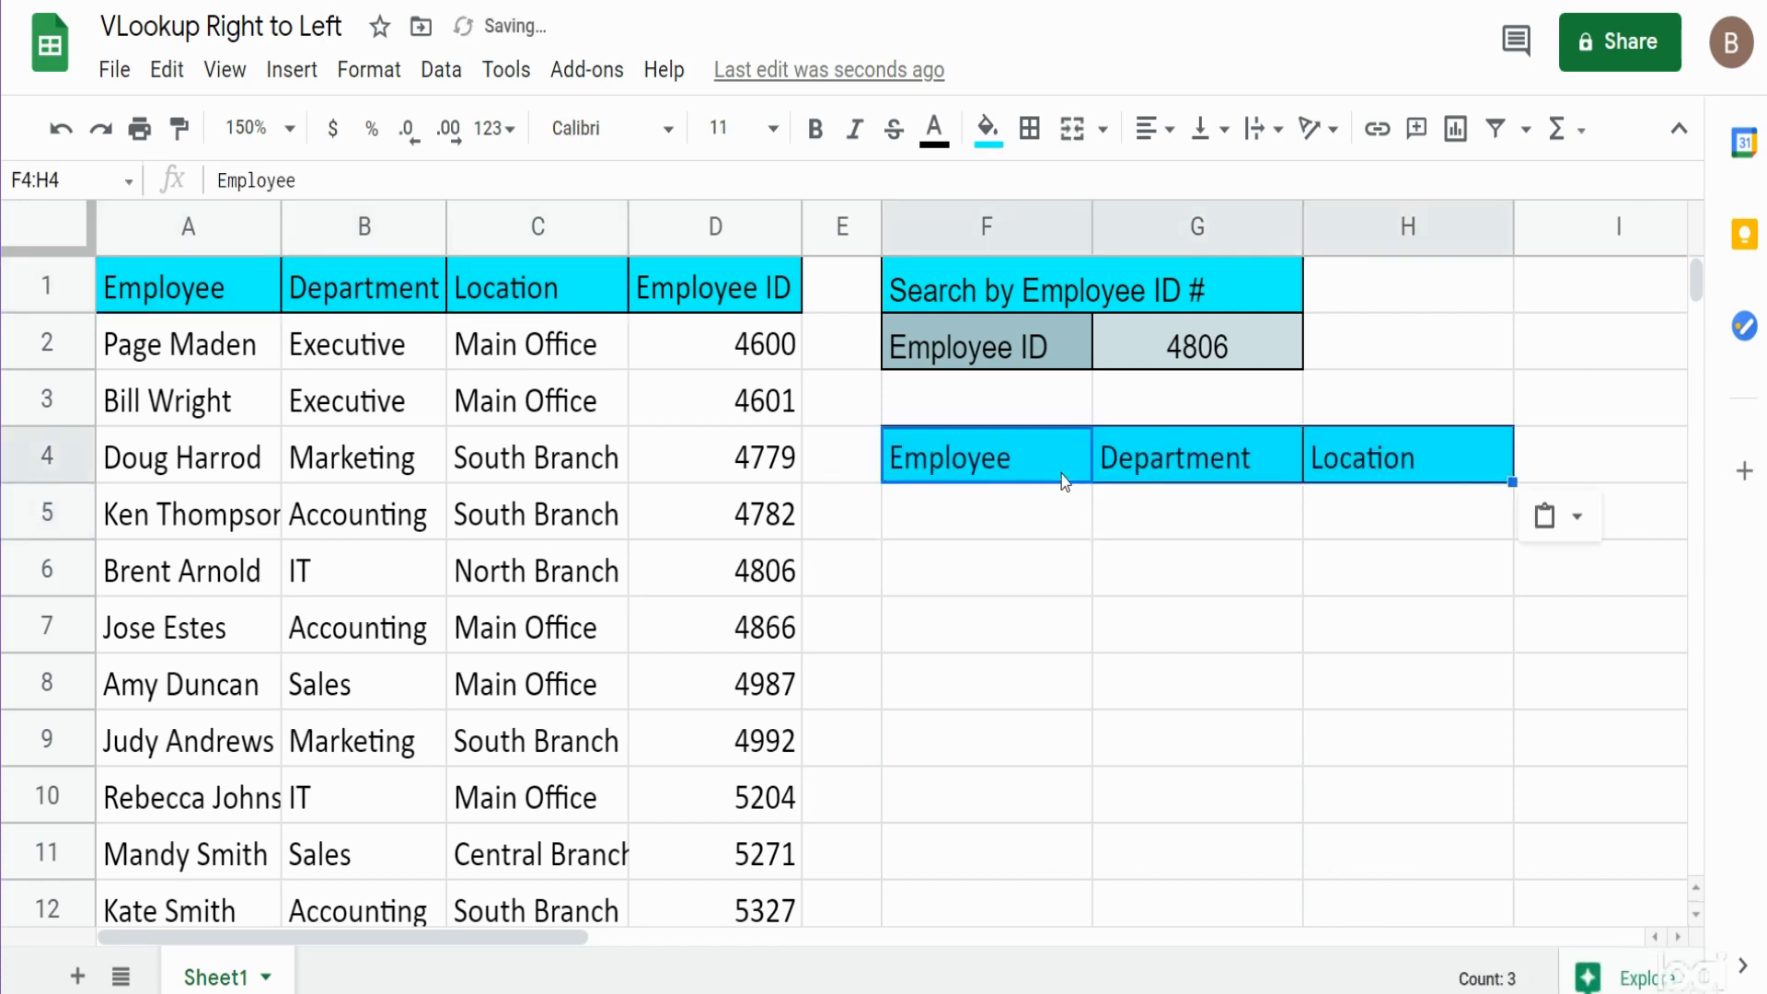
Select cell F5 under the new Employee header for the lookup formula
{"action": "left_click", "coordinate": [984, 512]}
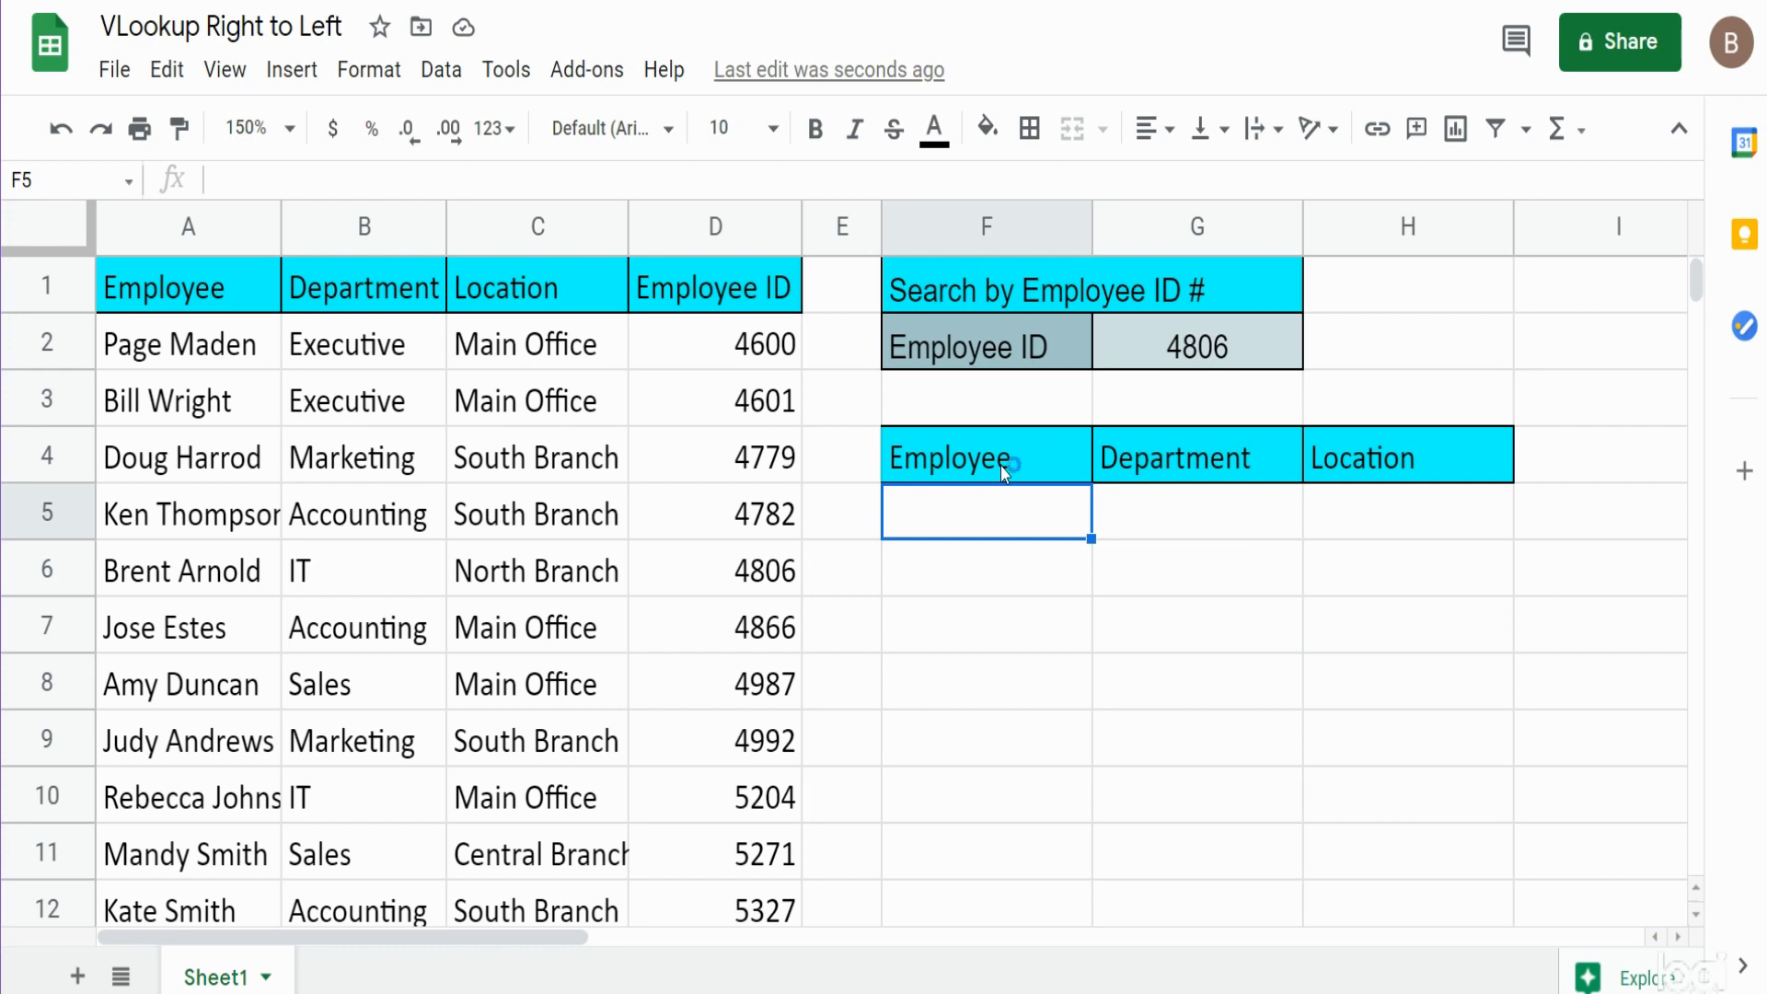
Start a VLOOKUP in F5 keyed on G2's ID 4806, searching the array {D, $A:$C}
{"action": "type", "text": "=V1"}
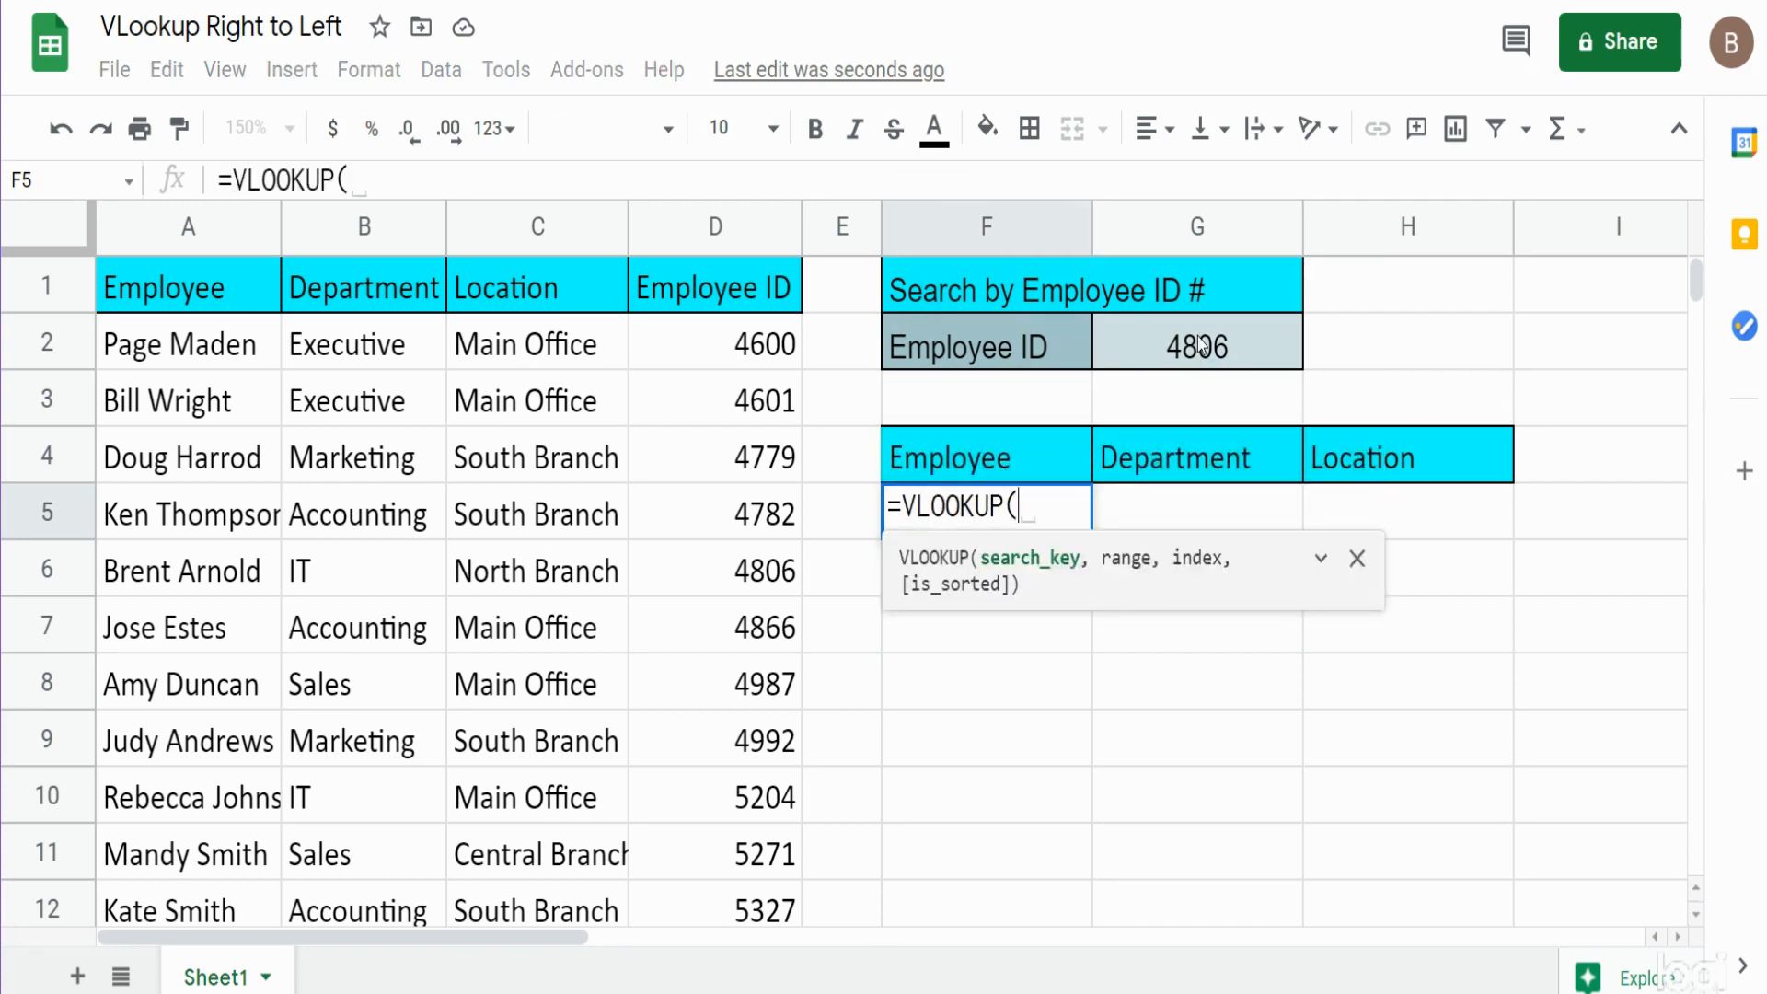
{"action": "left_click", "coordinate": [1197, 344]}
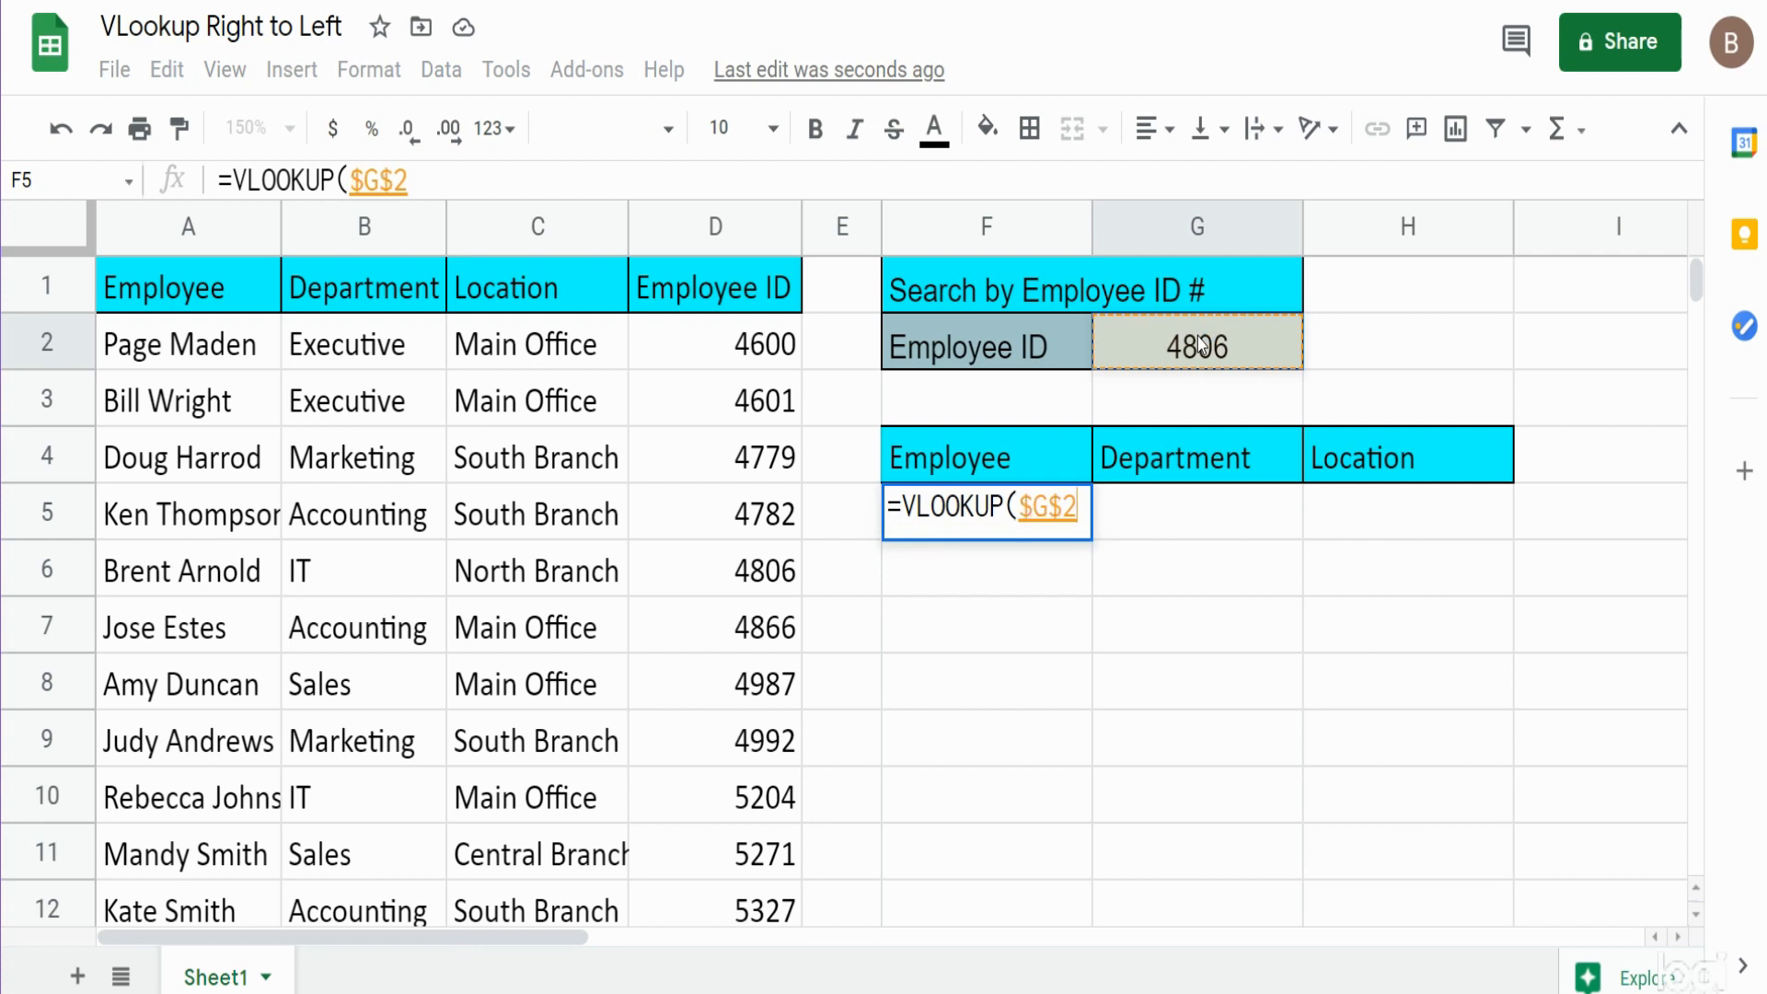
{"action": "type", "text": ","}
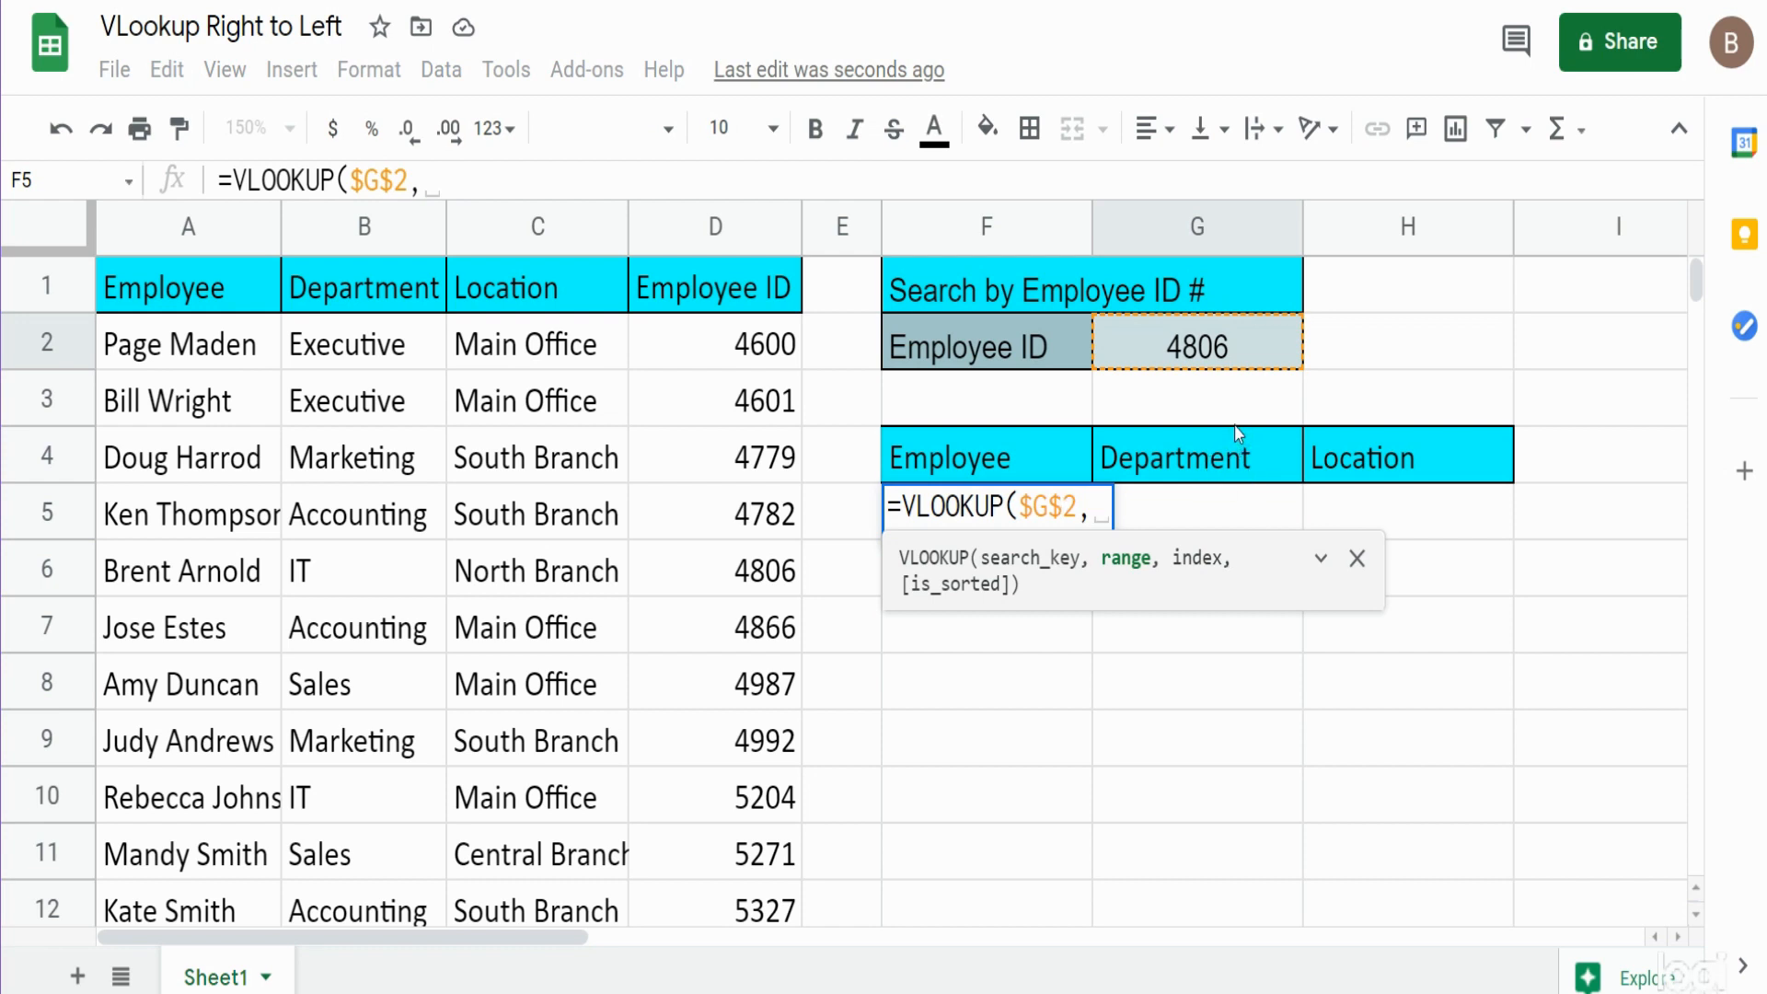
{"action": "type", "text": "{"}
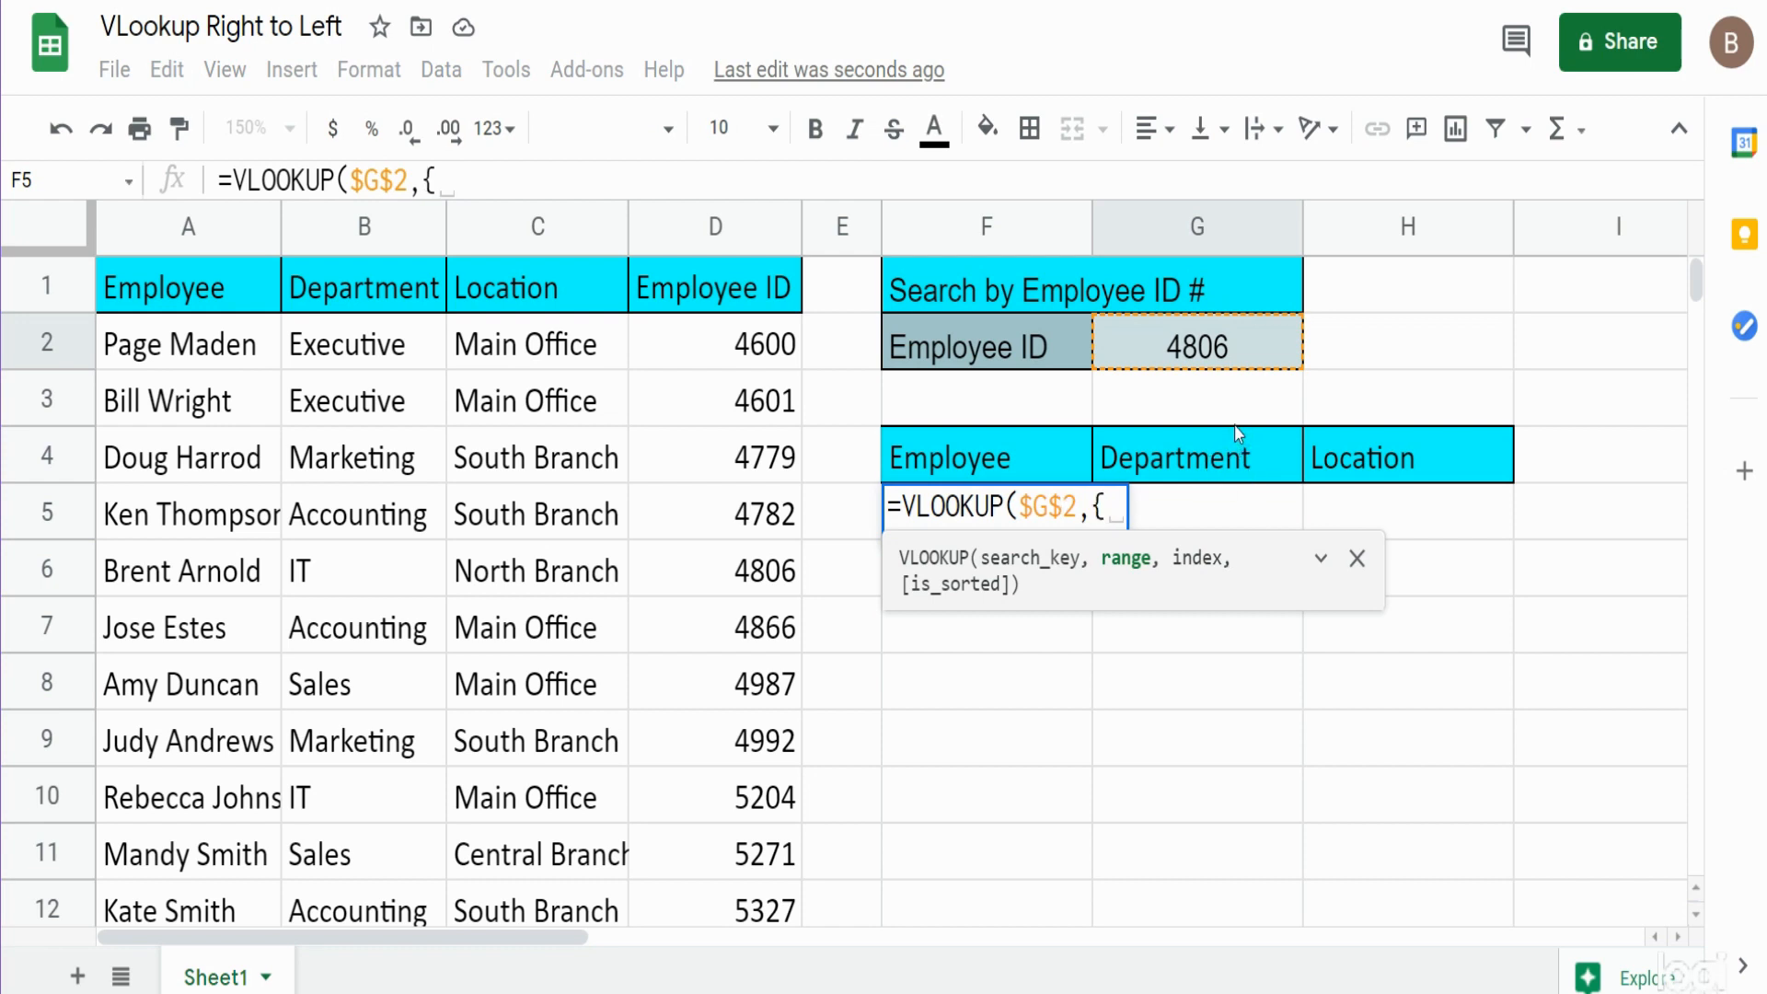
{"action": "left_click", "coordinate": [715, 226]}
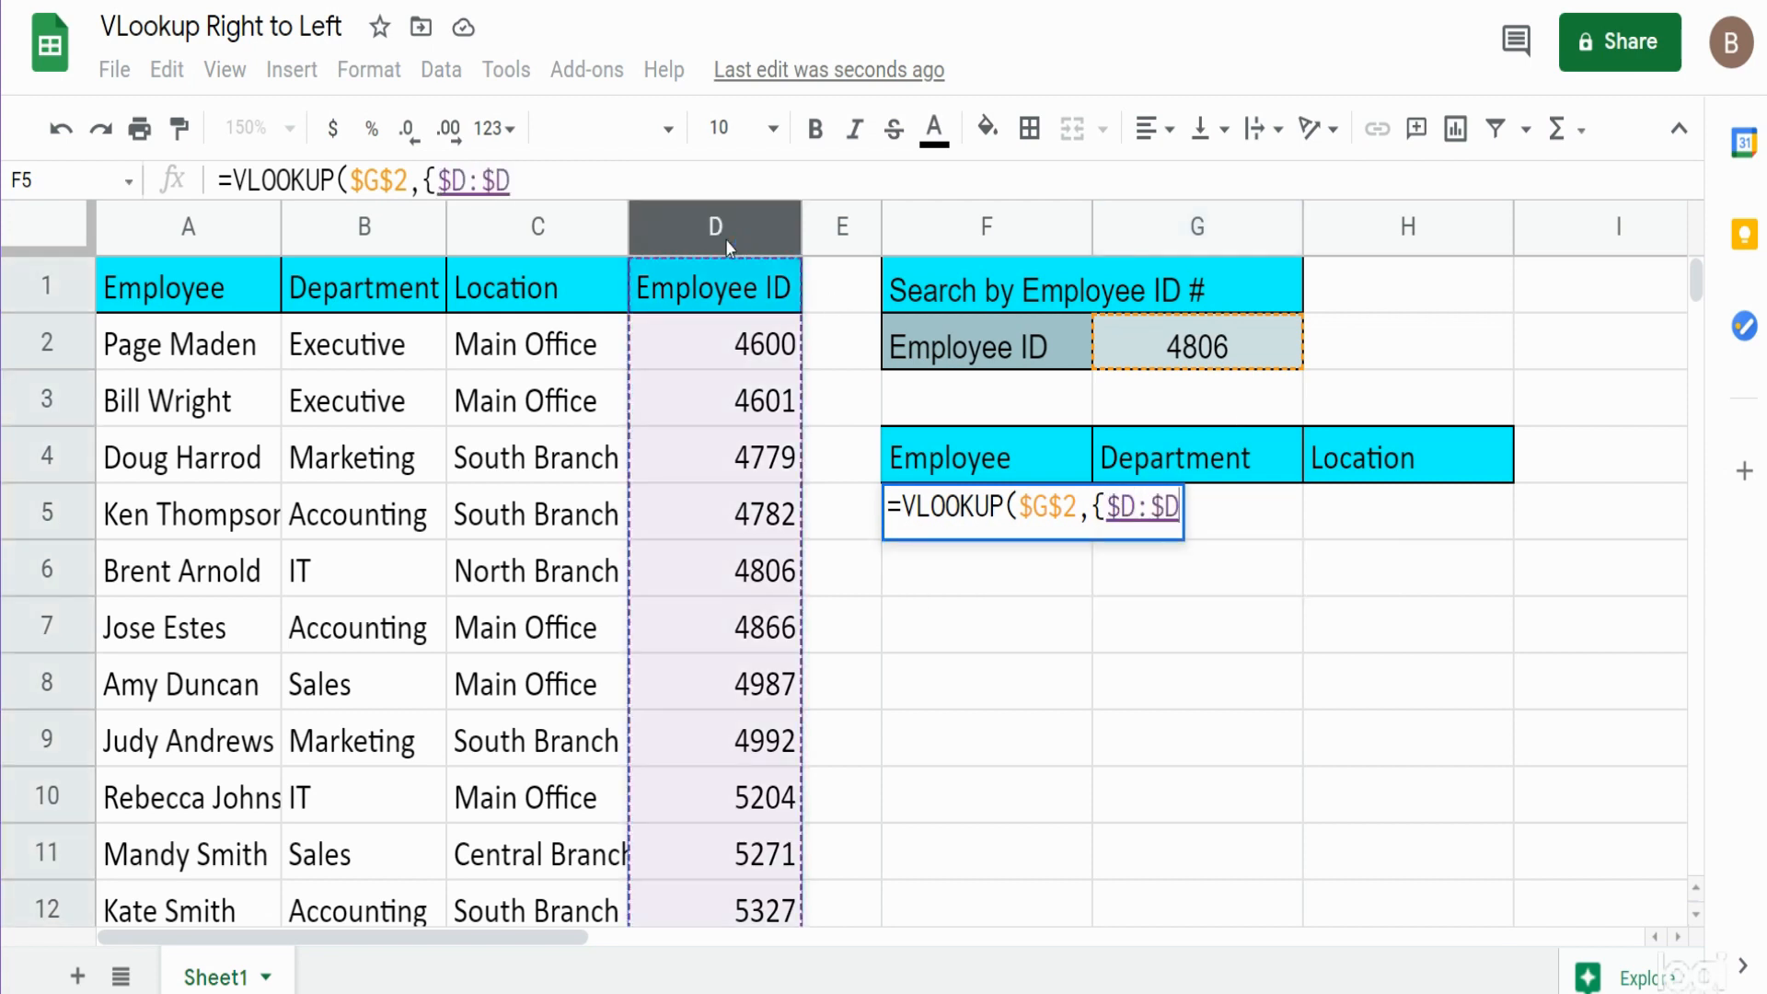
{"action": "type", "text": ",A:C"}
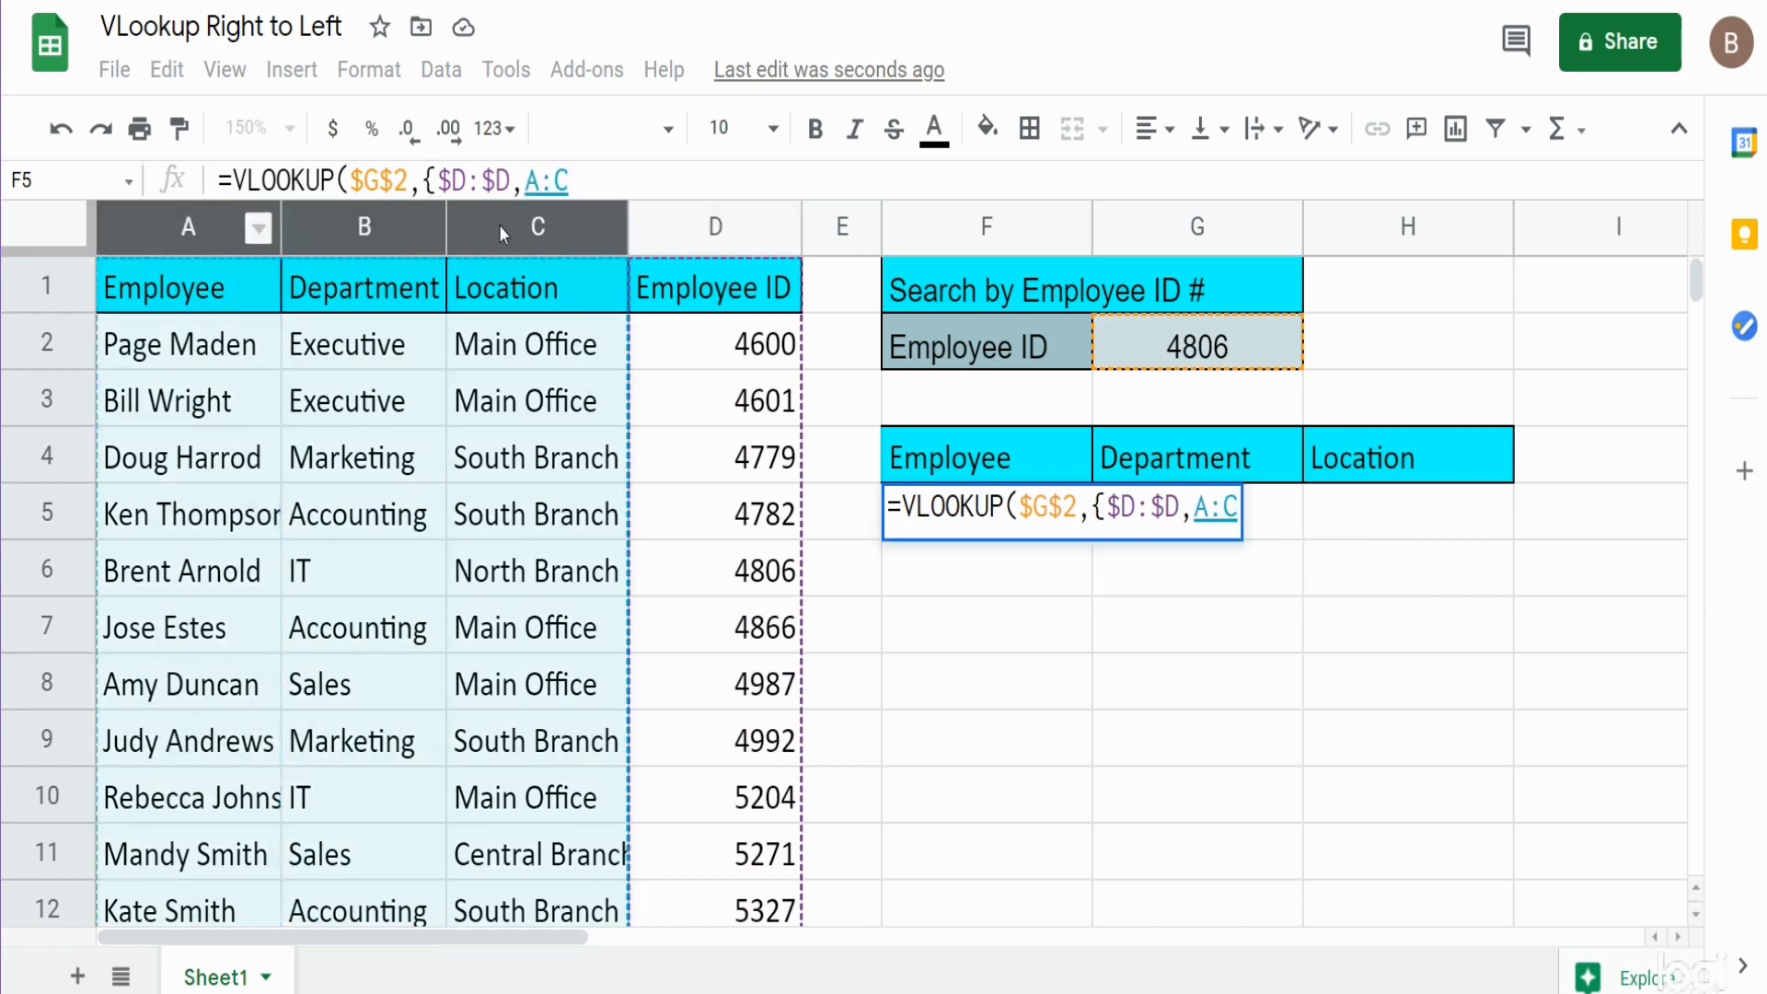
{"action": "key", "text": "f4"}
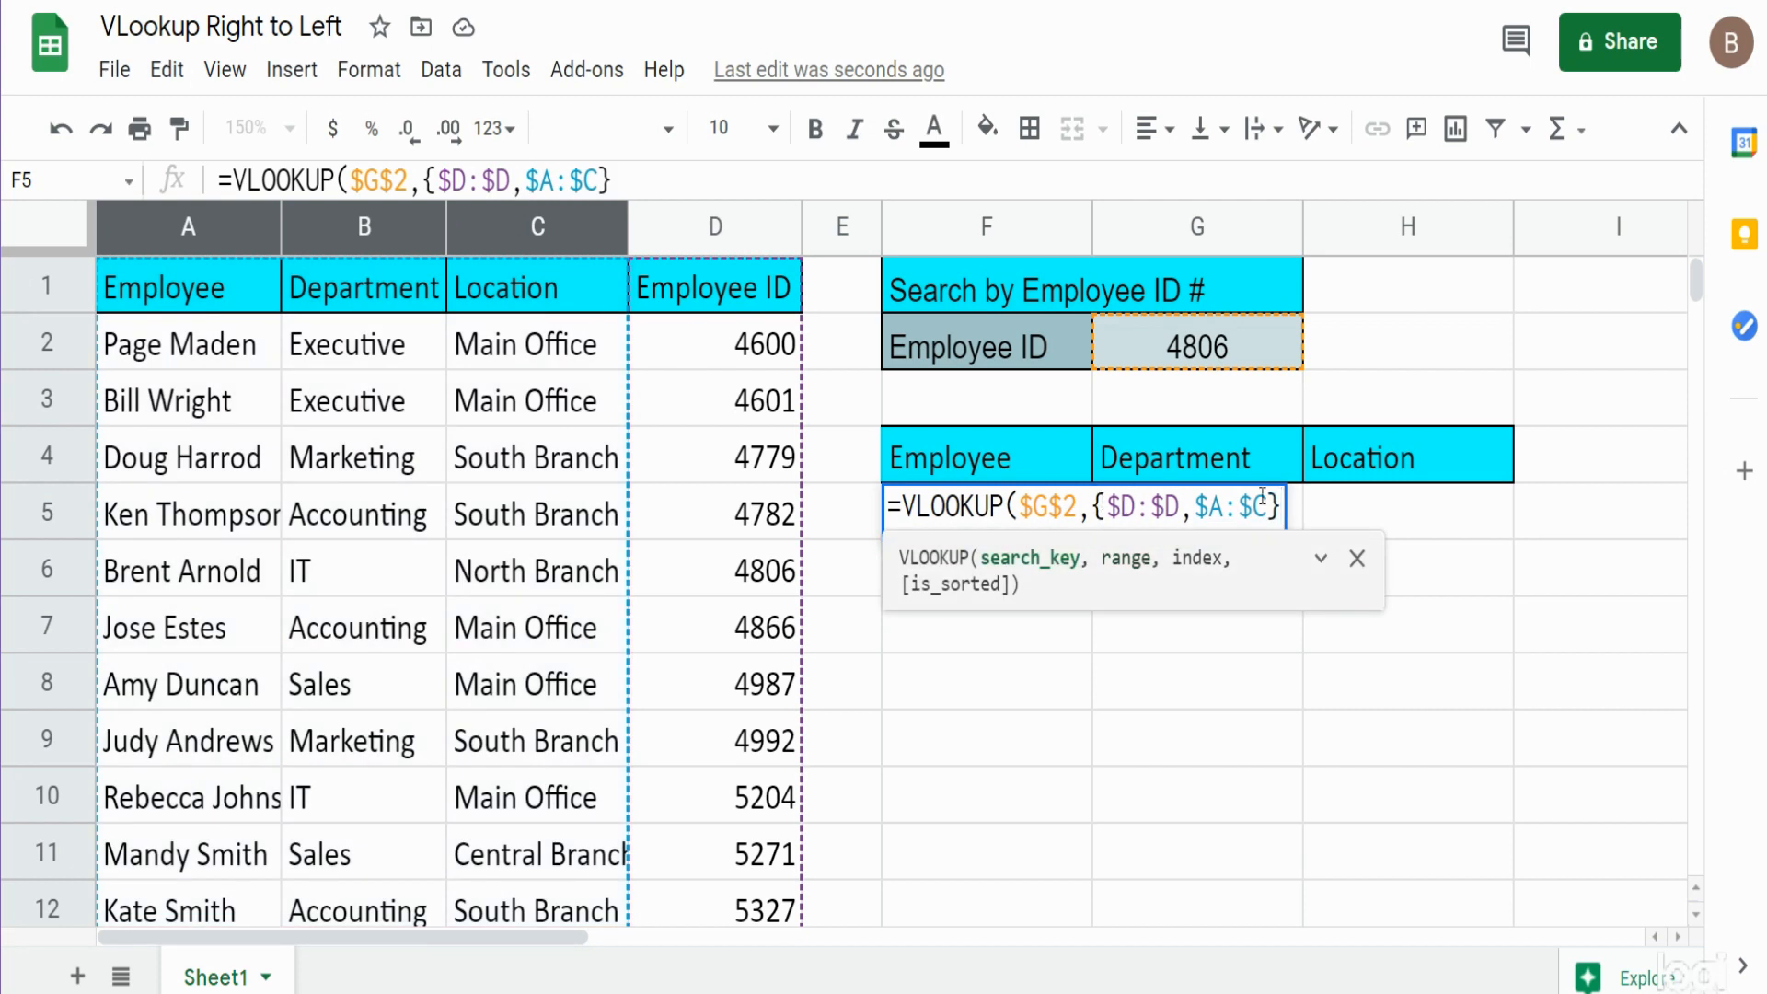
{"action": "type", "text": ","}
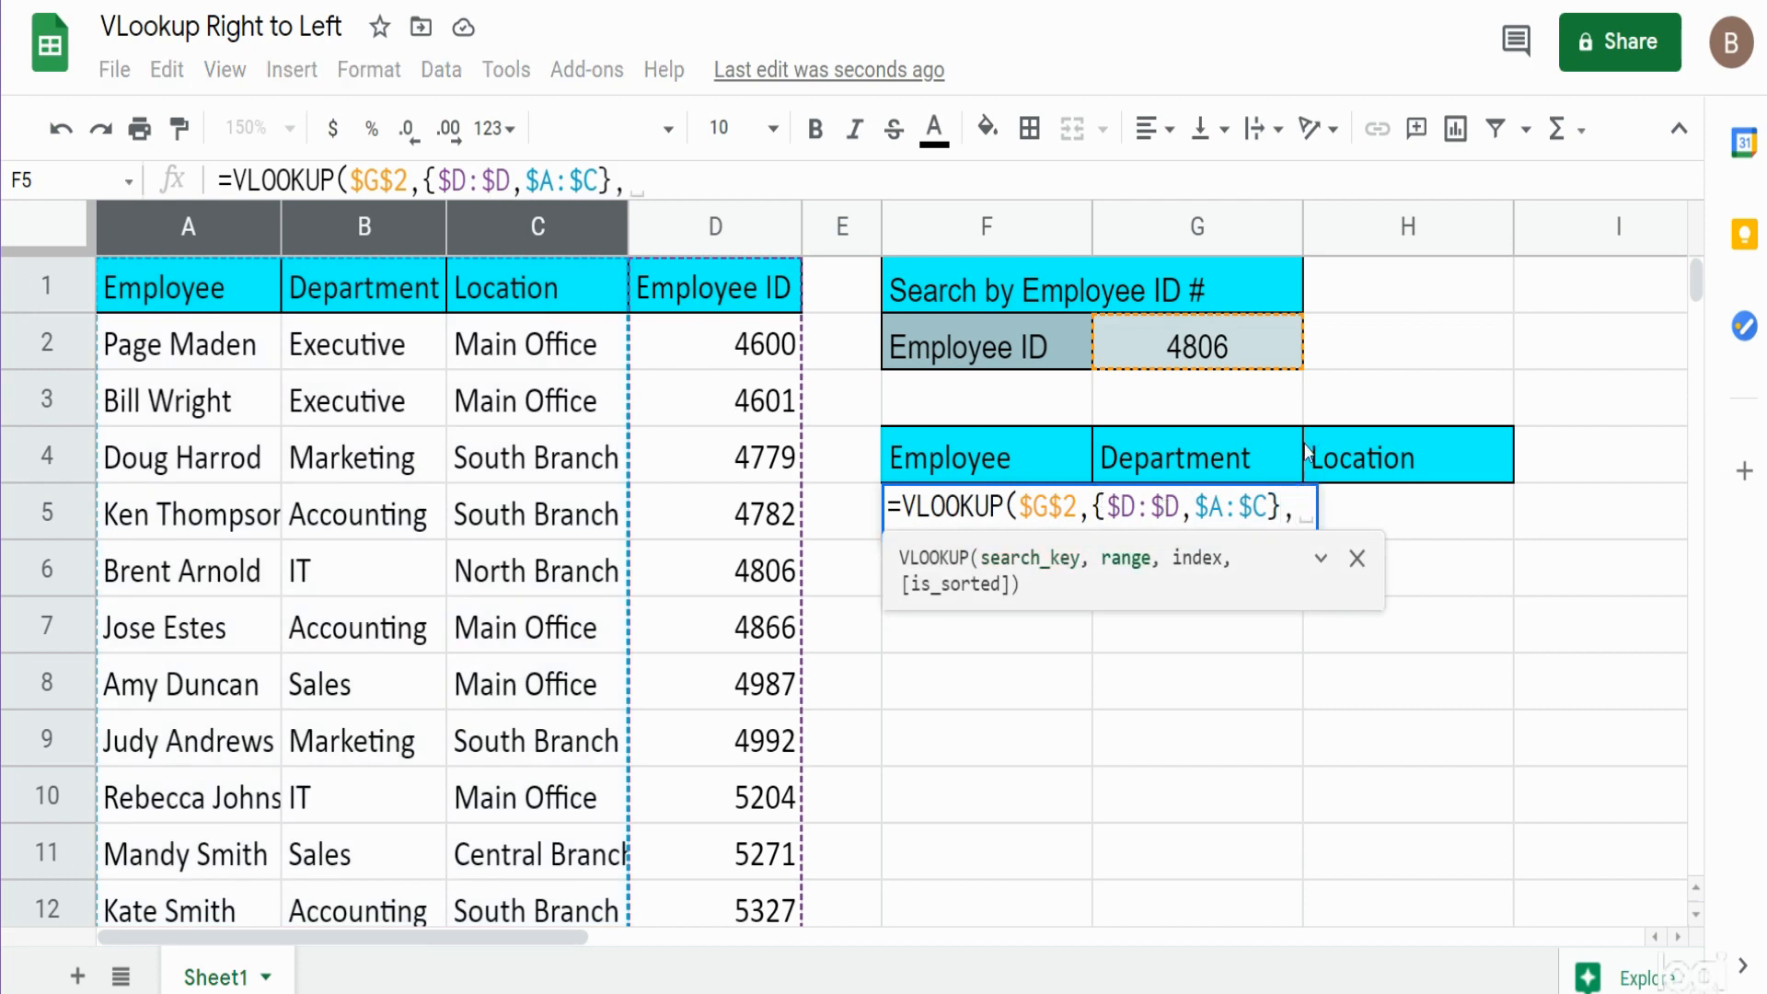
{"action": "mouse_move", "coordinate": [1211, 568]}
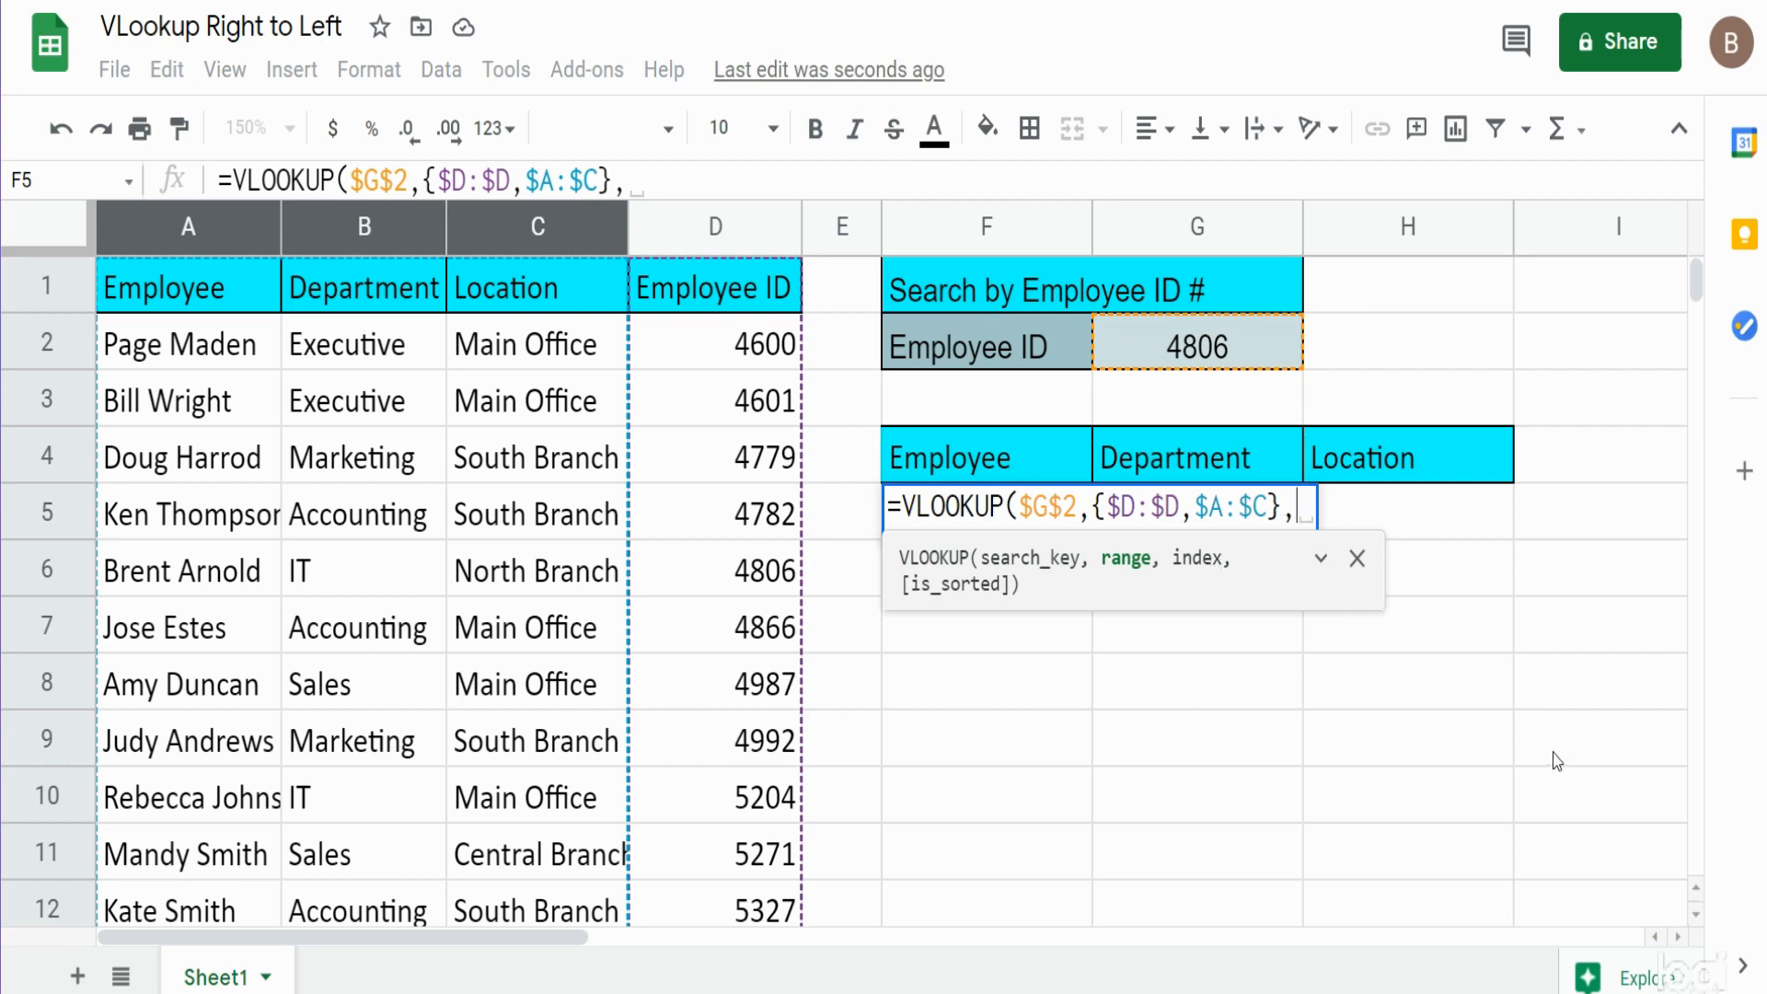
{"action": "mouse_move", "coordinate": [983, 458]}
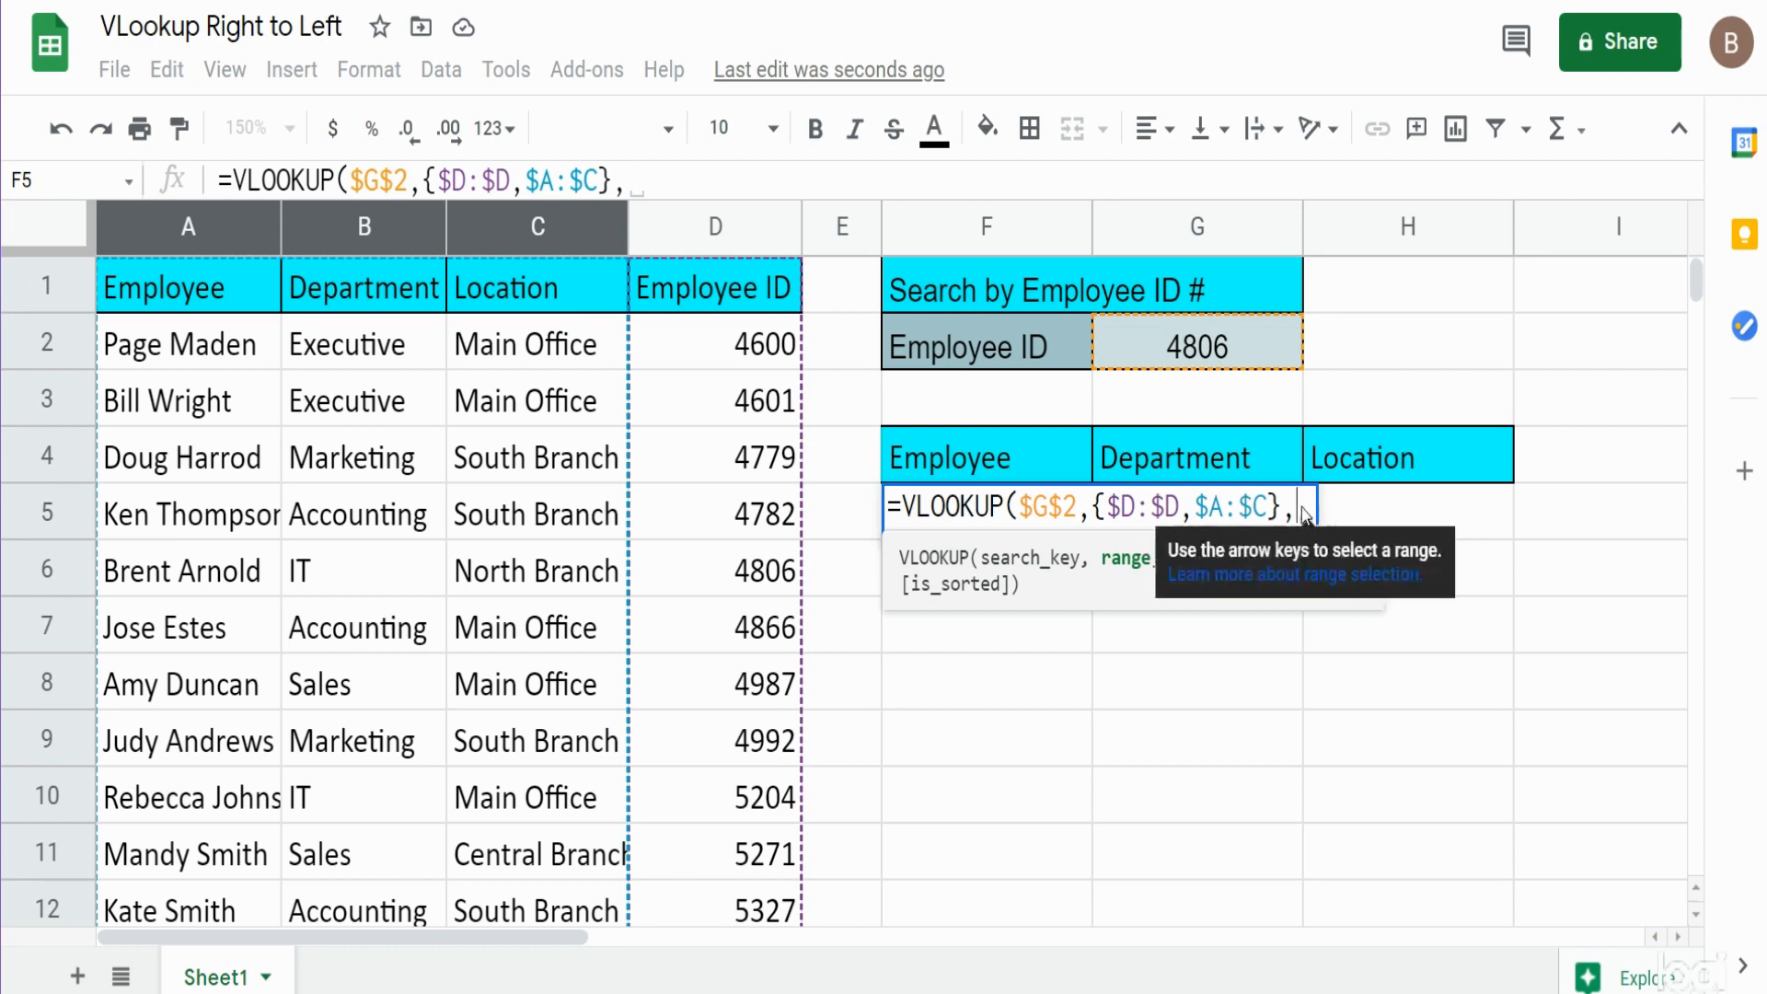
{"action": "mouse_move", "coordinate": [1306, 513]}
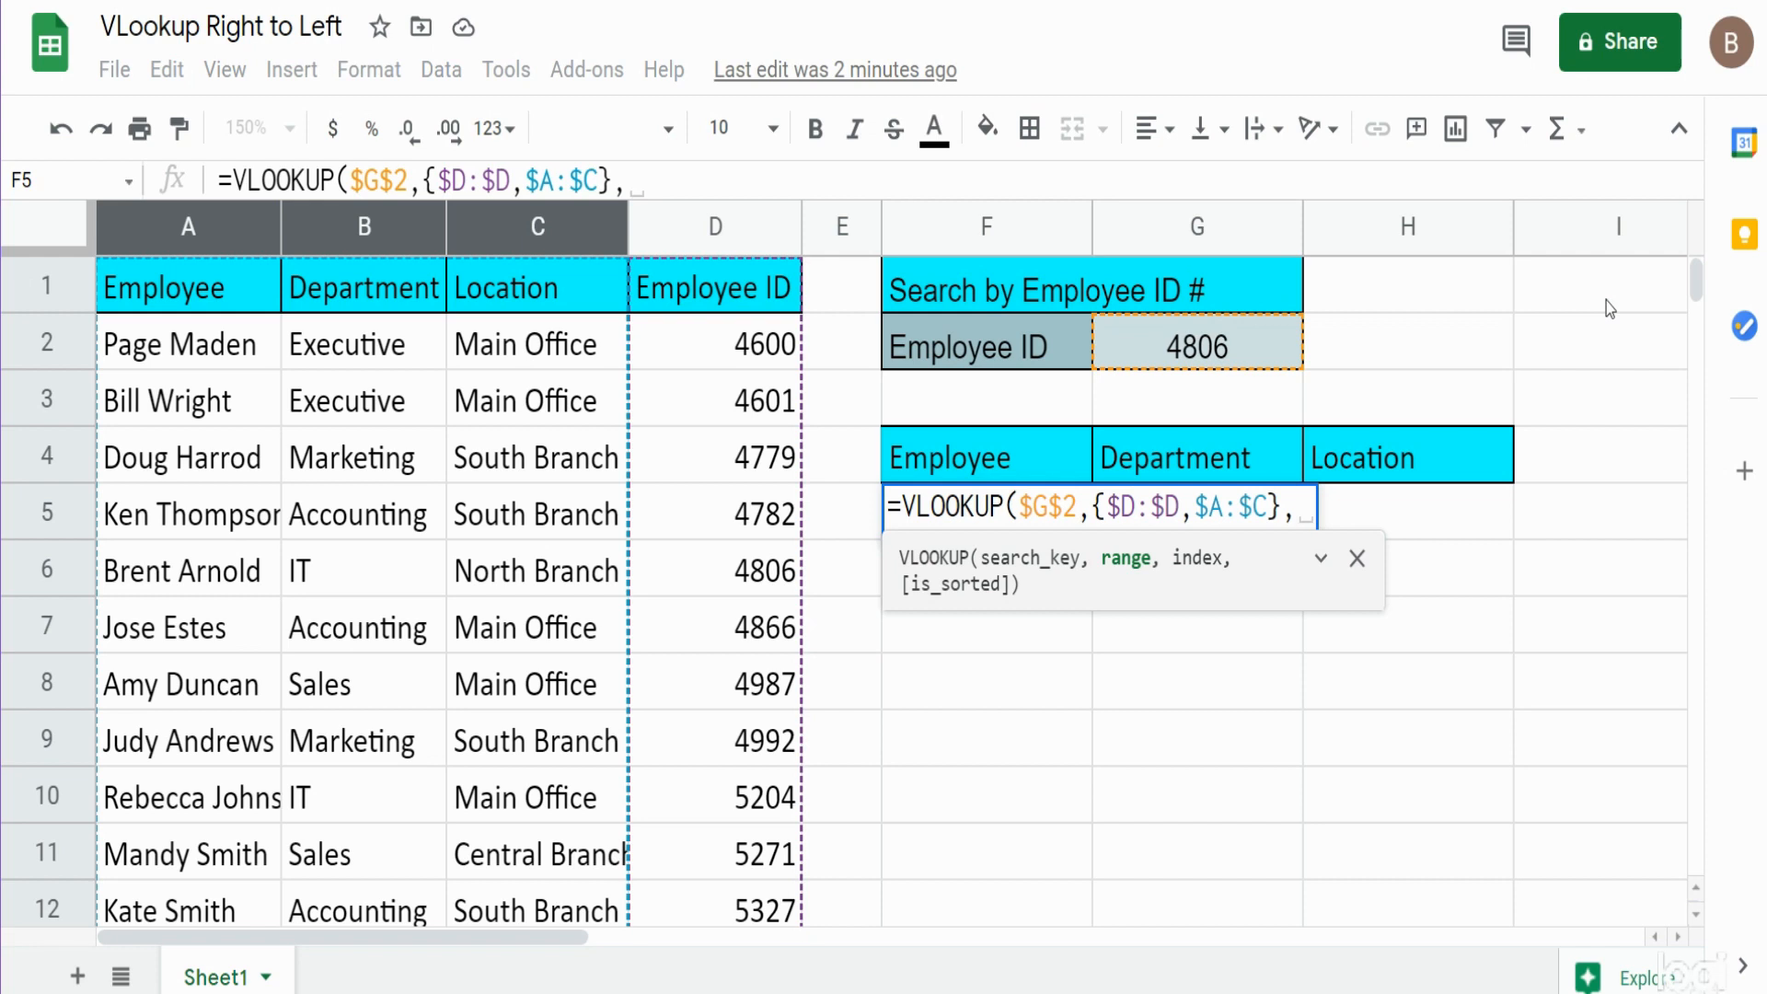
Nest a MATCH as the column index, keyed on the Employee header in F4
{"action": "type", "text": "MAtc"}
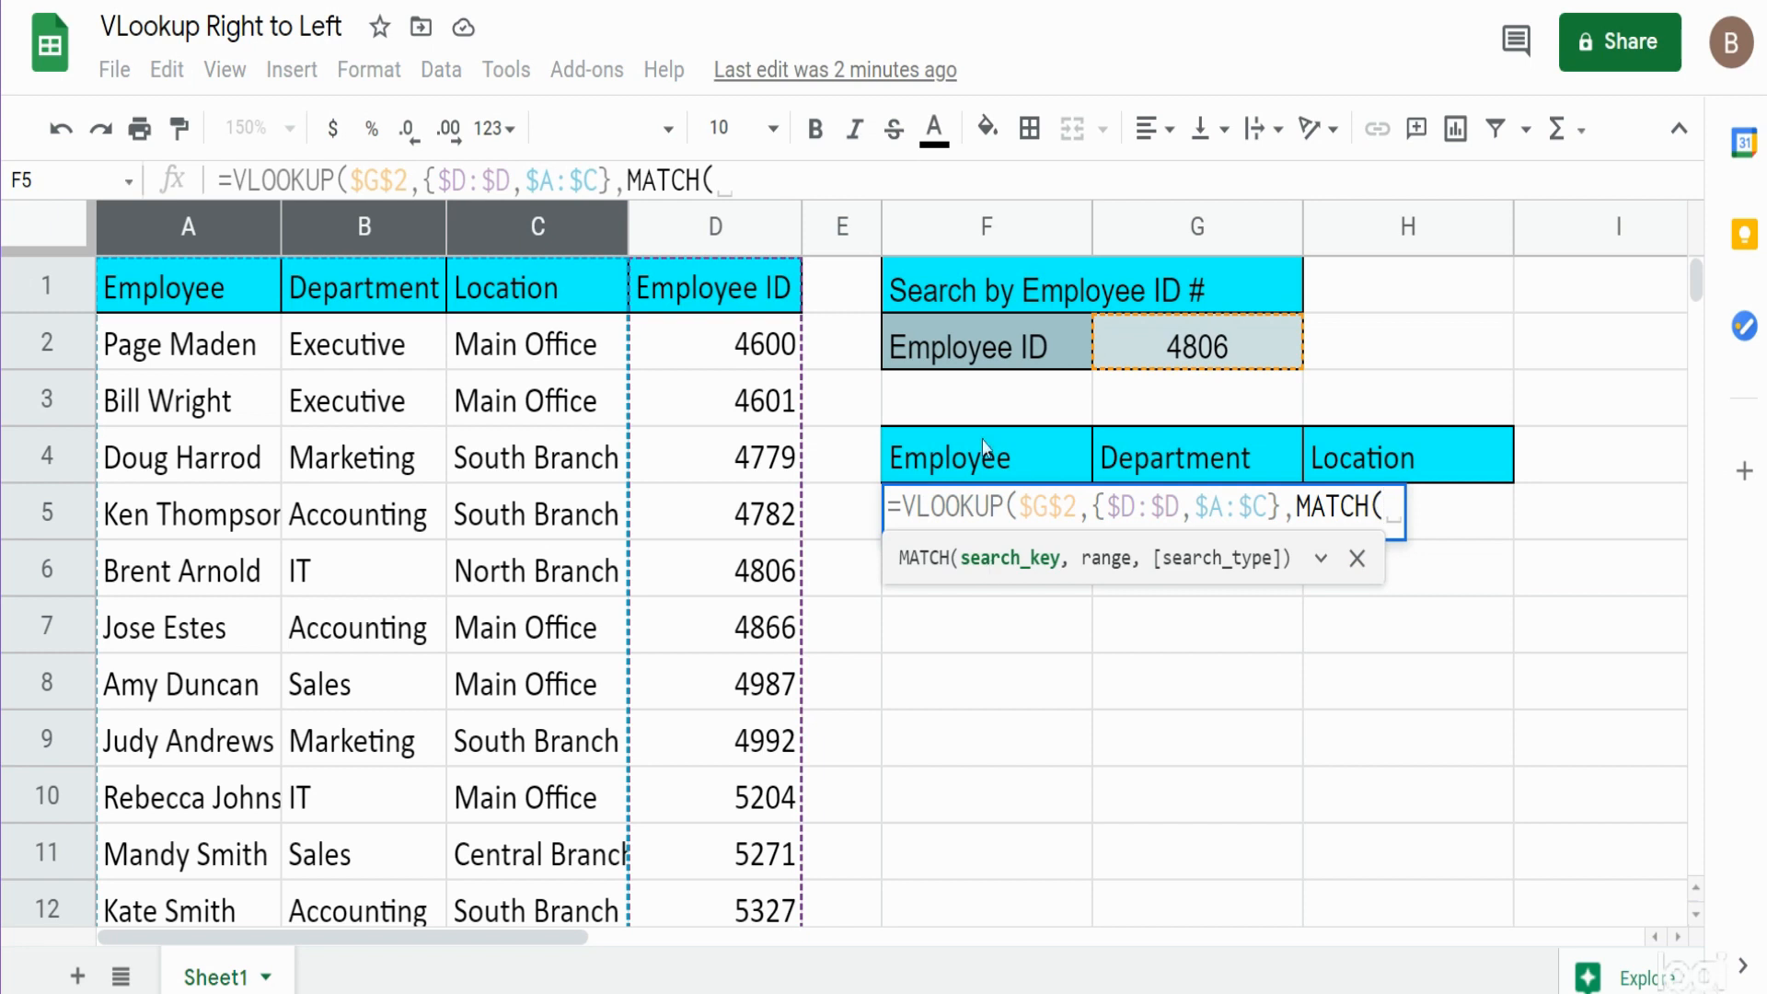
{"action": "left_click", "coordinate": [985, 456]}
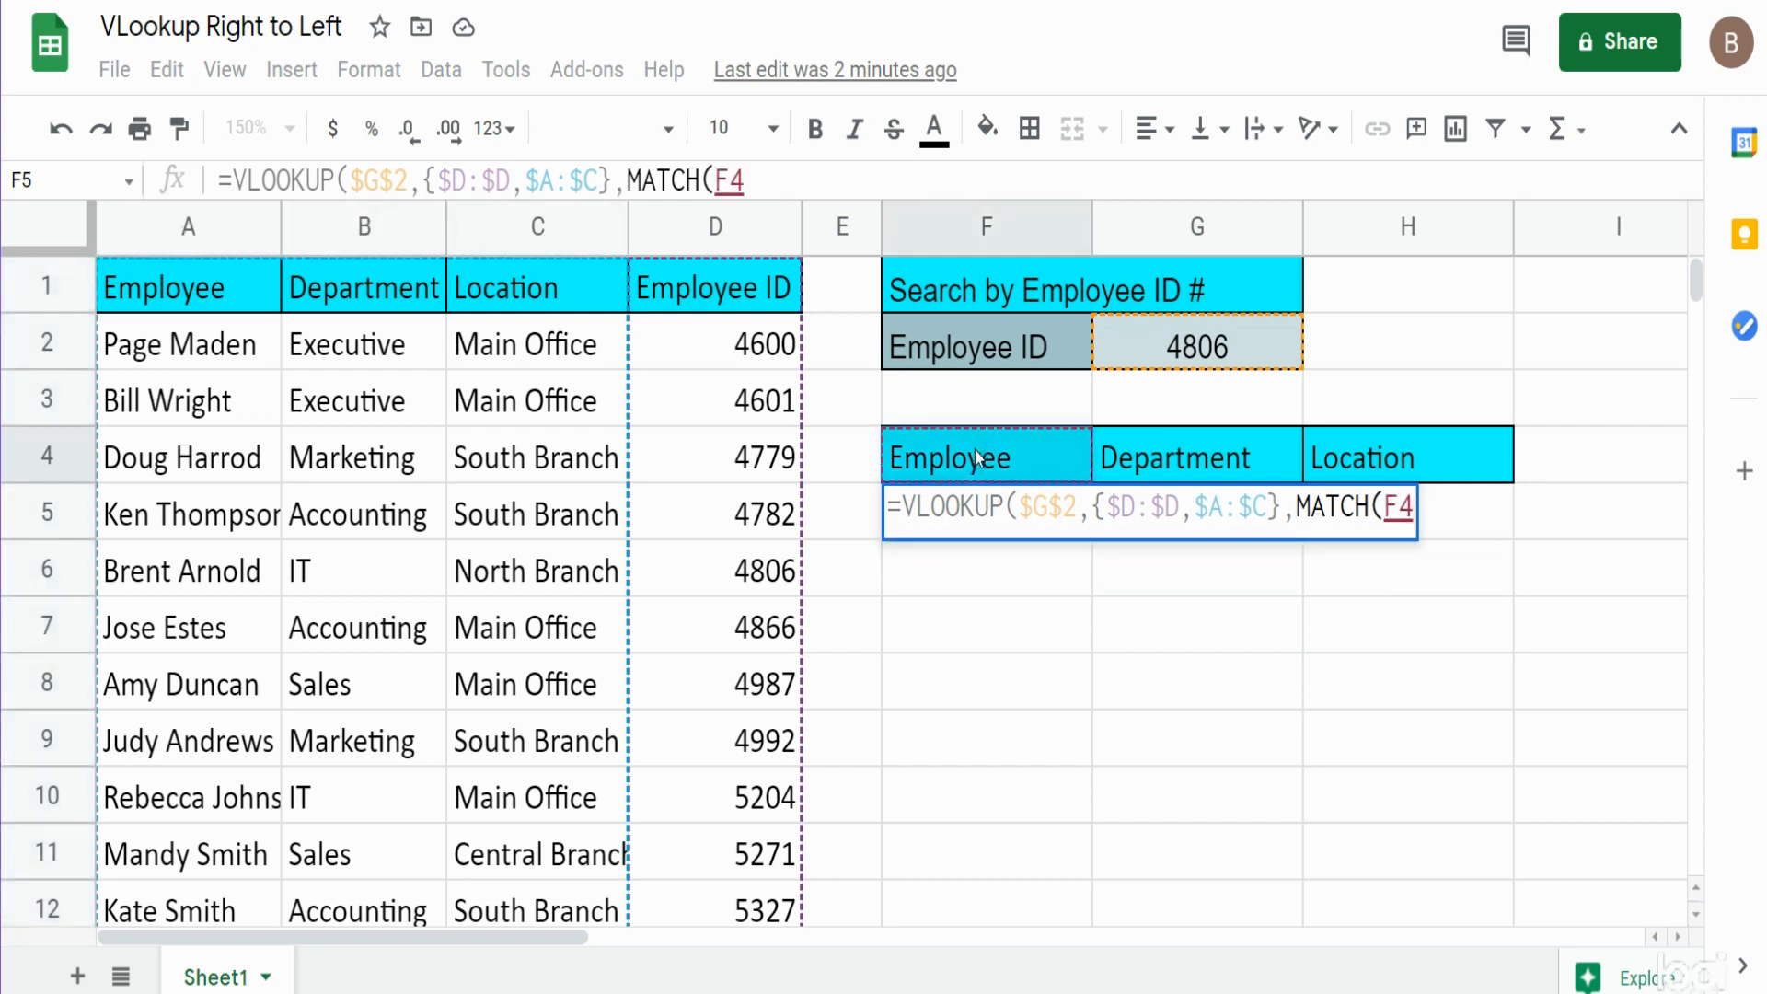
{"action": "type", "text": ","}
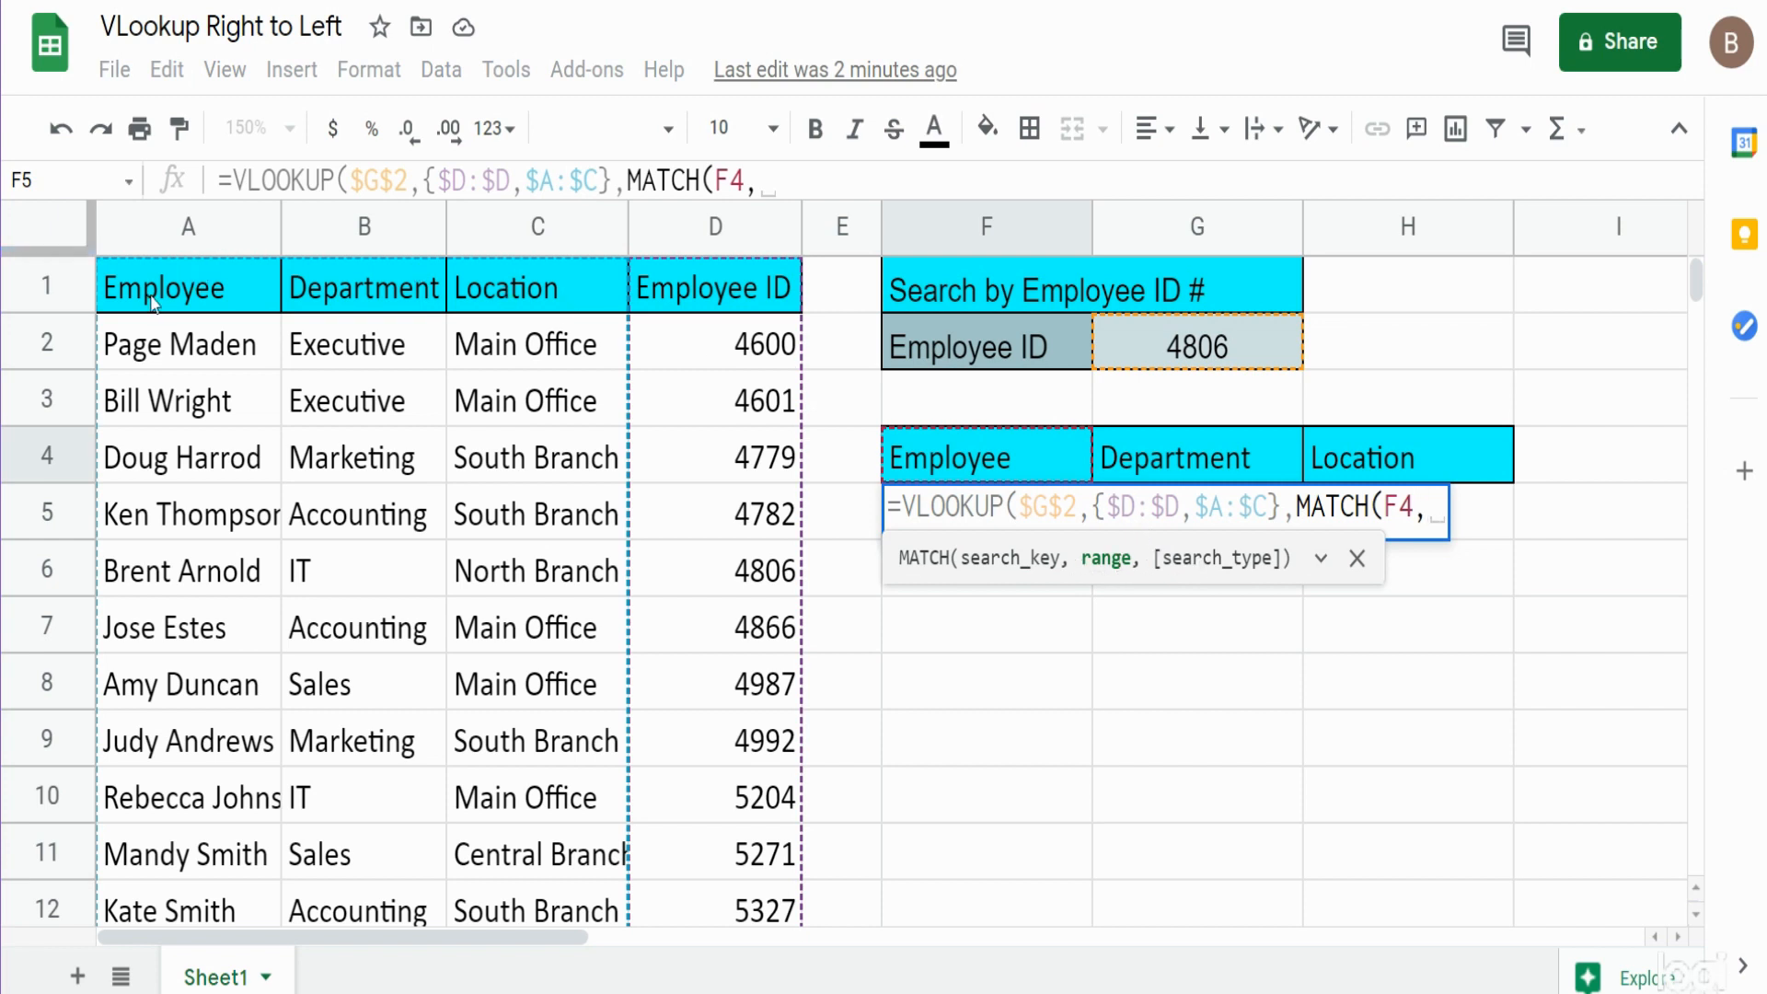
{"action": "mouse_move", "coordinate": [888, 440]}
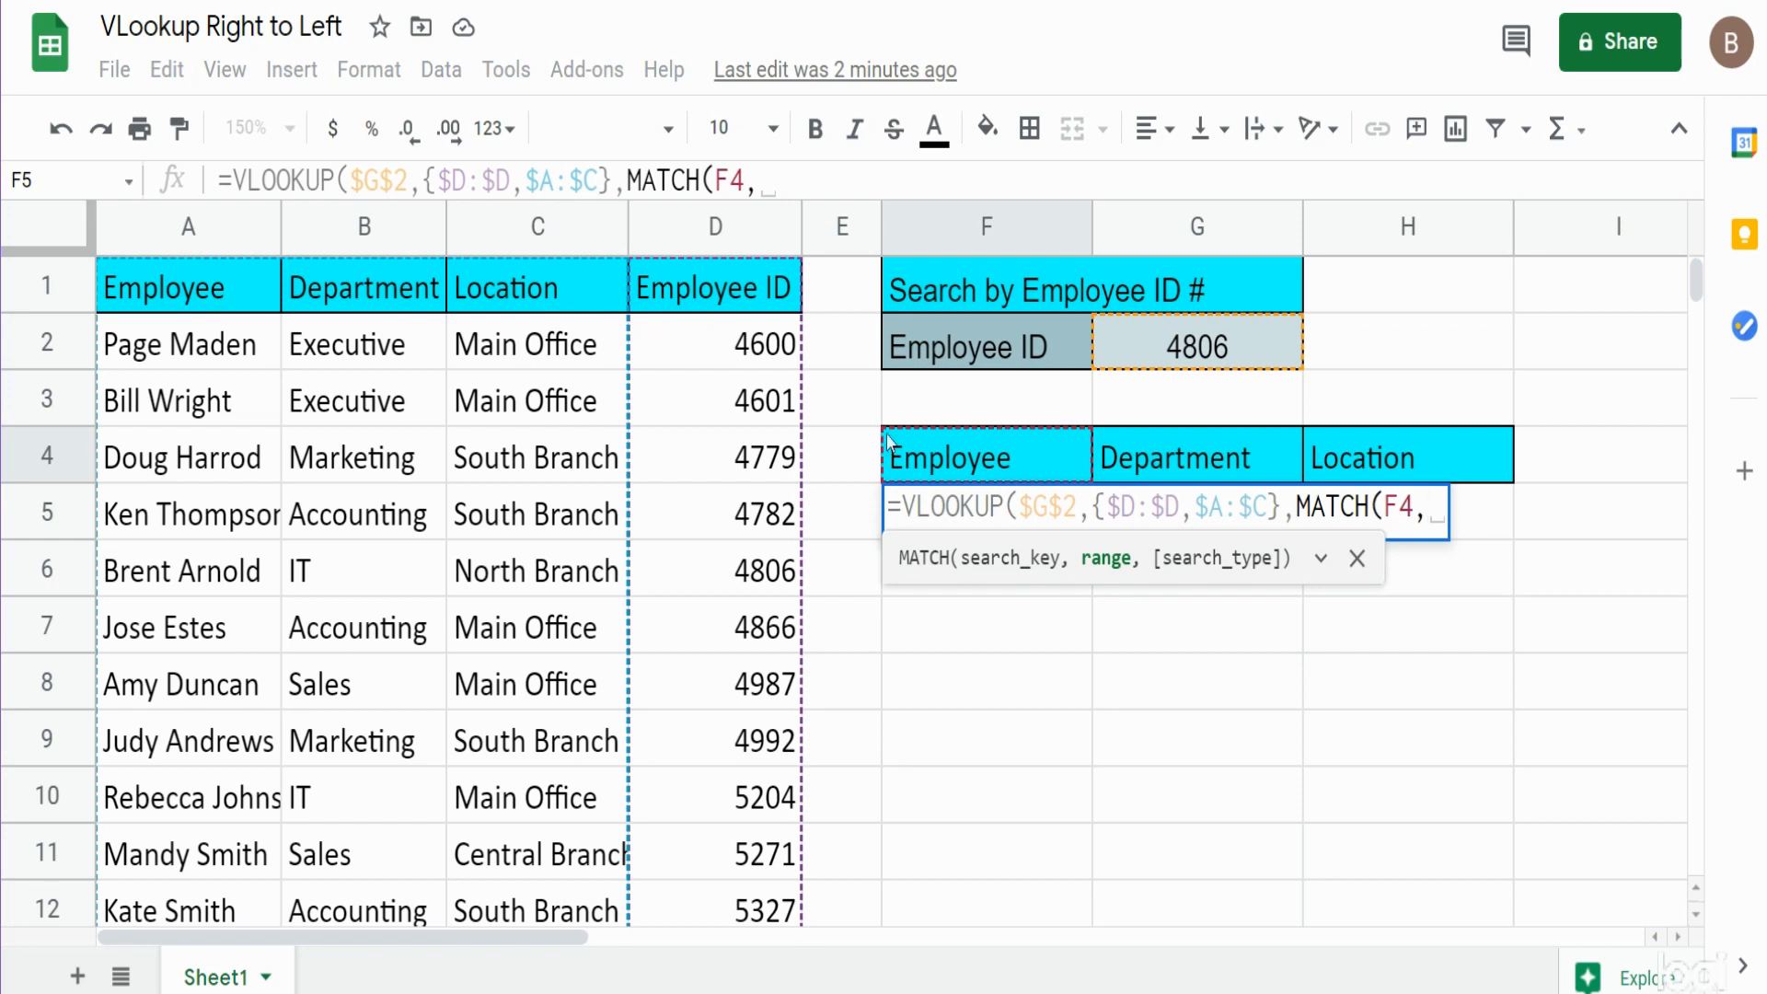
{"action": "mouse_move", "coordinate": [1090, 591]}
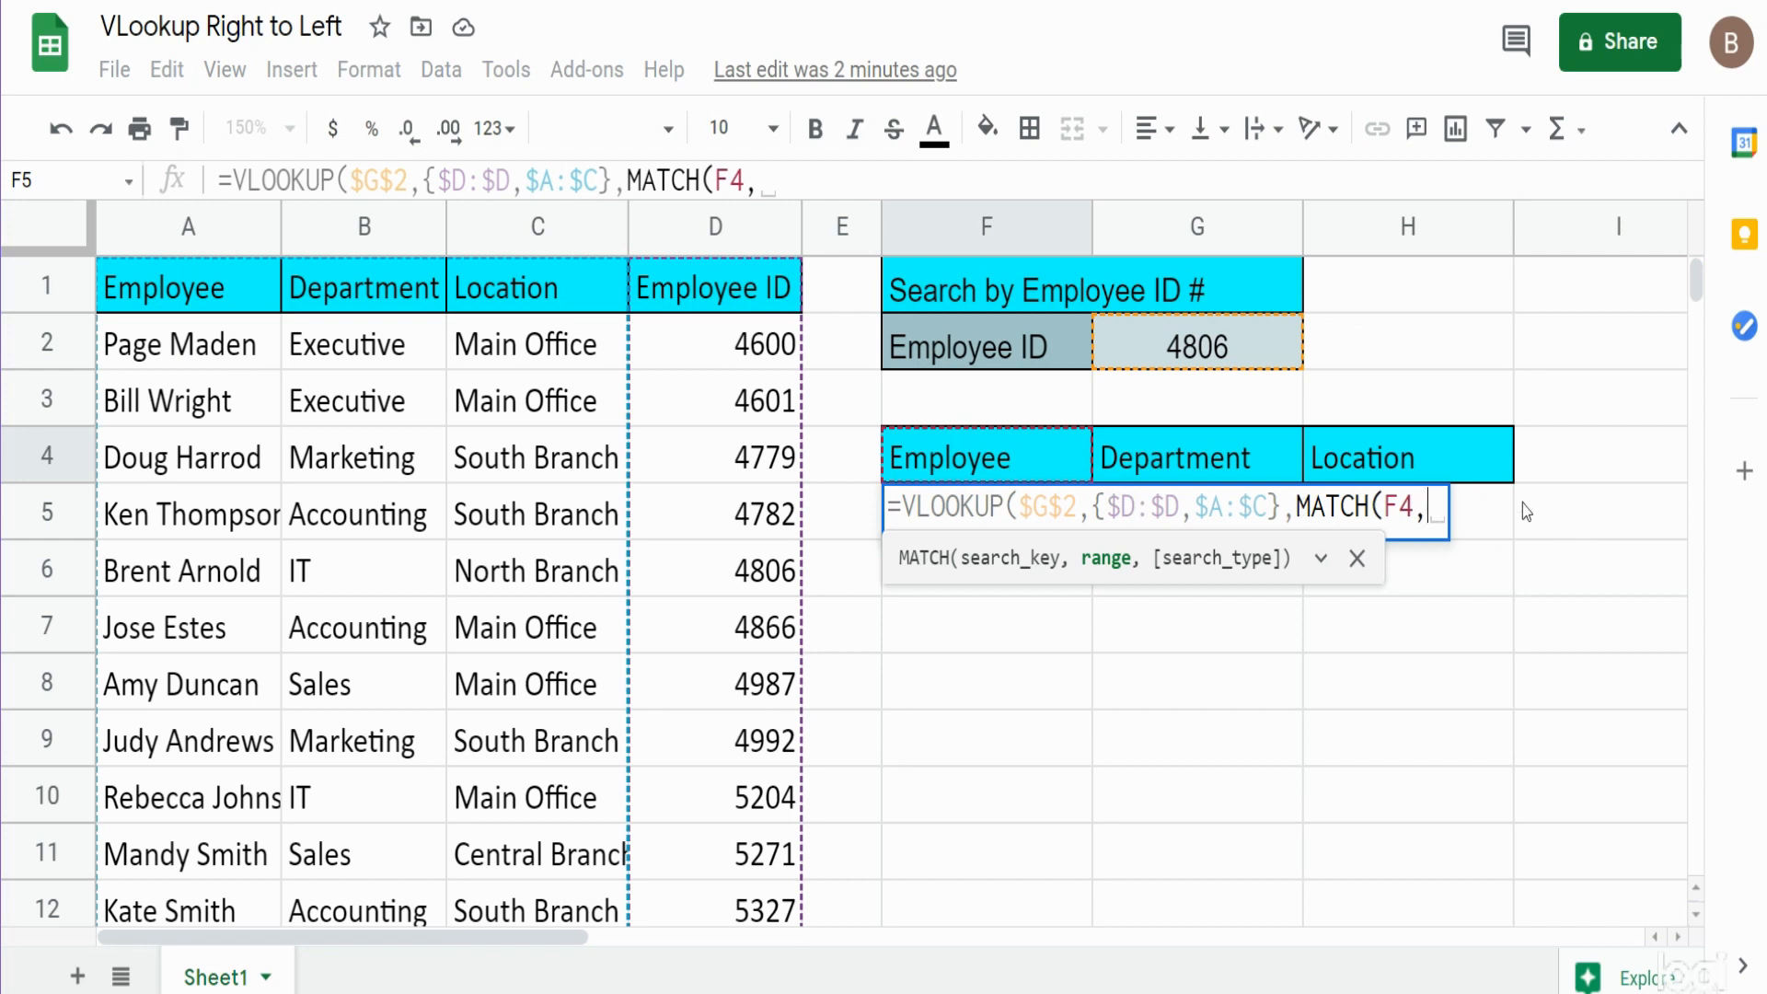
Give MATCH a reordered header array of D1 followed by absolute A1:C1
{"action": "type", "text": "{"}
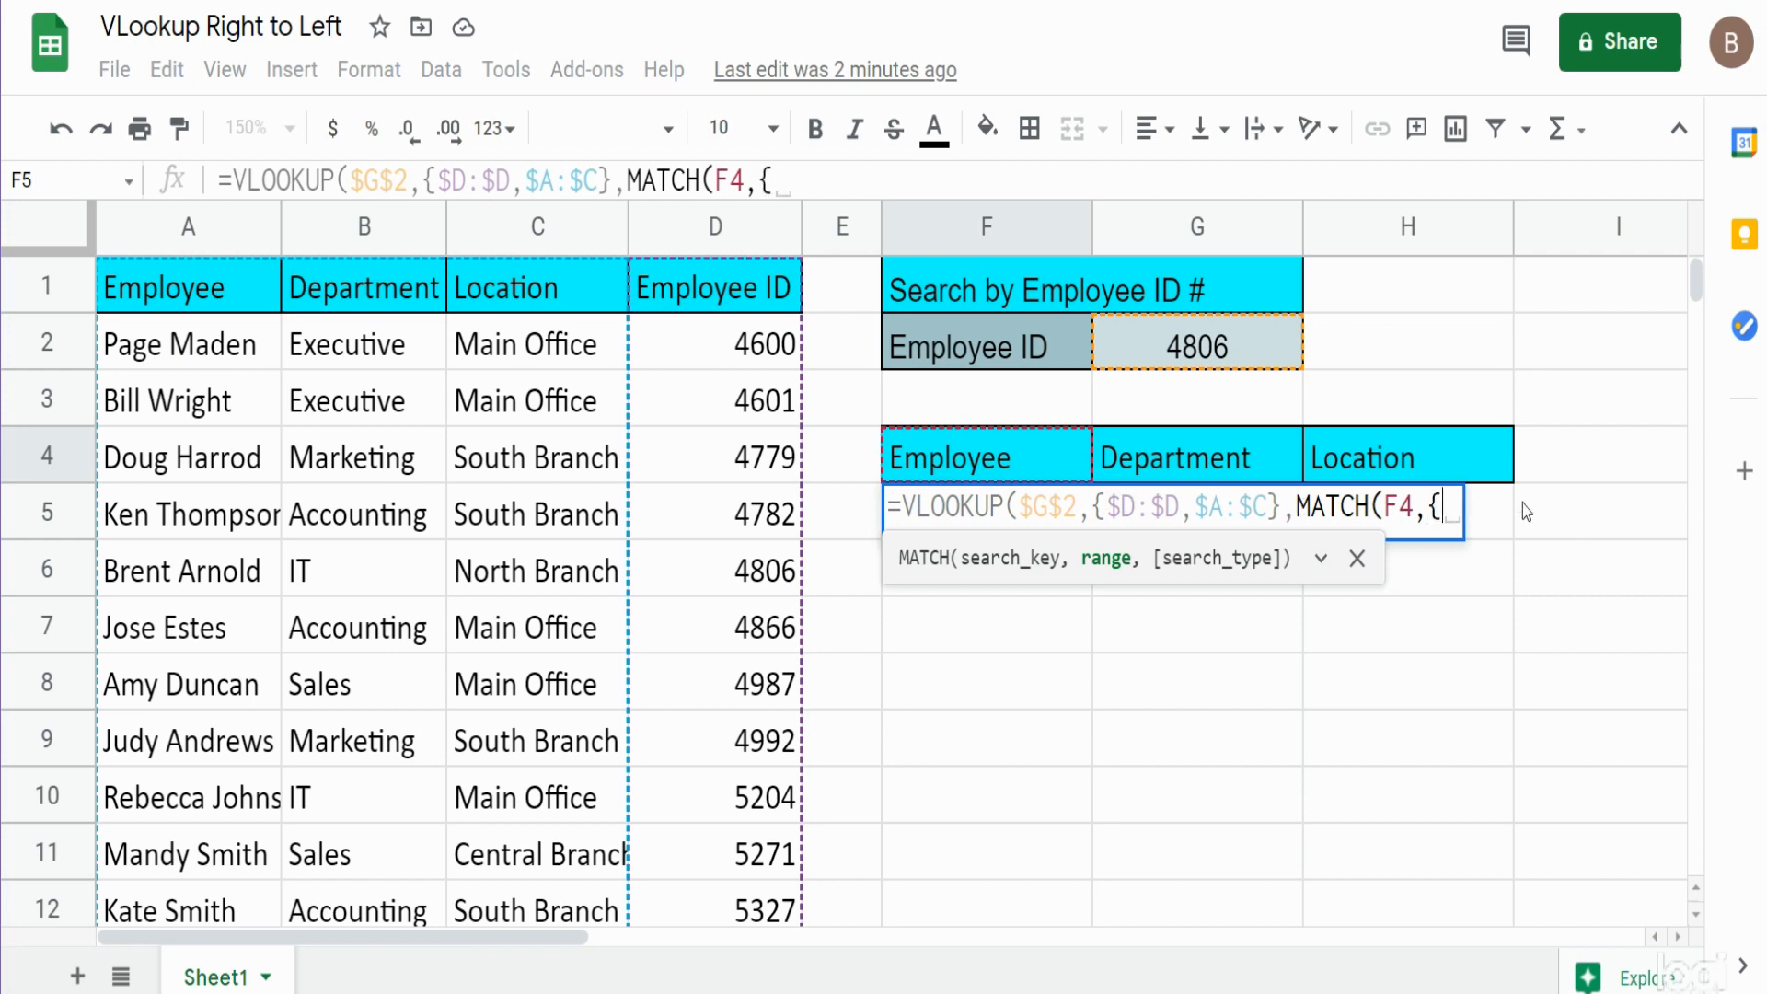
{"action": "left_click", "coordinate": [714, 287]}
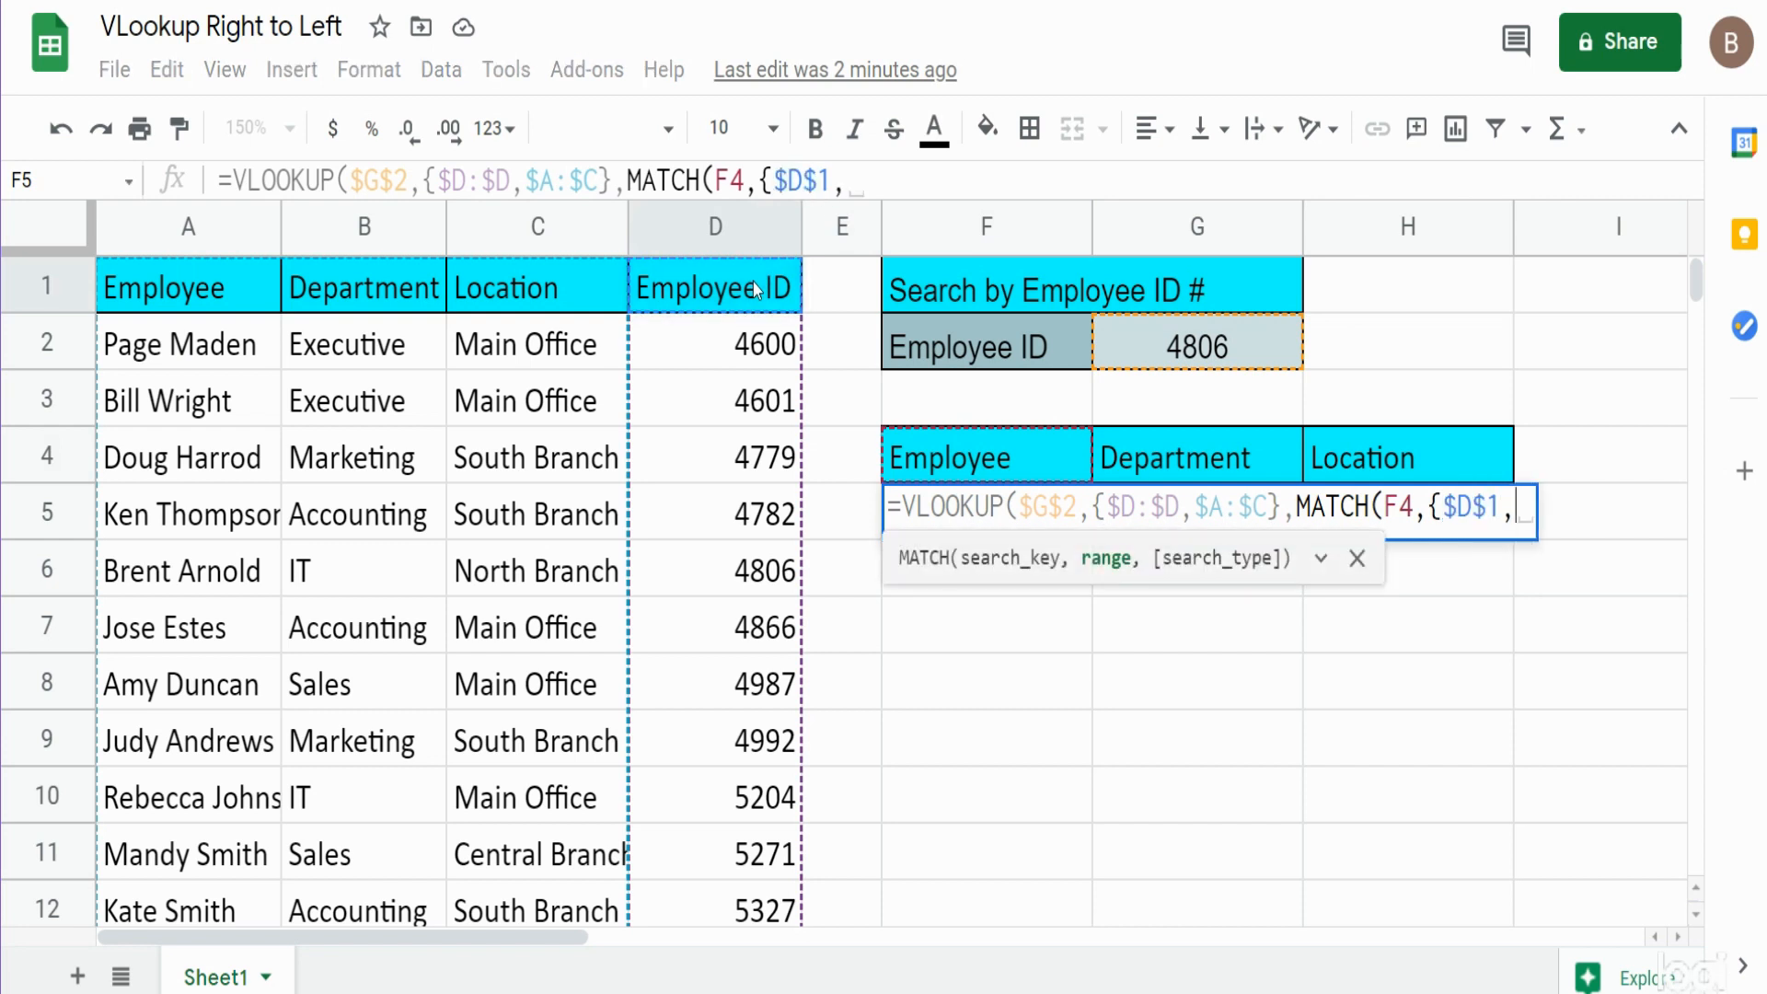
{"action": "left_click_drag", "start_coordinate": [163, 287], "coordinate": [535, 288]}
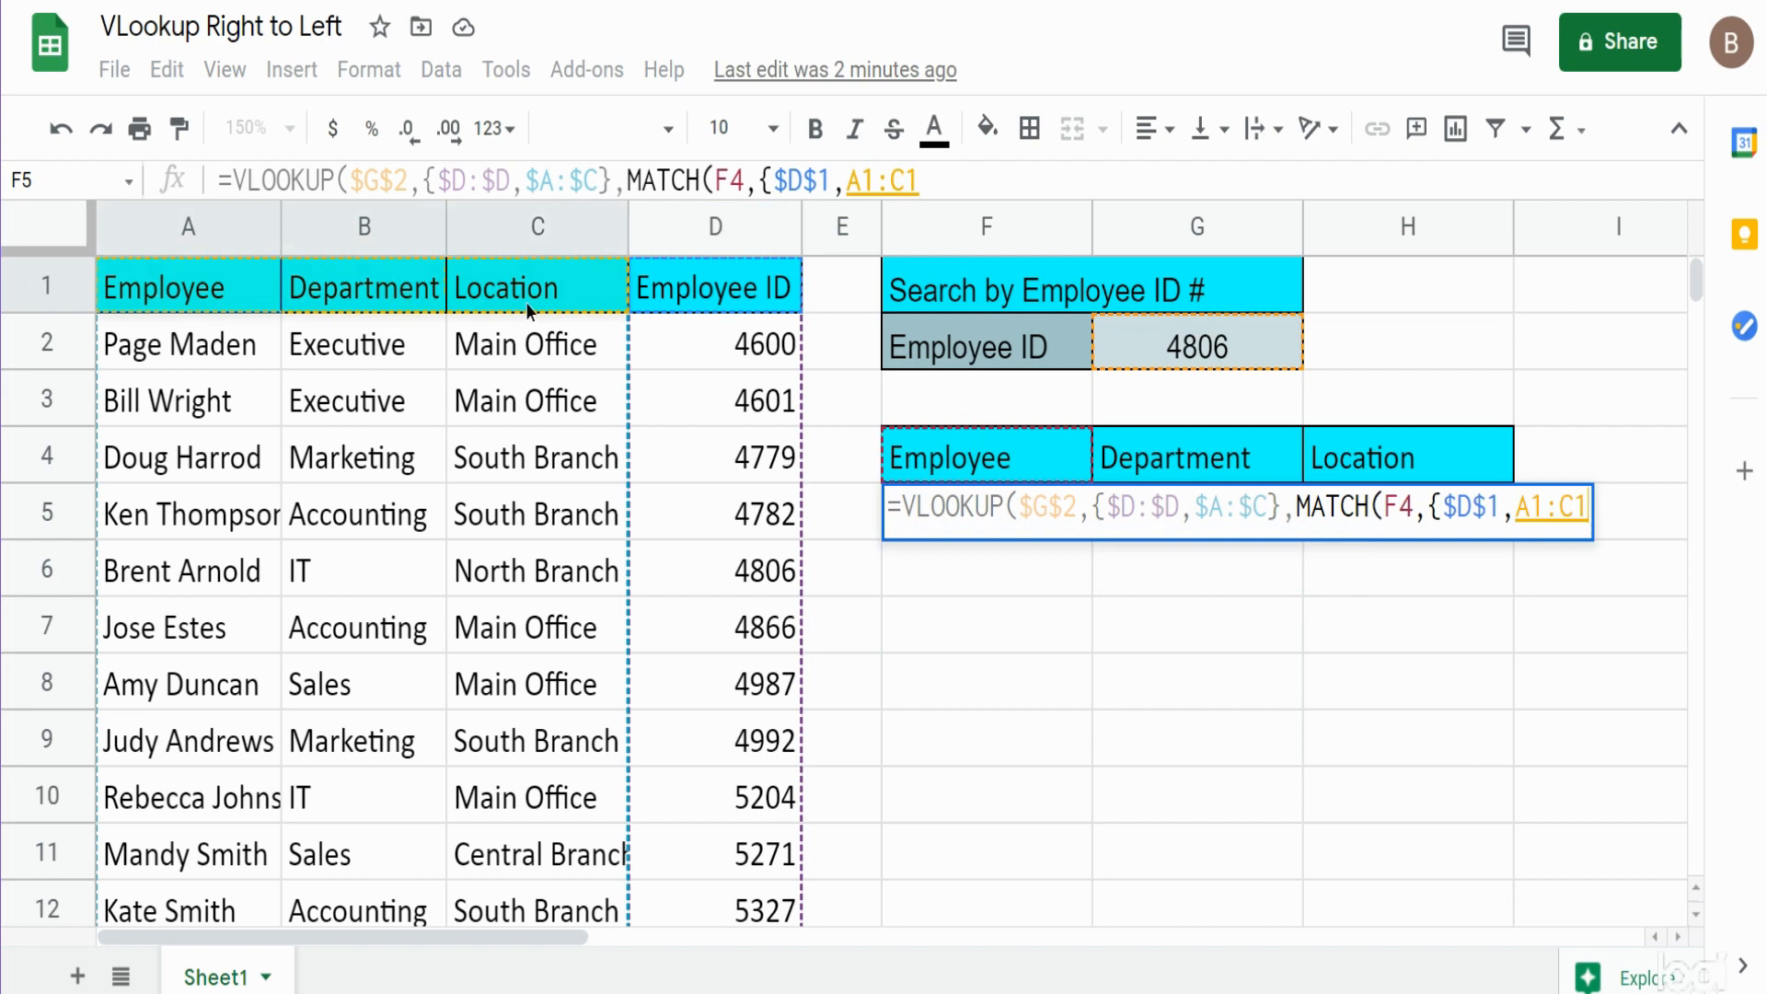
{"action": "key", "text": "f4"}
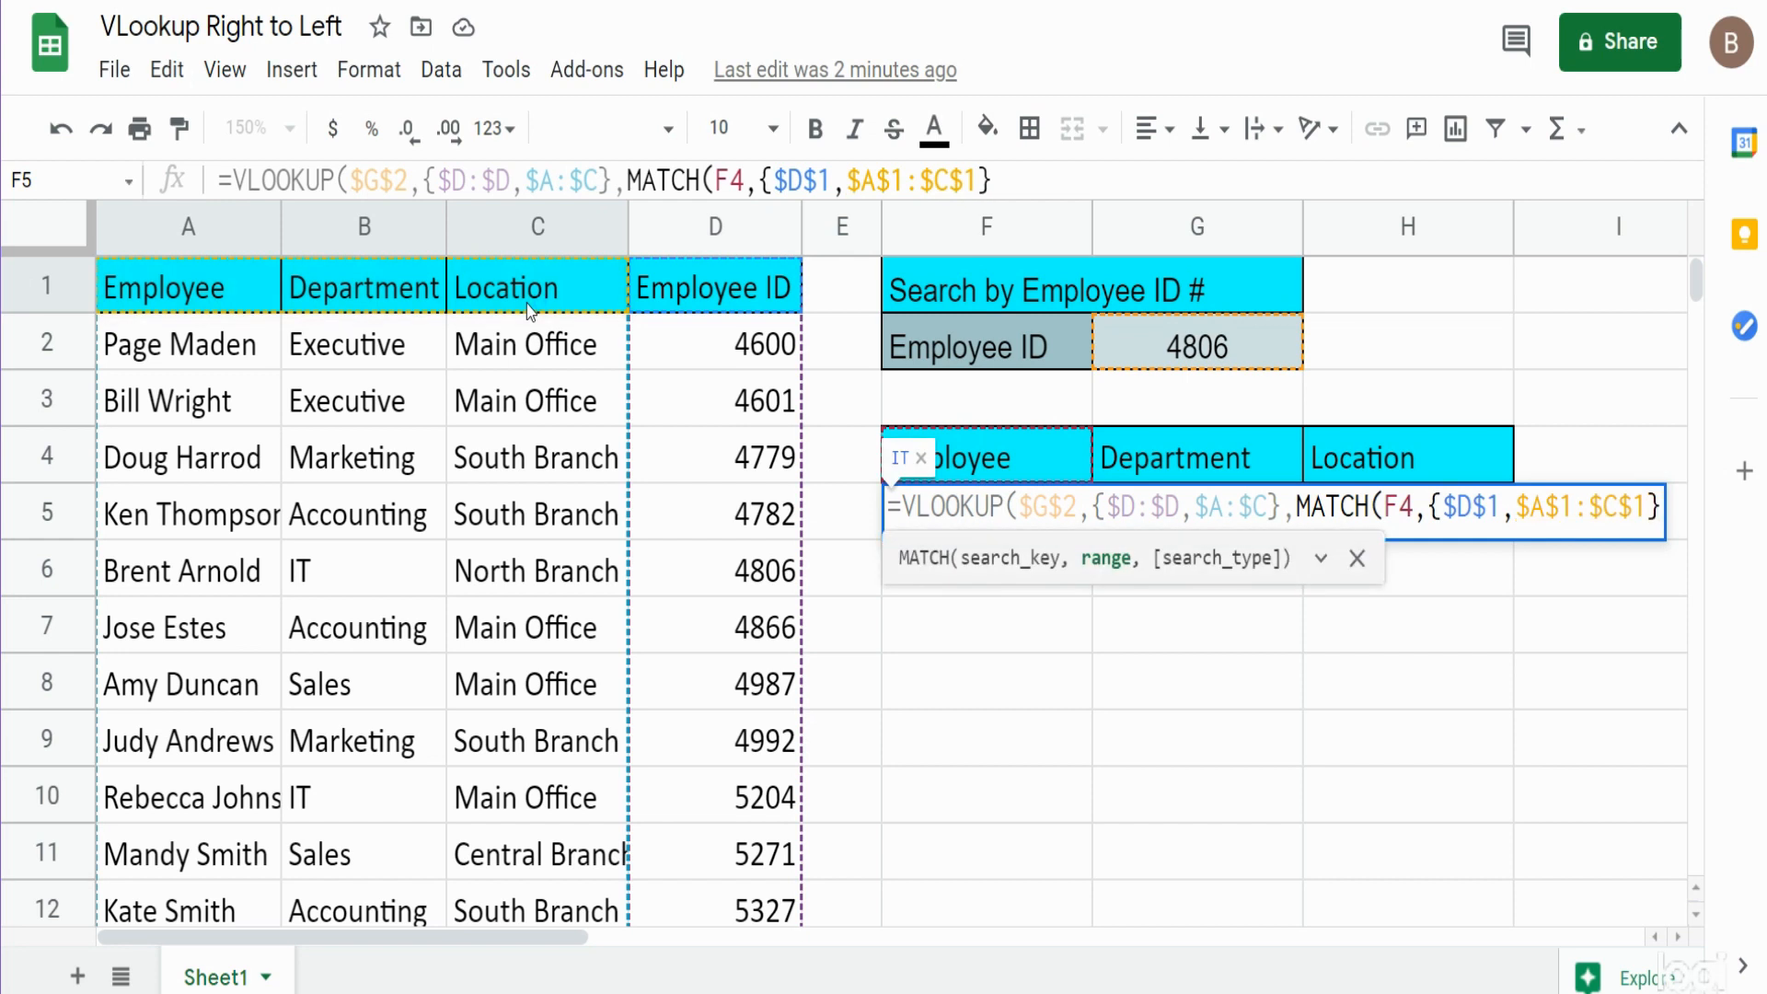
{"action": "type", "text": ","}
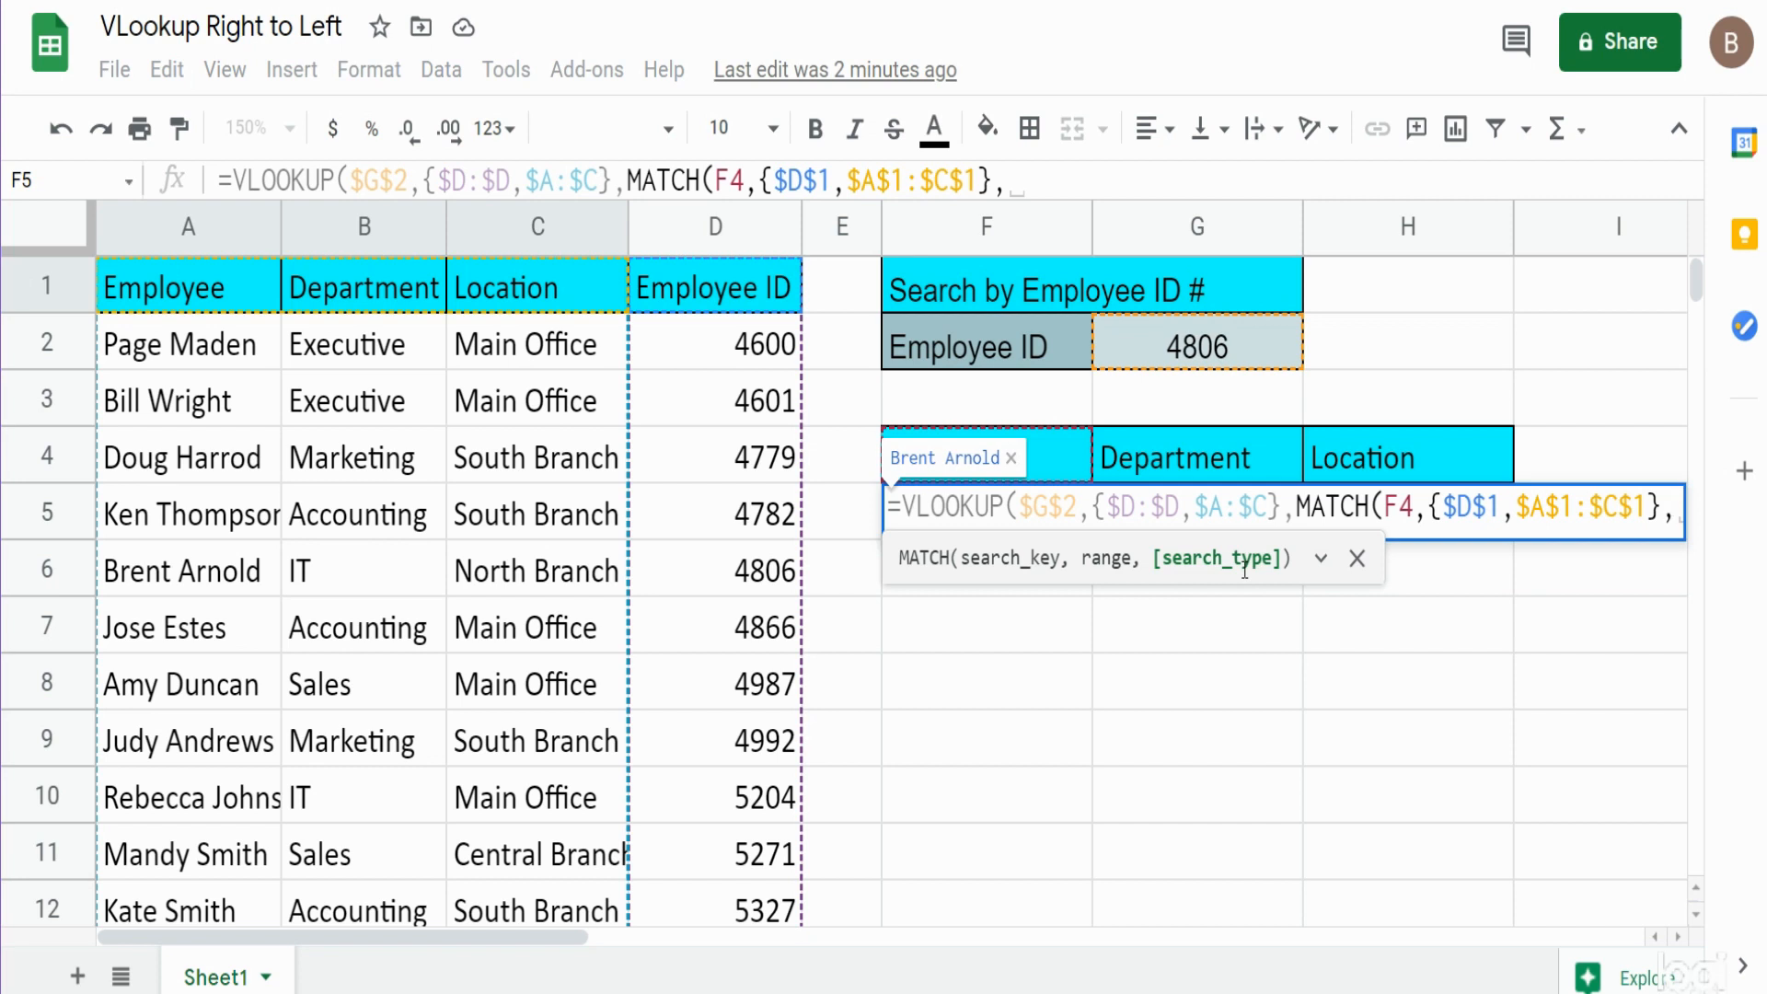
{"action": "type", "text": "0)"}
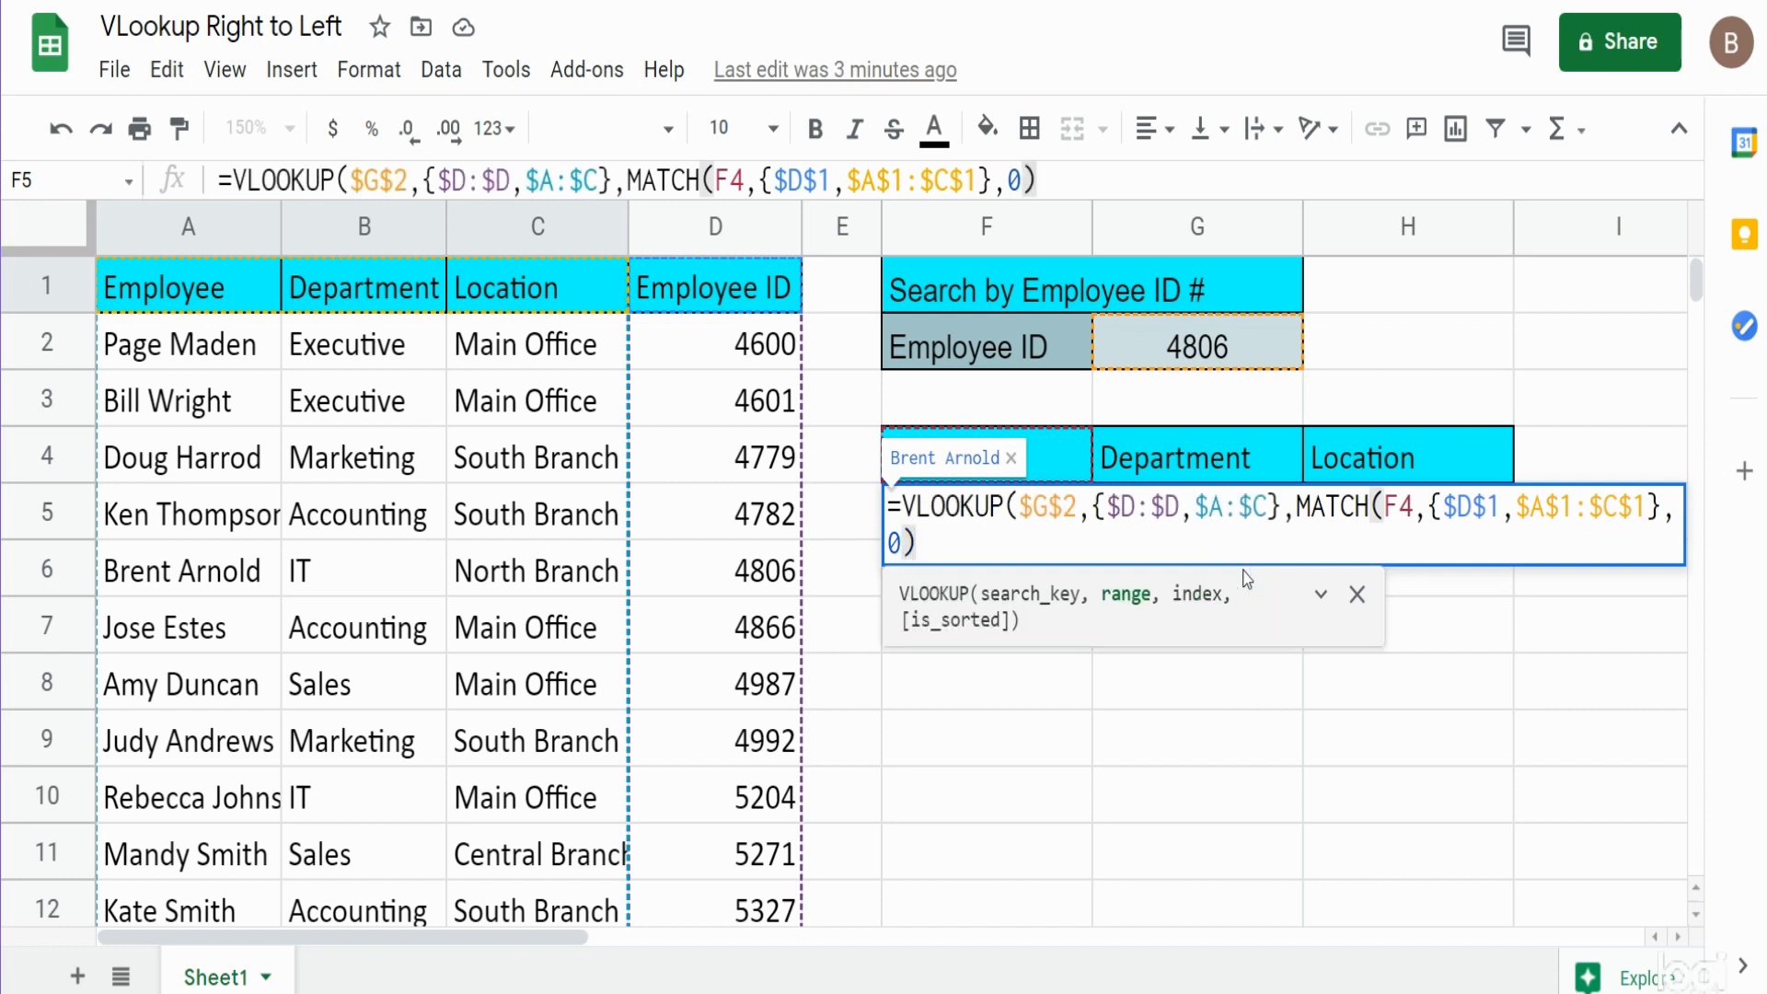
{"action": "type", "text": ","}
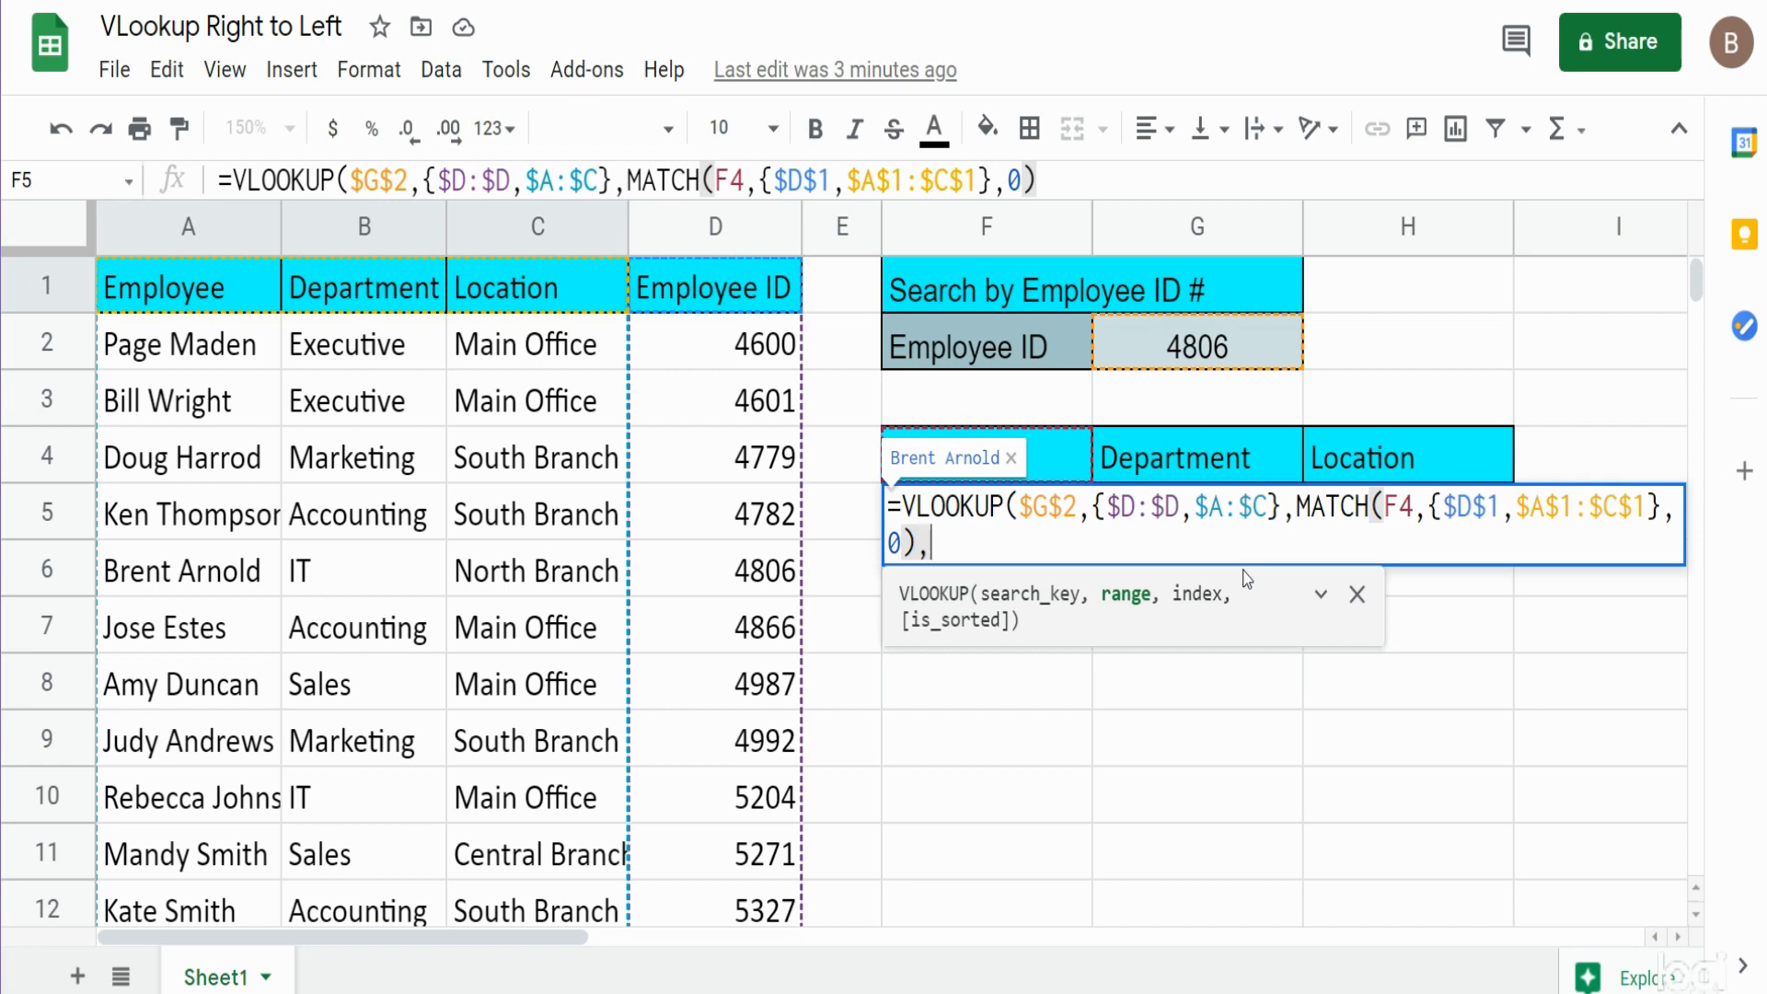
{"action": "type", "text": ","}
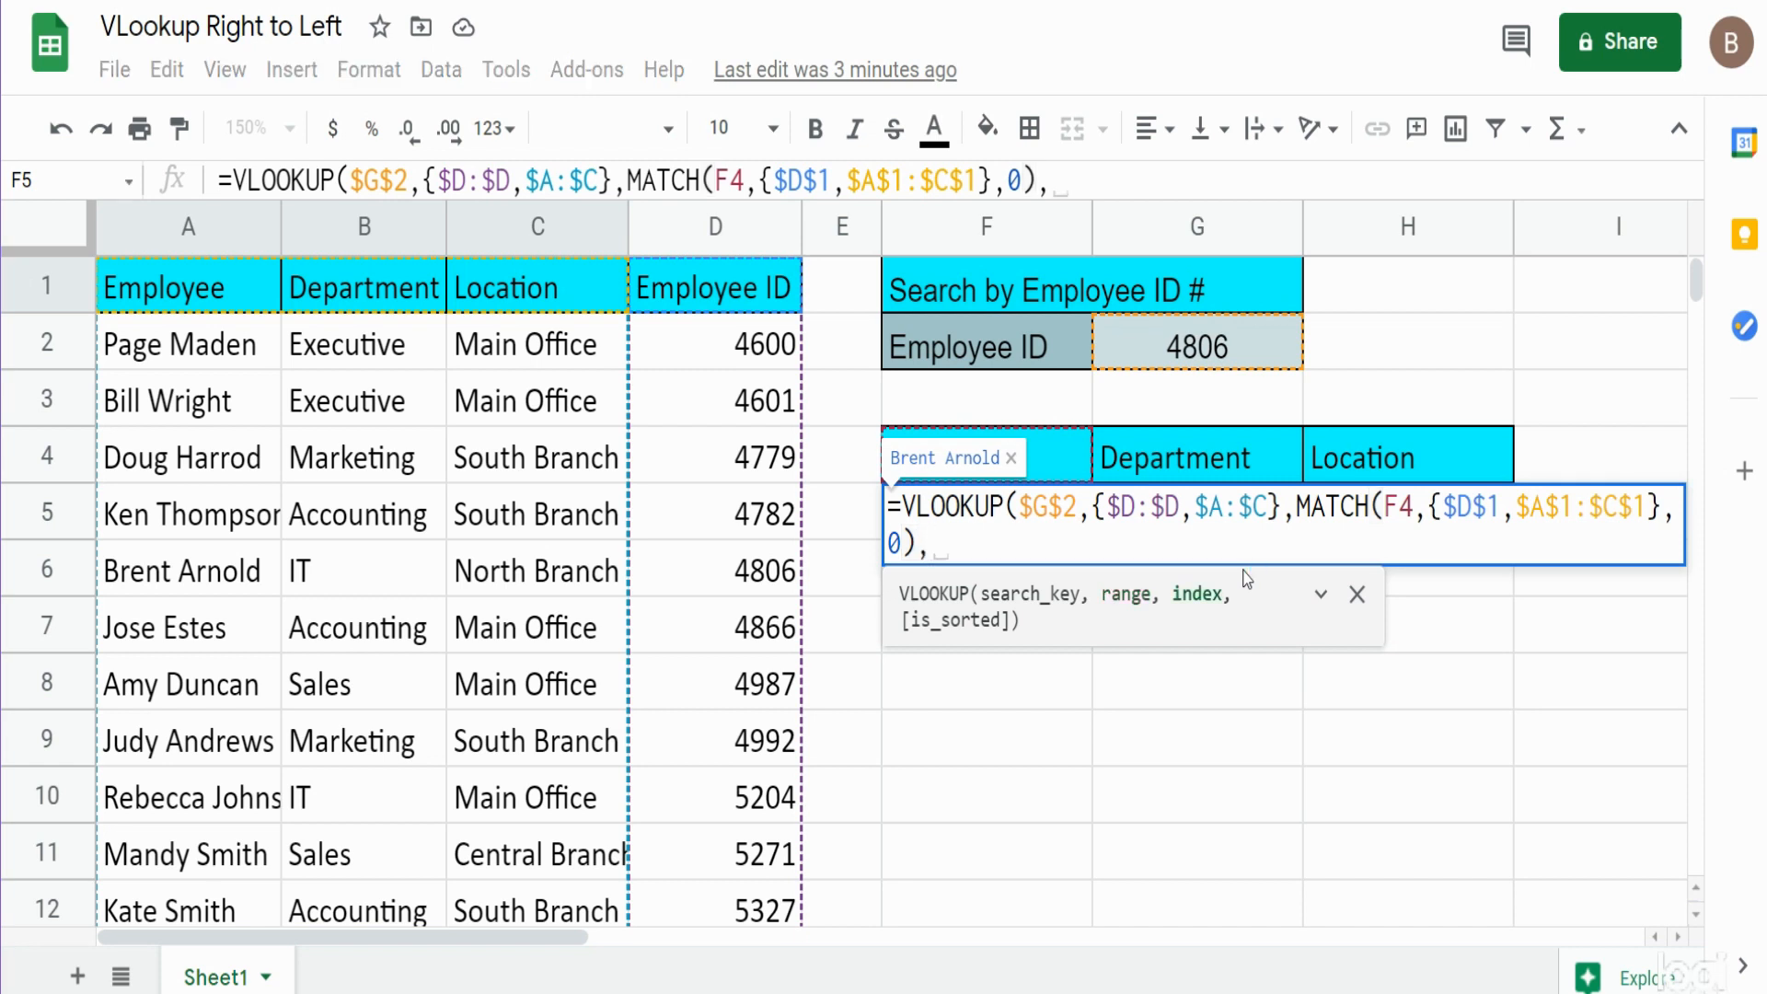
{"action": "type", "text": "0"}
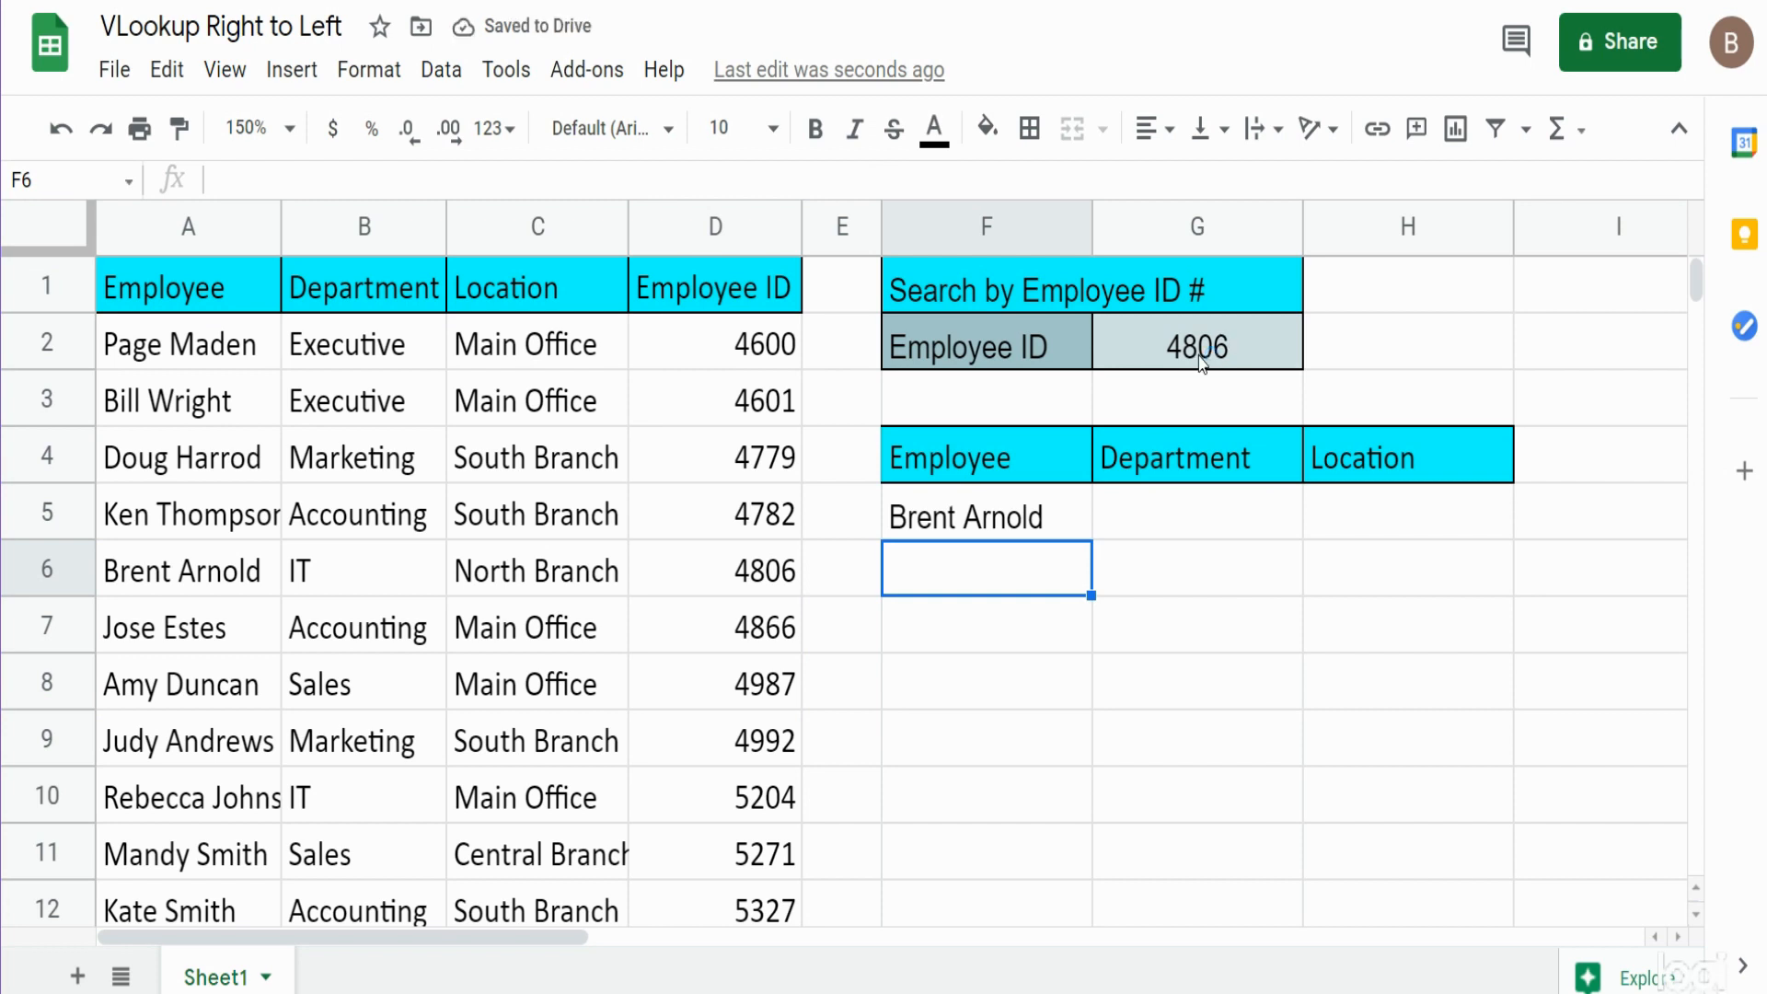
{"action": "mouse_move", "coordinate": [994, 519]}
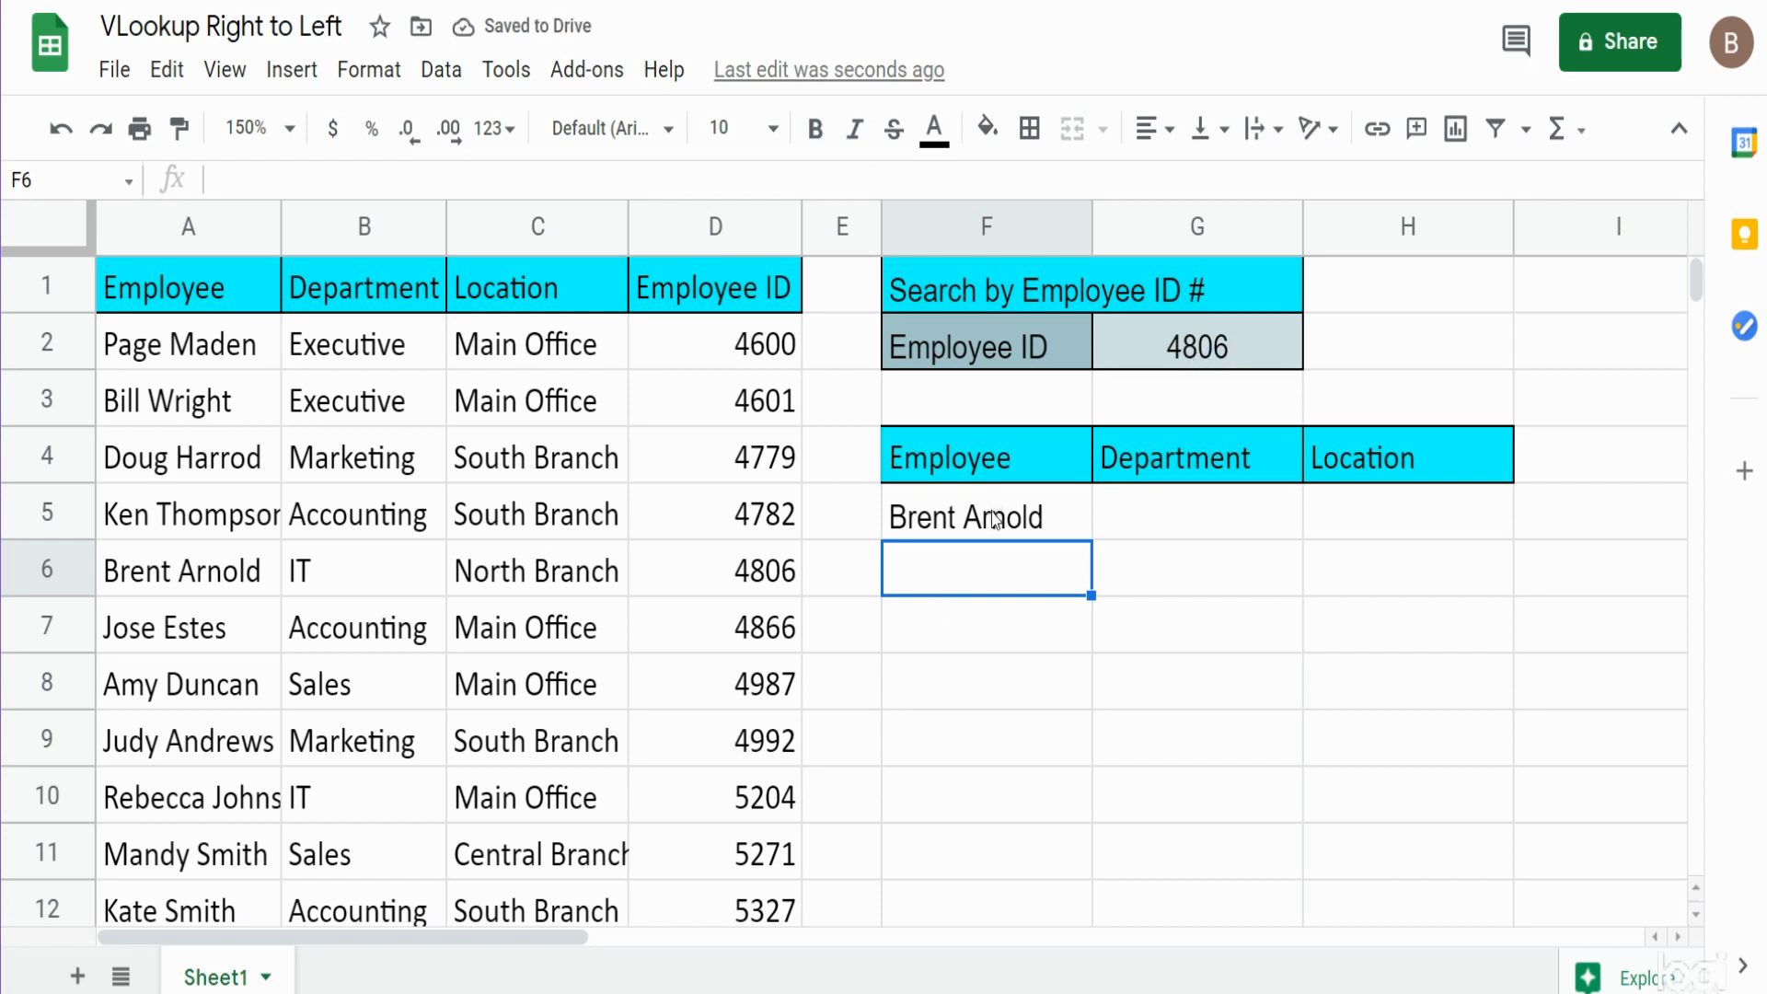
{"action": "left_click", "coordinate": [984, 515]}
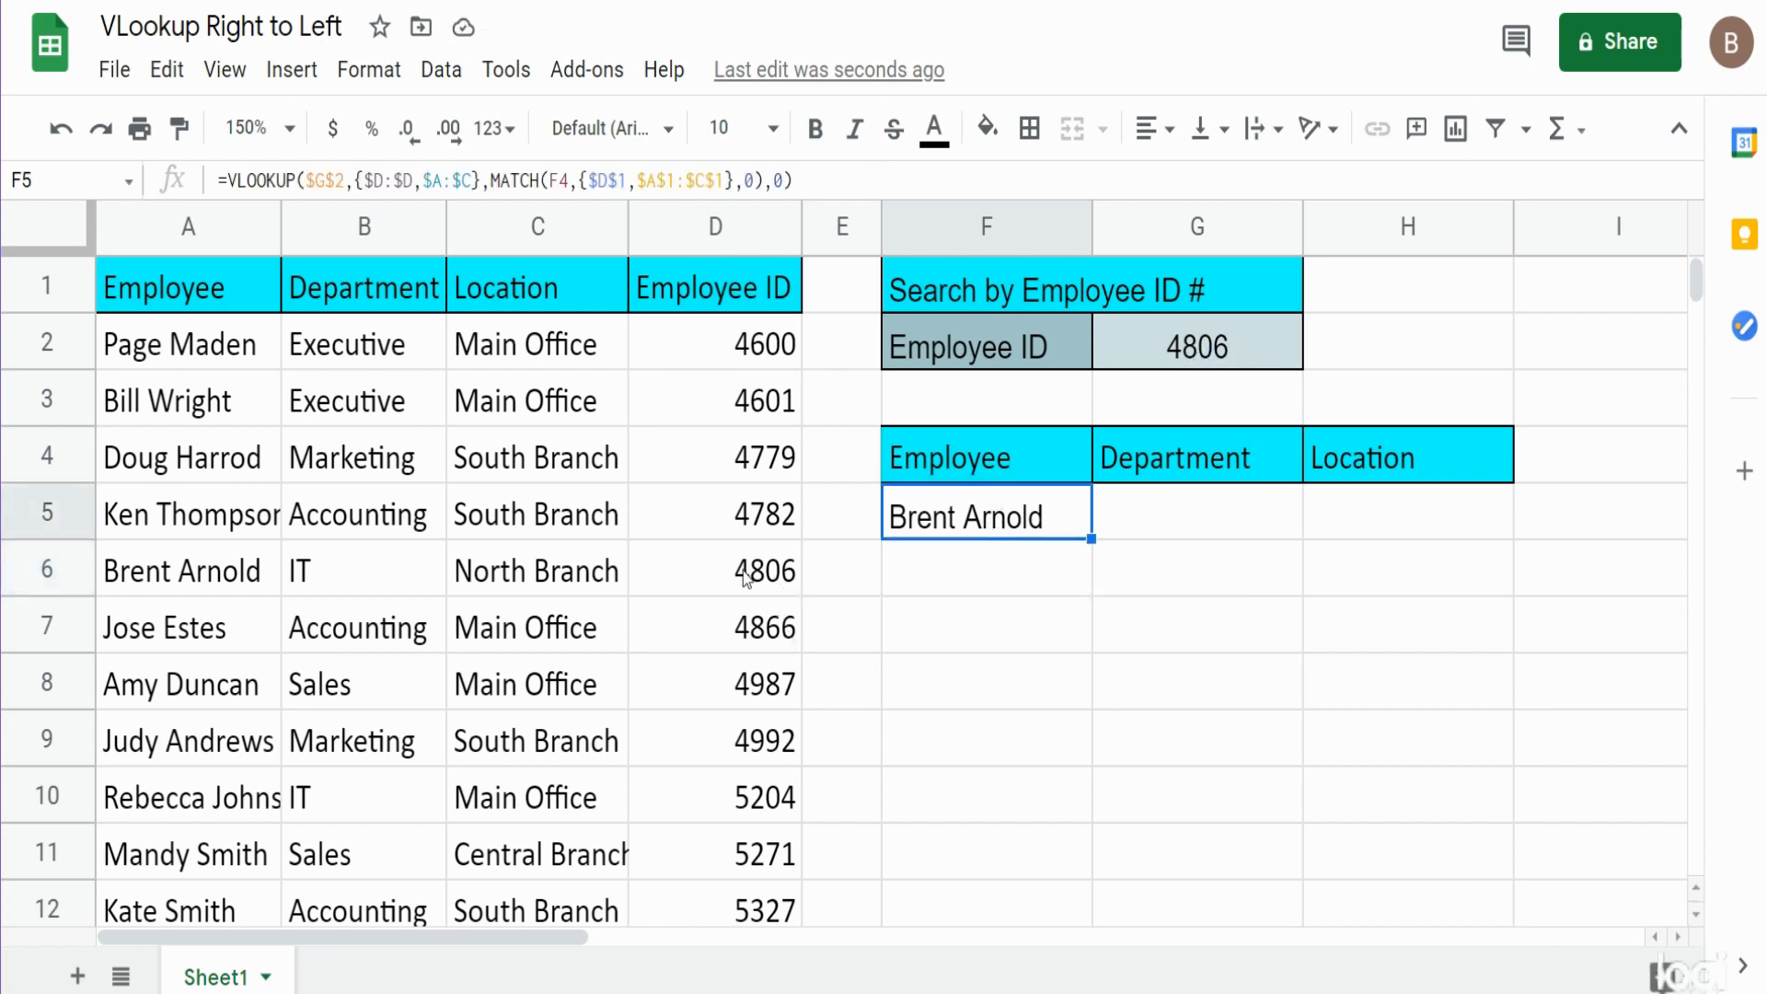
{"action": "left_click", "coordinate": [714, 568]}
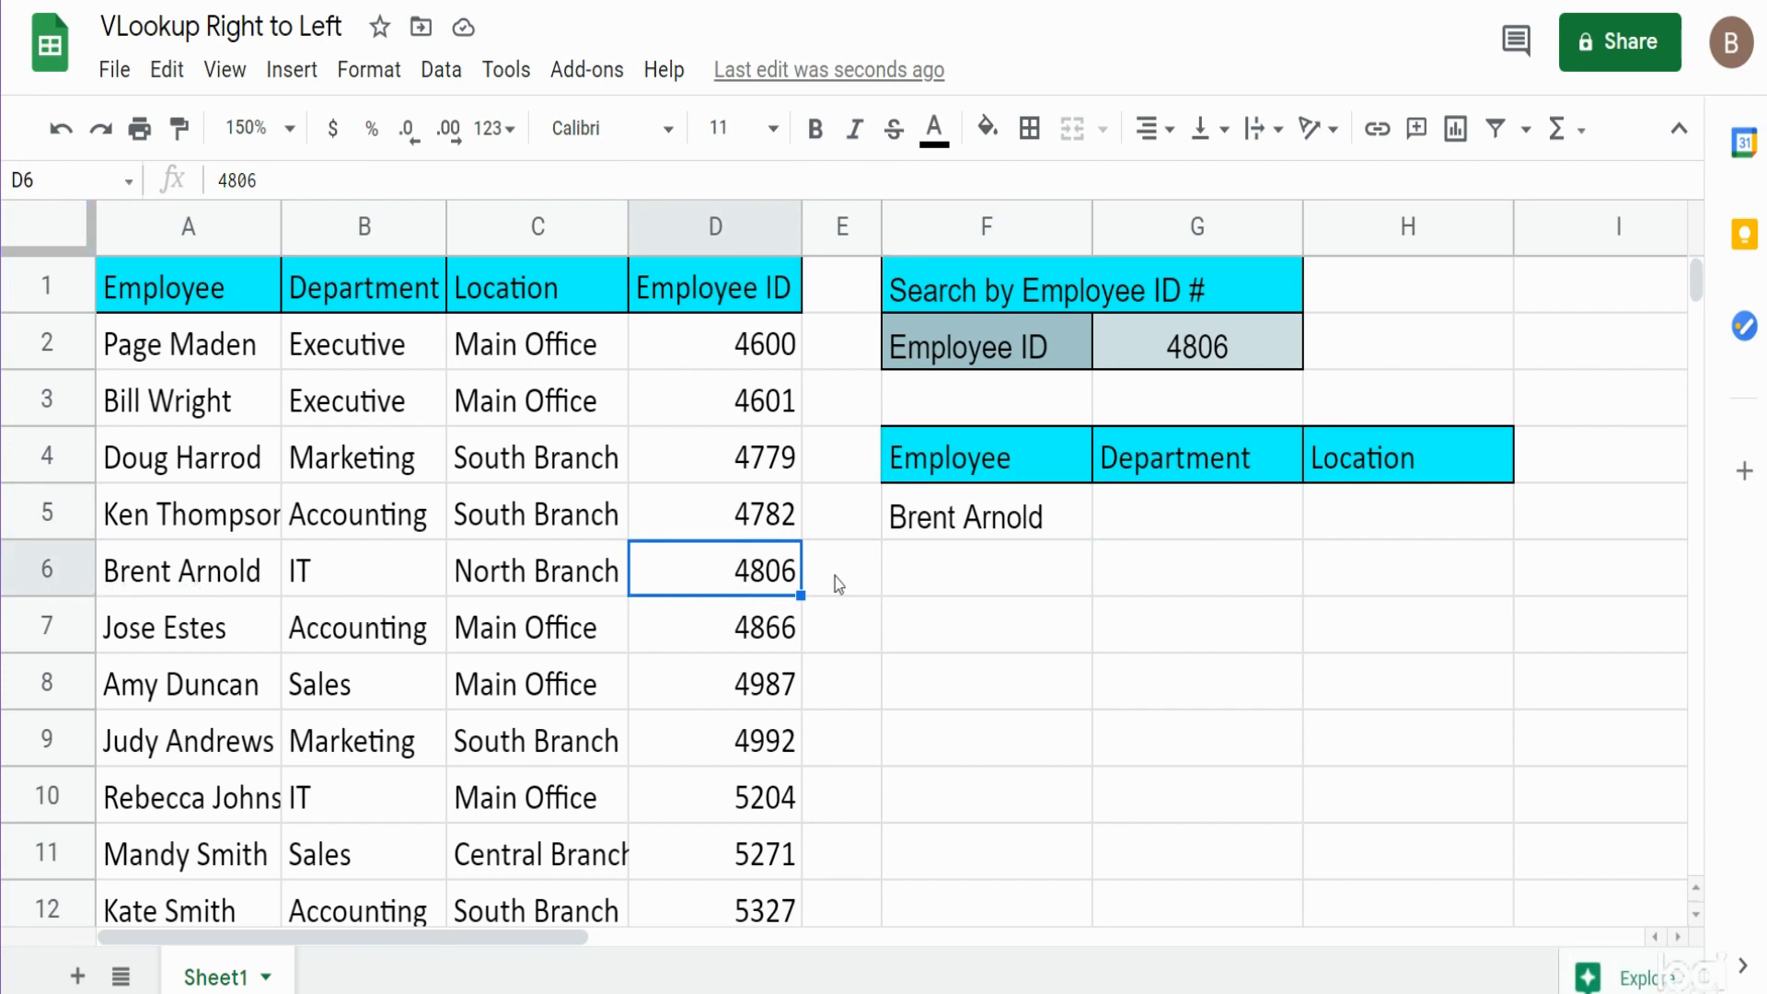
{"action": "mouse_move", "coordinate": [766, 583]}
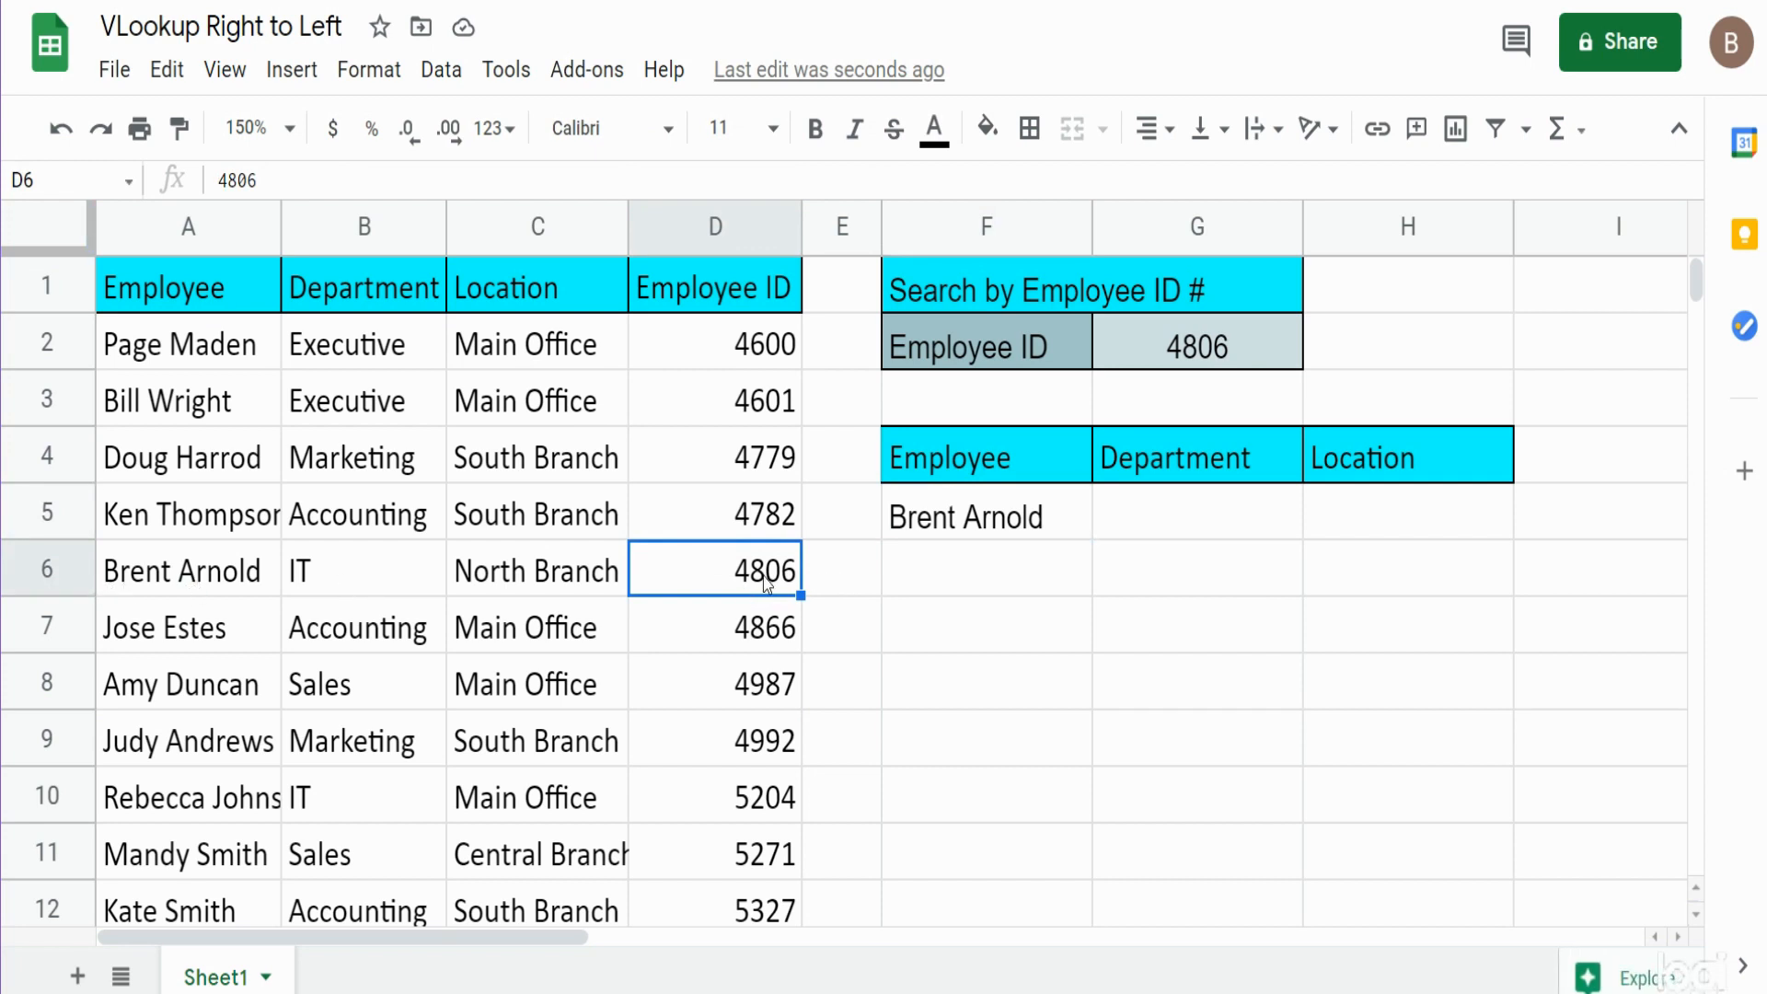
{"action": "left_click", "coordinate": [985, 515]}
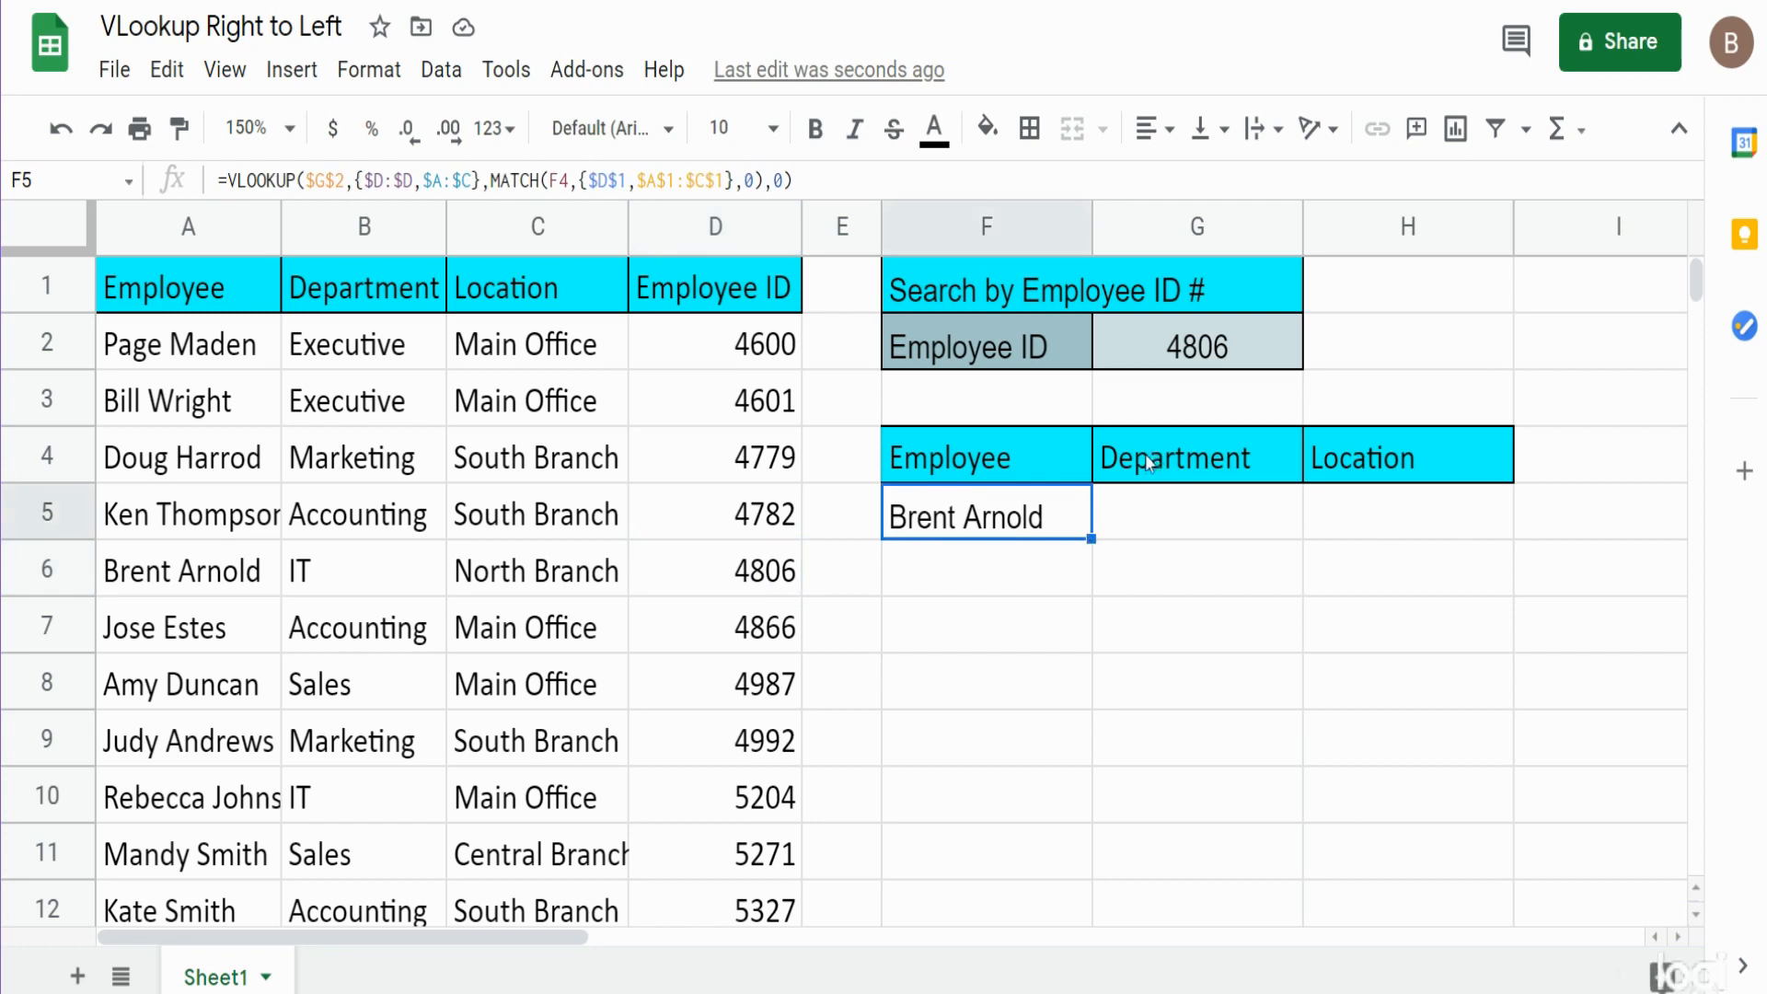
{"action": "mouse_move", "coordinate": [1404, 468]}
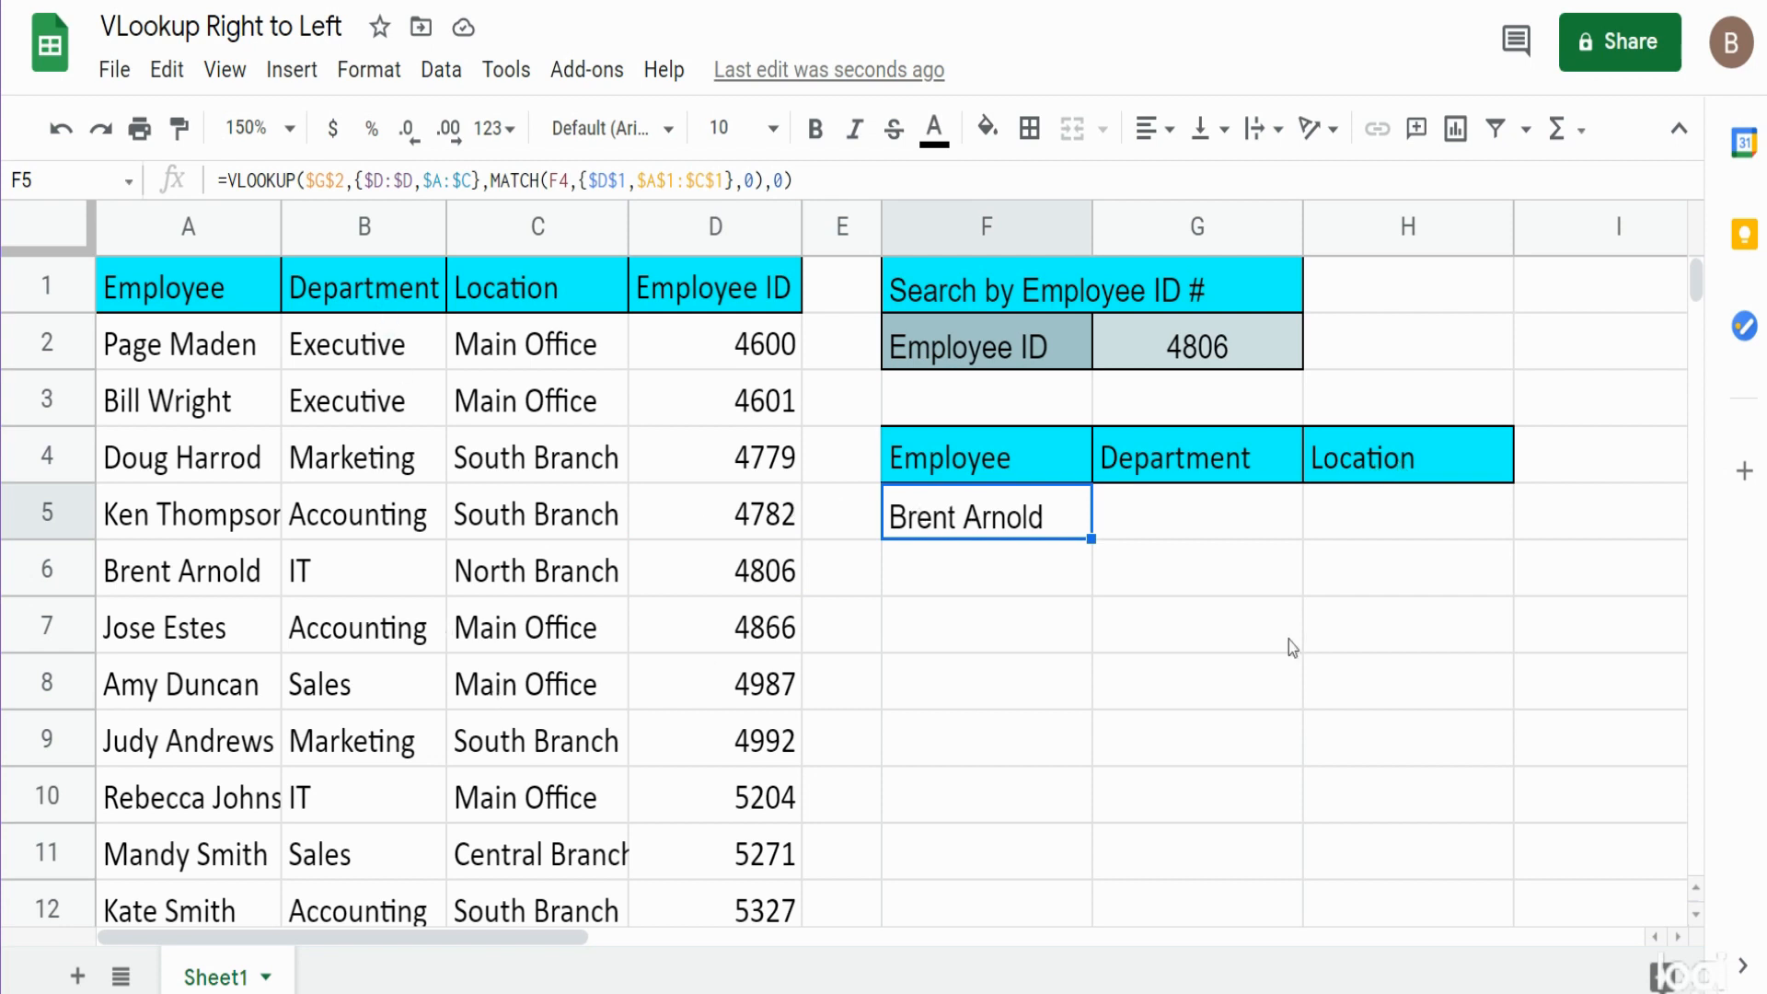
Fill the lookup across to H5 so IT and North Branch appear, checking against the table
{"action": "left_click_drag", "start_coordinate": [1086, 540], "coordinate": [1509, 539]}
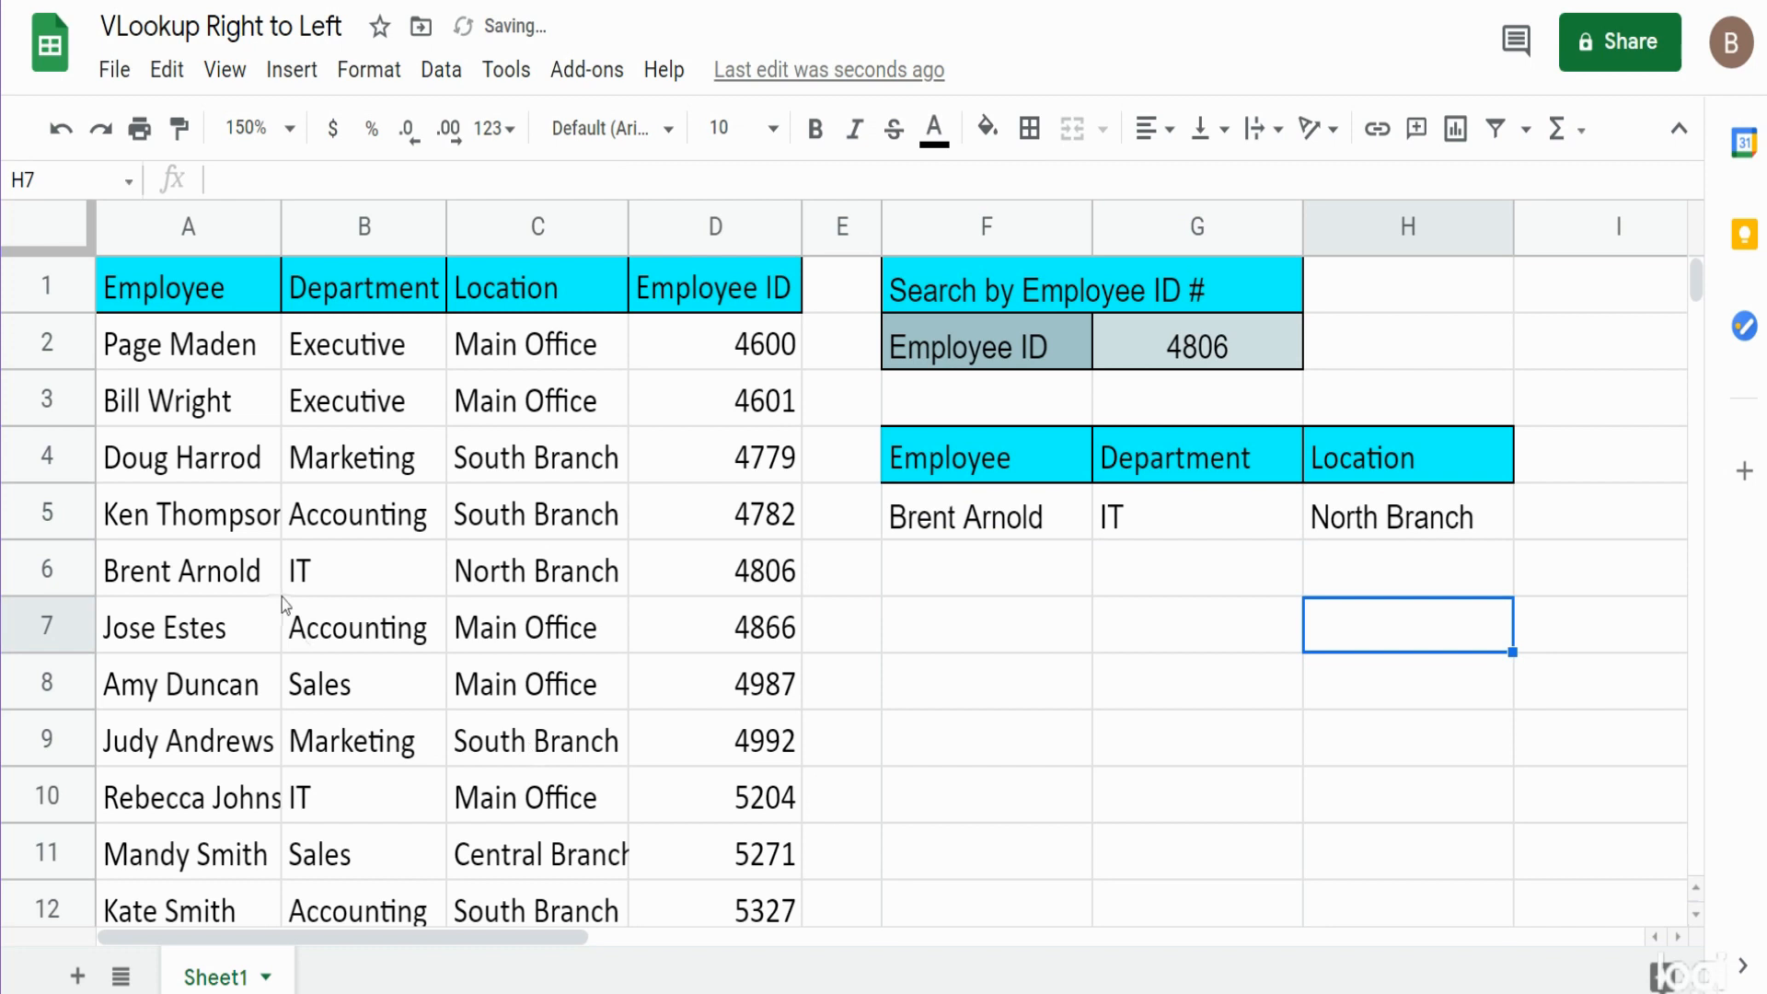
{"action": "left_click", "coordinate": [536, 570]}
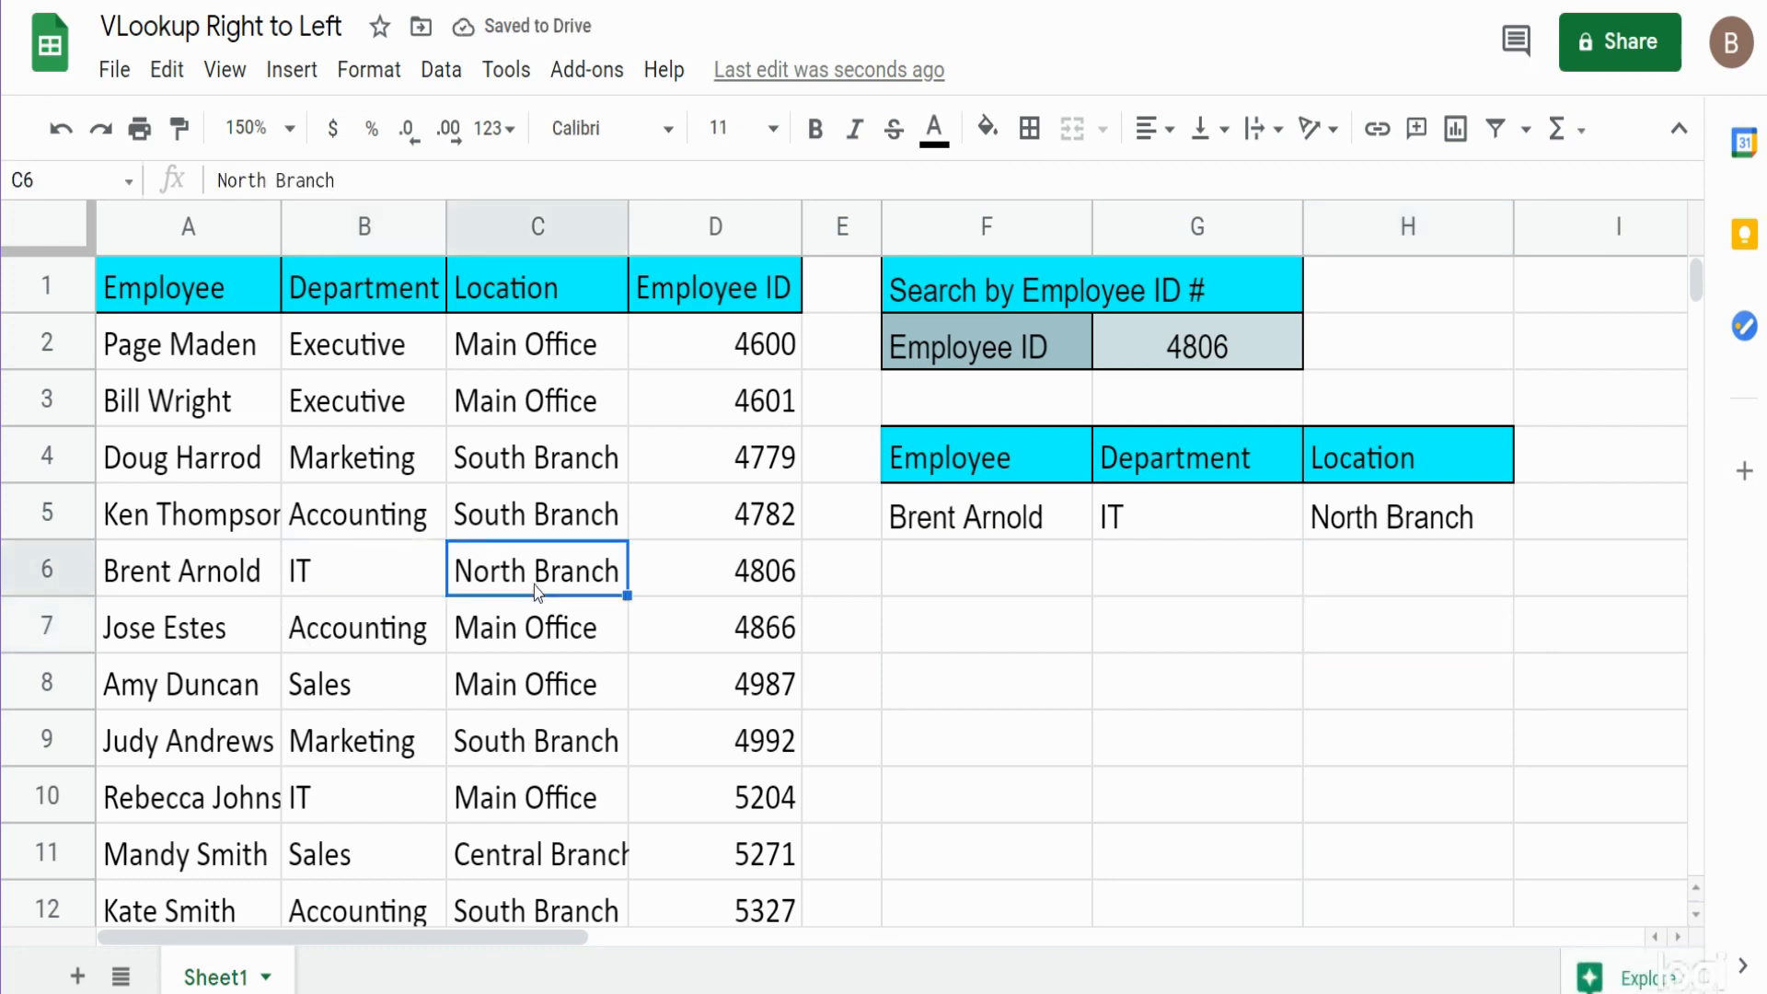
{"action": "left_click", "coordinate": [1197, 344]}
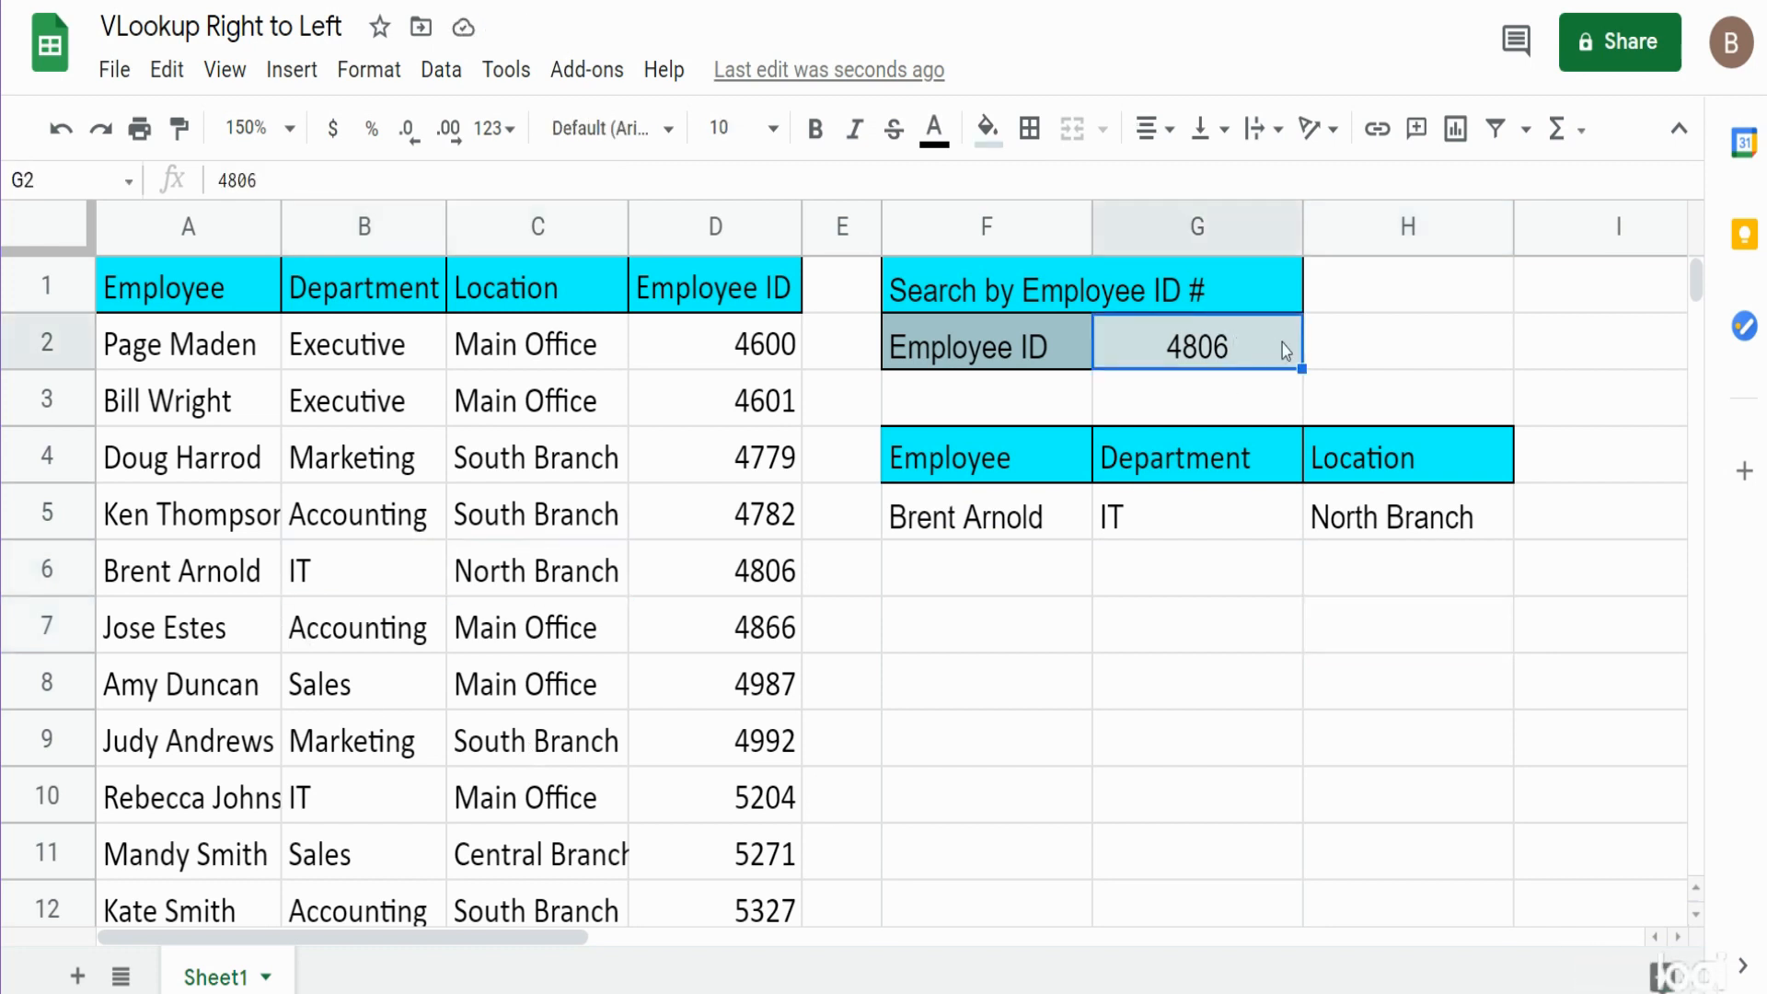
{"action": "mouse_move", "coordinate": [1307, 362]}
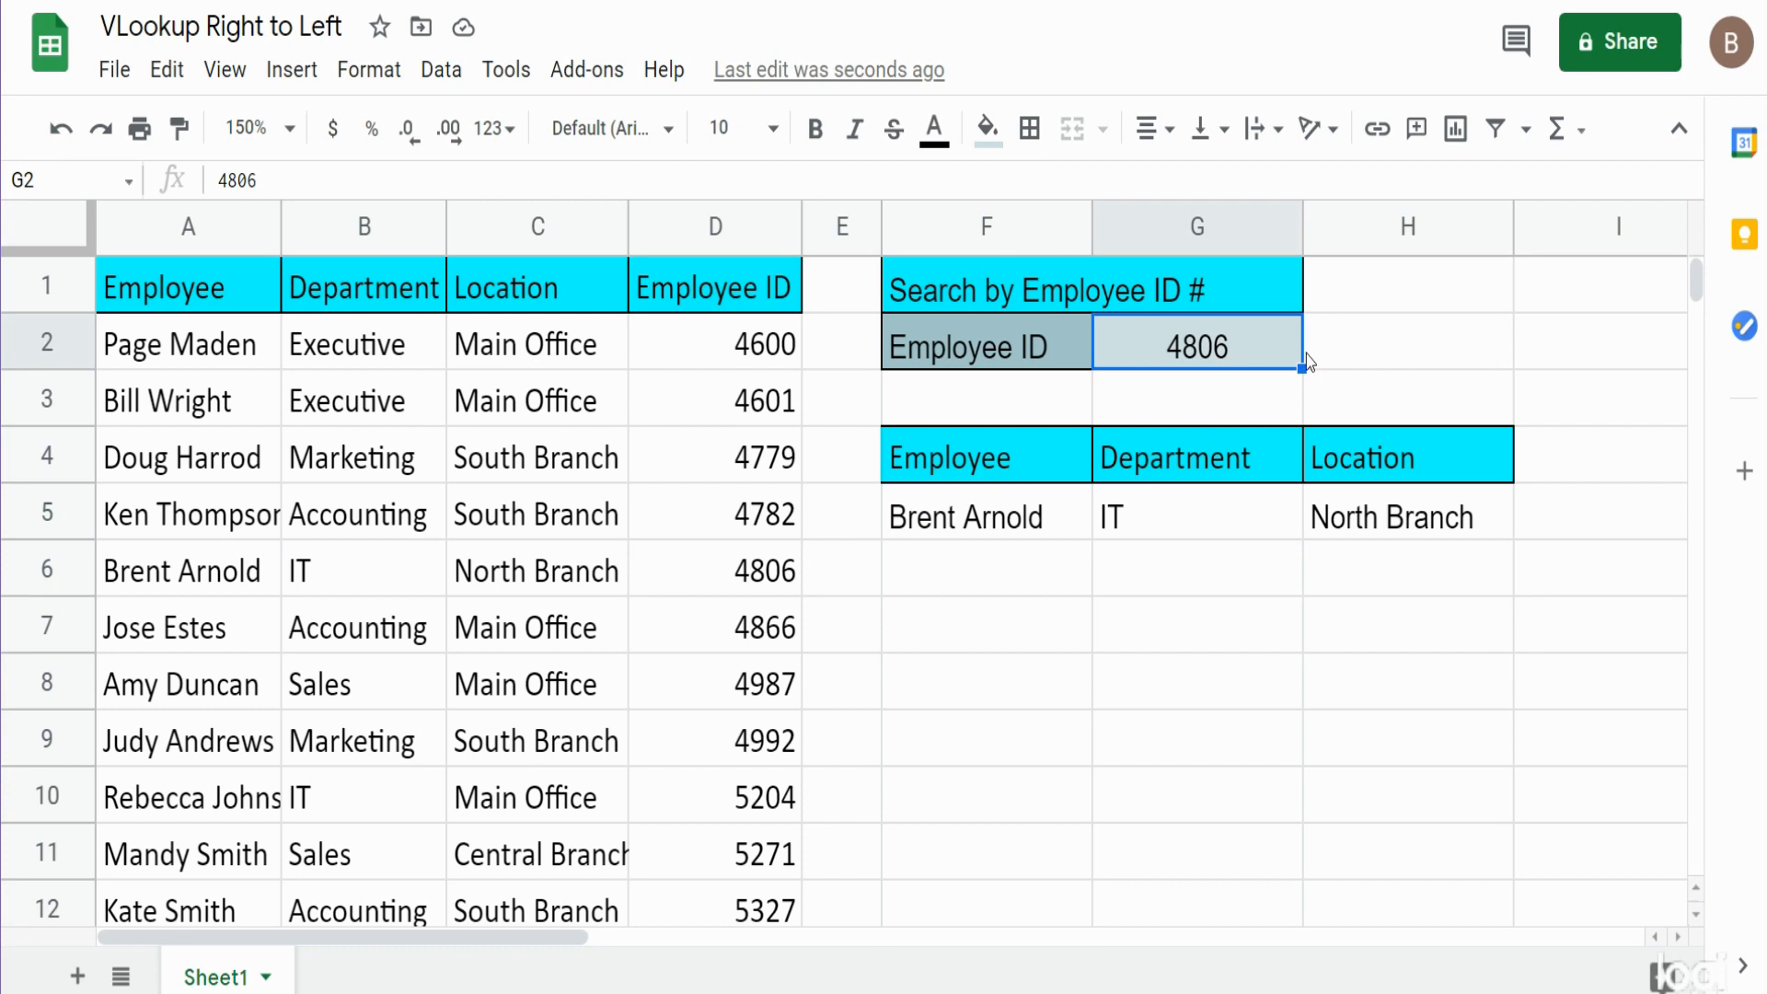
{"action": "type", "text": "5204"}
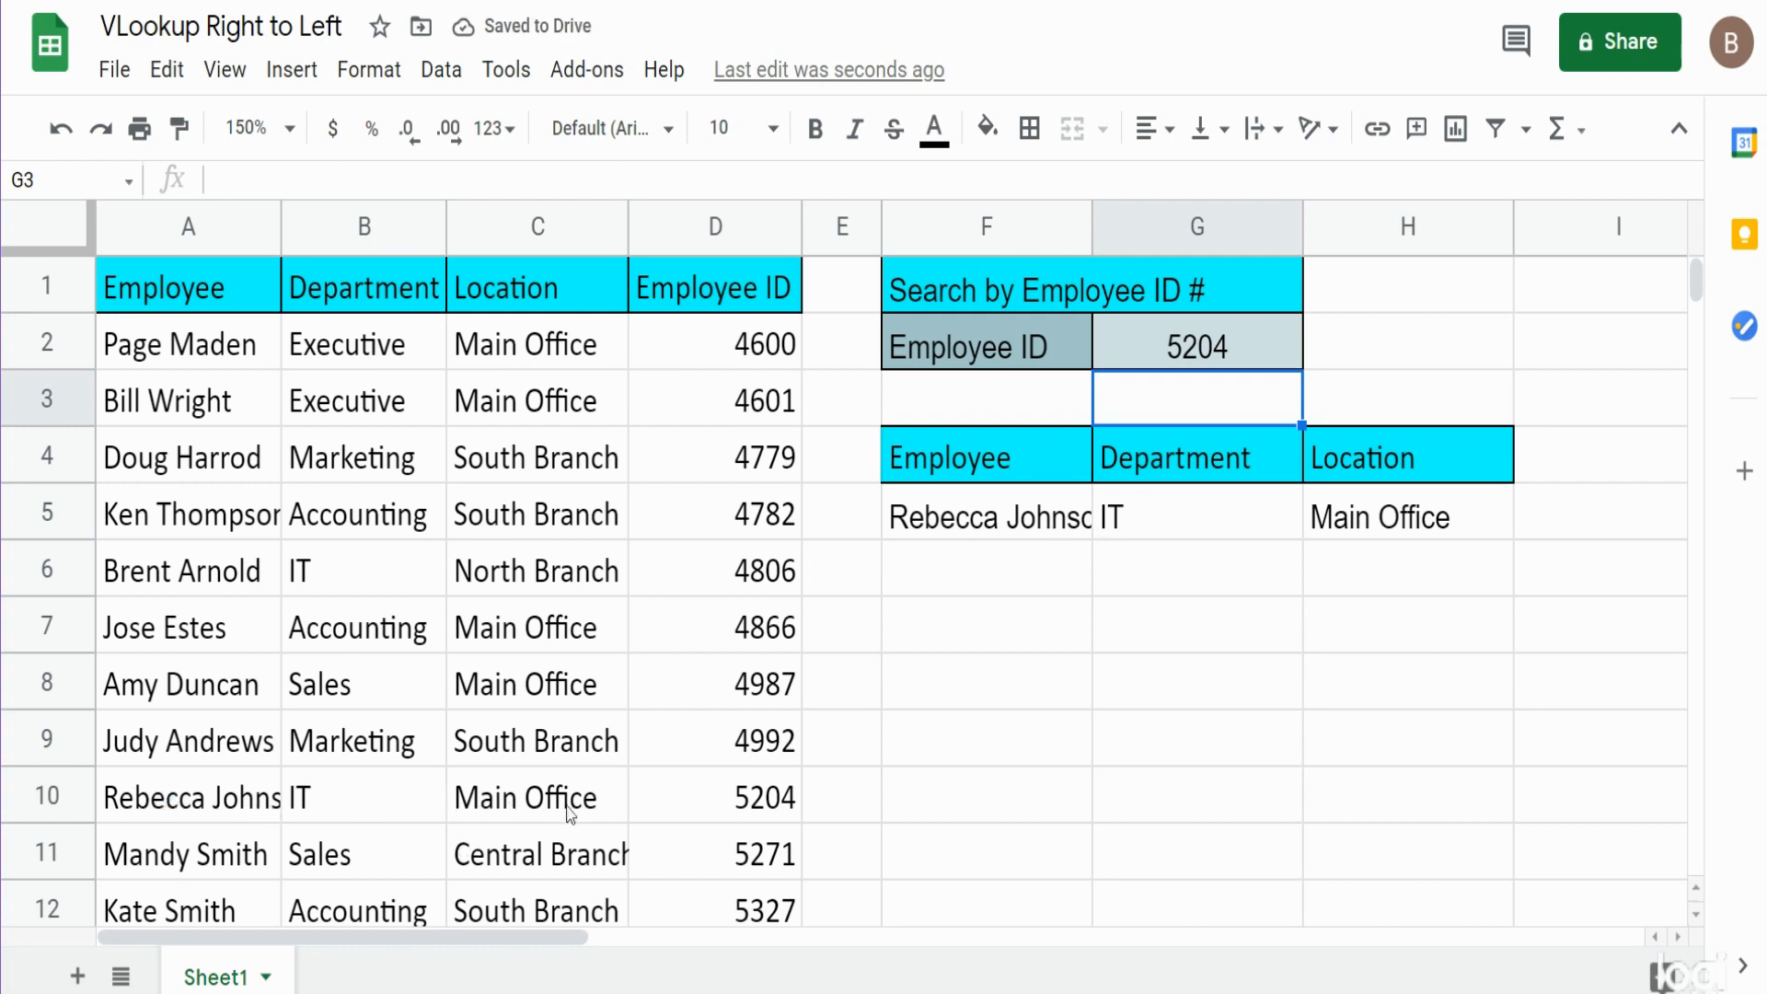
{"action": "left_click", "coordinate": [1406, 568]}
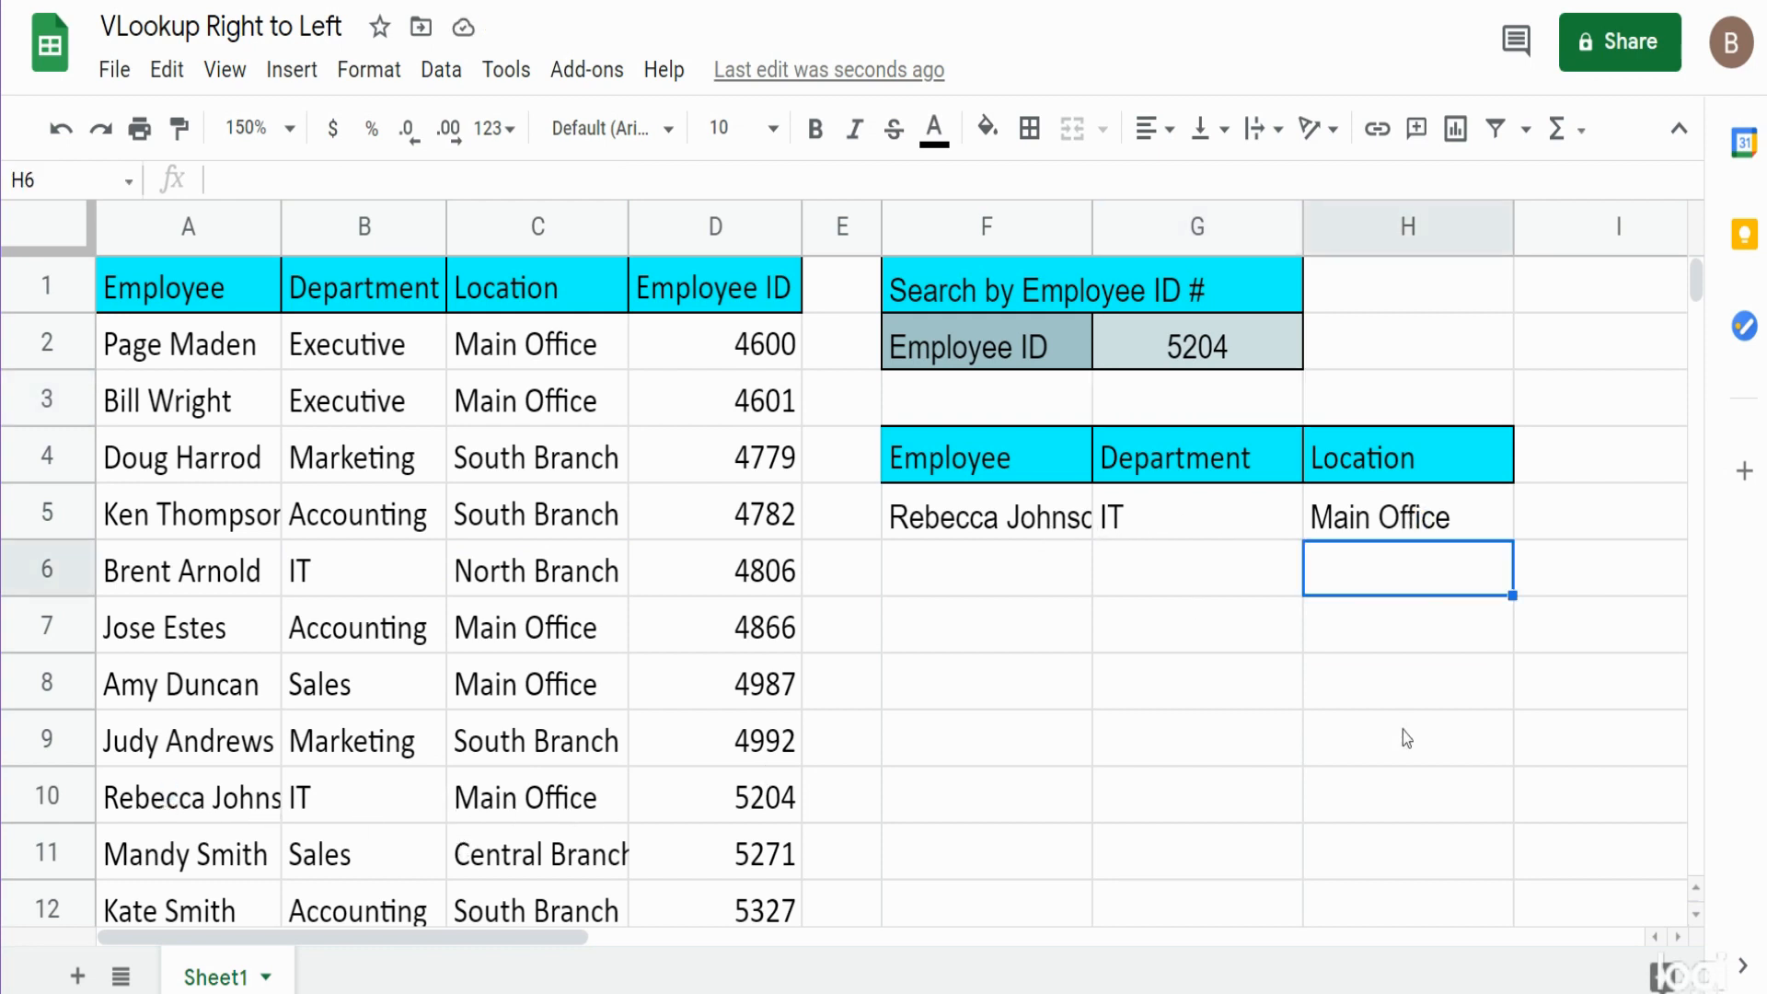